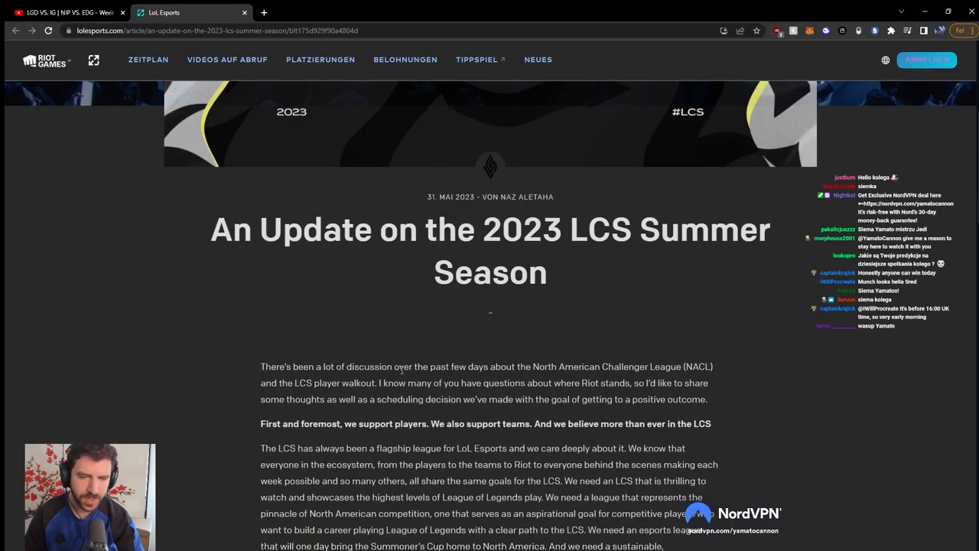
# - Read the article opening, highlighting the sentences on Riot's stance and the scheduling decision
pyautogui.scroll(-3)
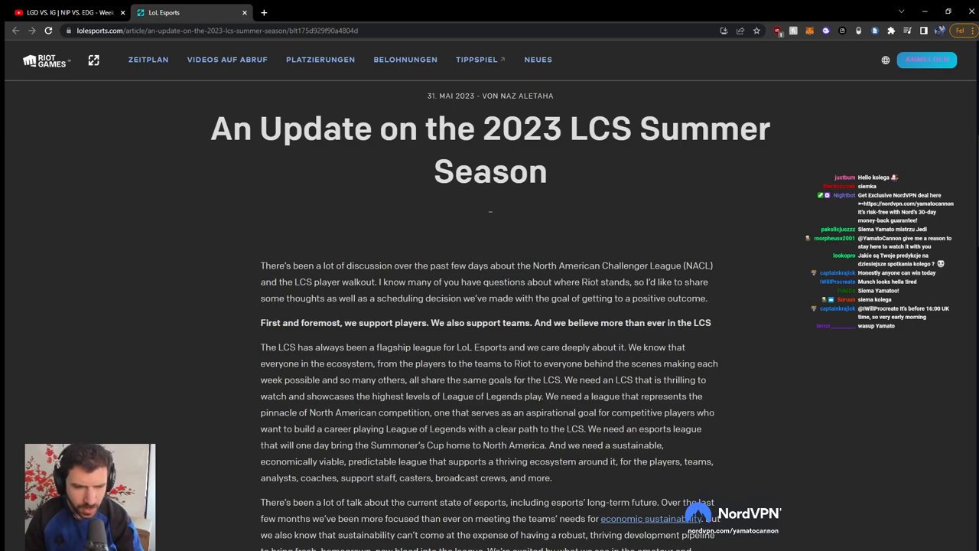
pyautogui.moveTo(382, 282); pyautogui.dragTo(627, 282)
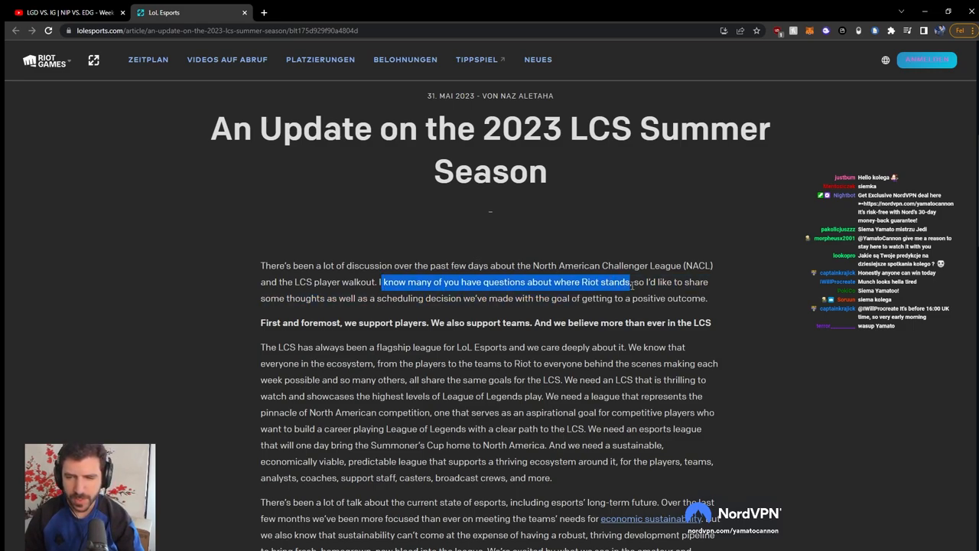
pyautogui.moveTo(627, 281); pyautogui.dragTo(429, 299)
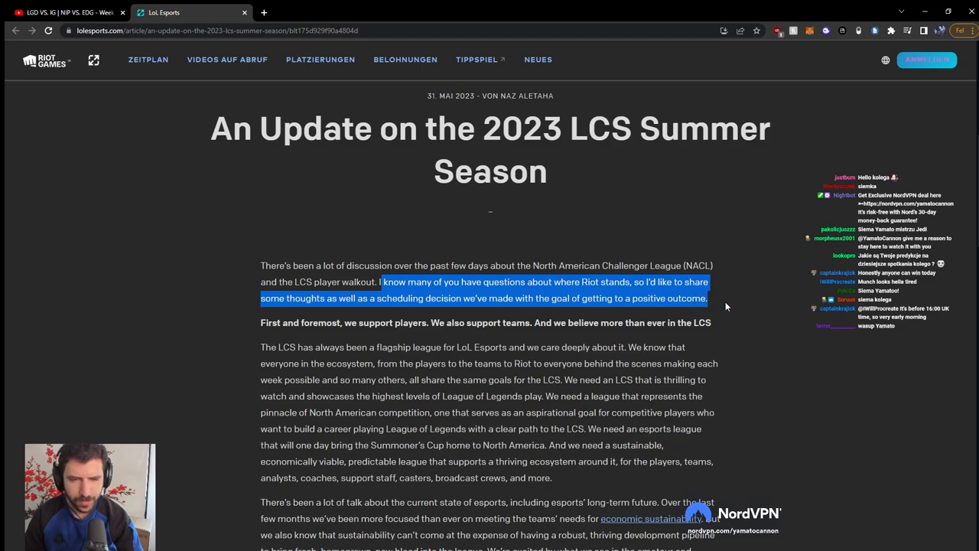
pyautogui.scroll(-3)
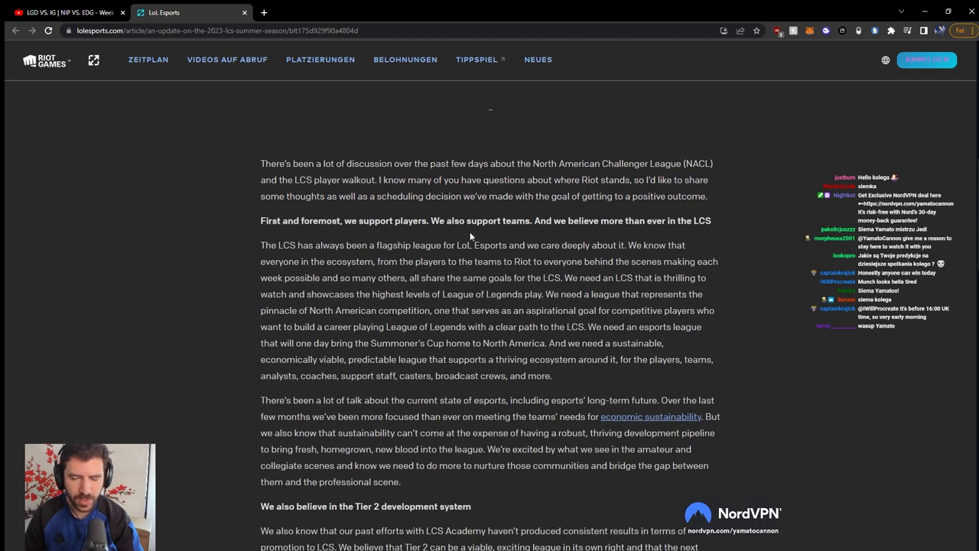
pyautogui.moveTo(656, 233)
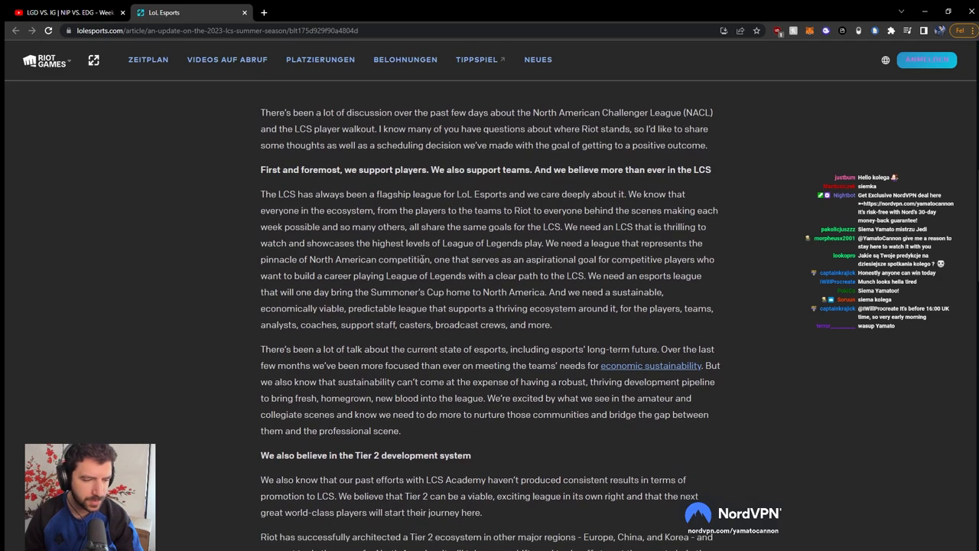
pyautogui.moveTo(417, 206)
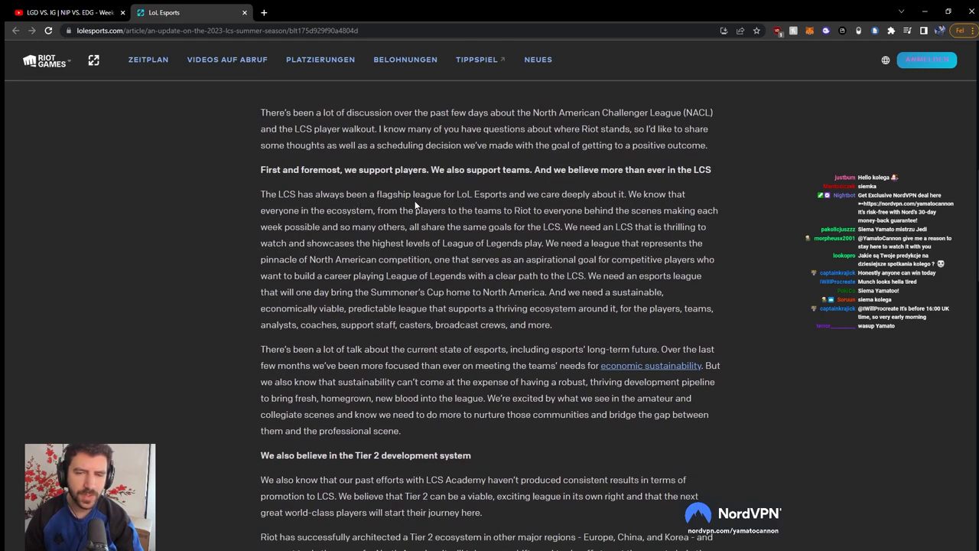
pyautogui.moveTo(524, 206)
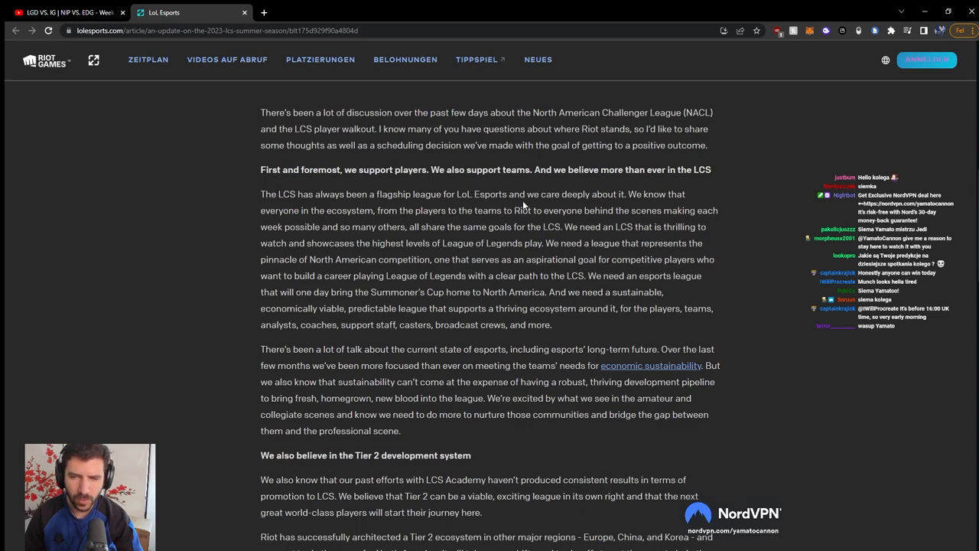
pyautogui.moveTo(597, 221)
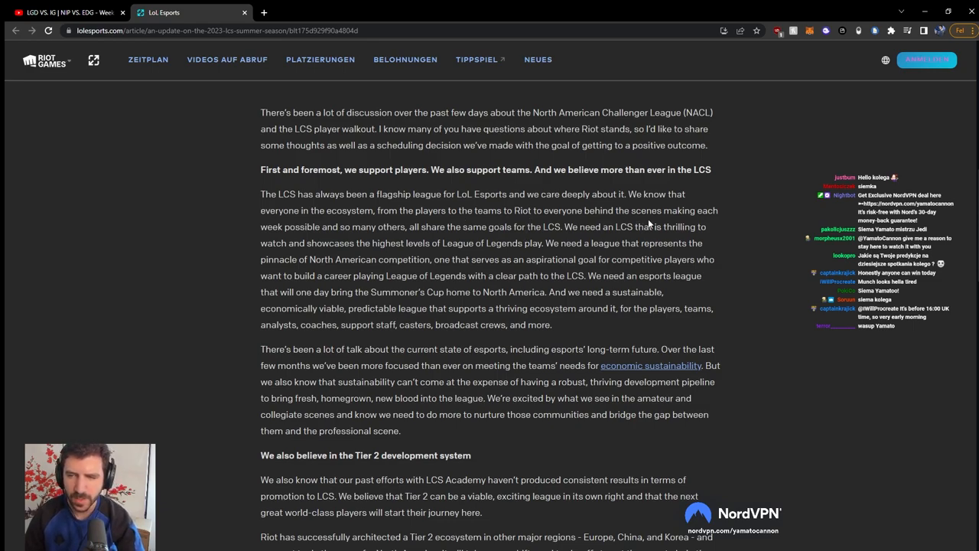
pyautogui.moveTo(417, 237)
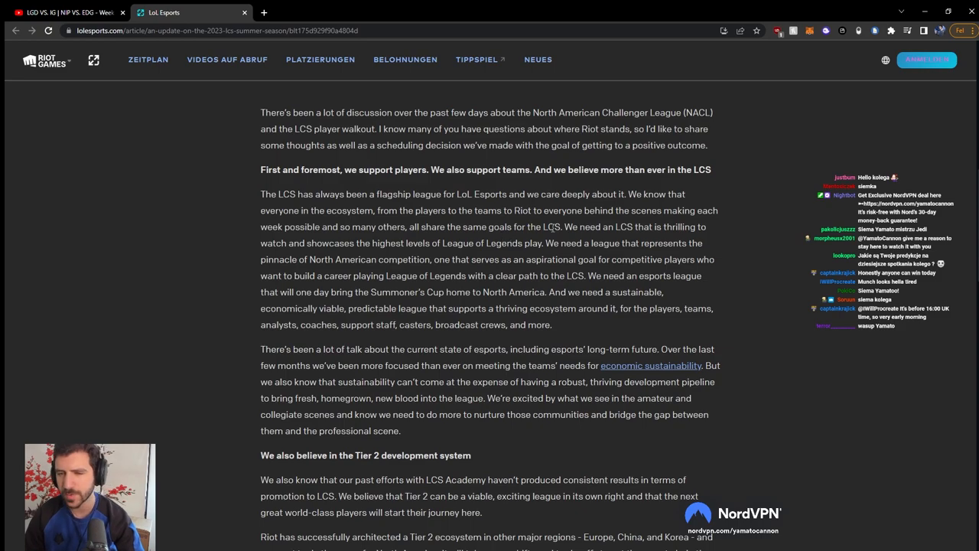
pyautogui.scroll(-3)
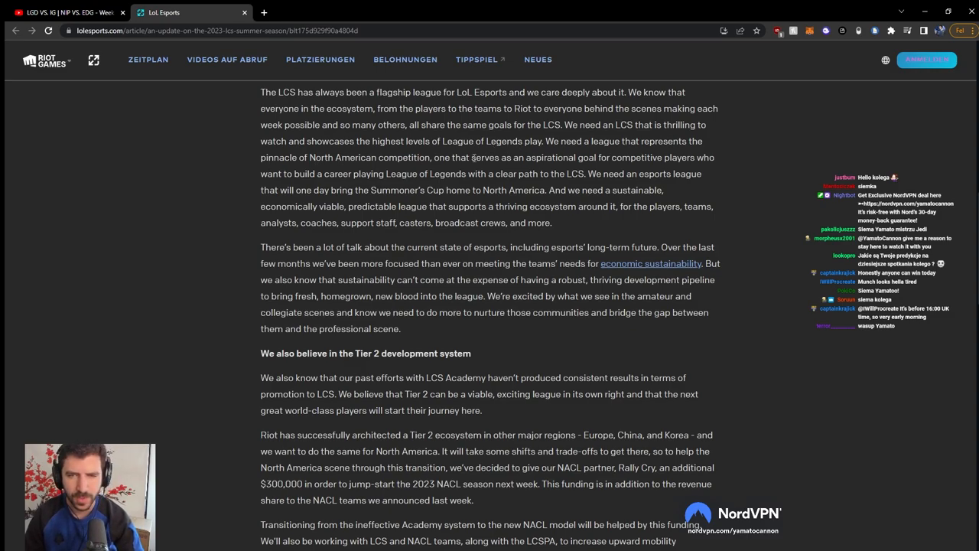
pyautogui.moveTo(582, 170)
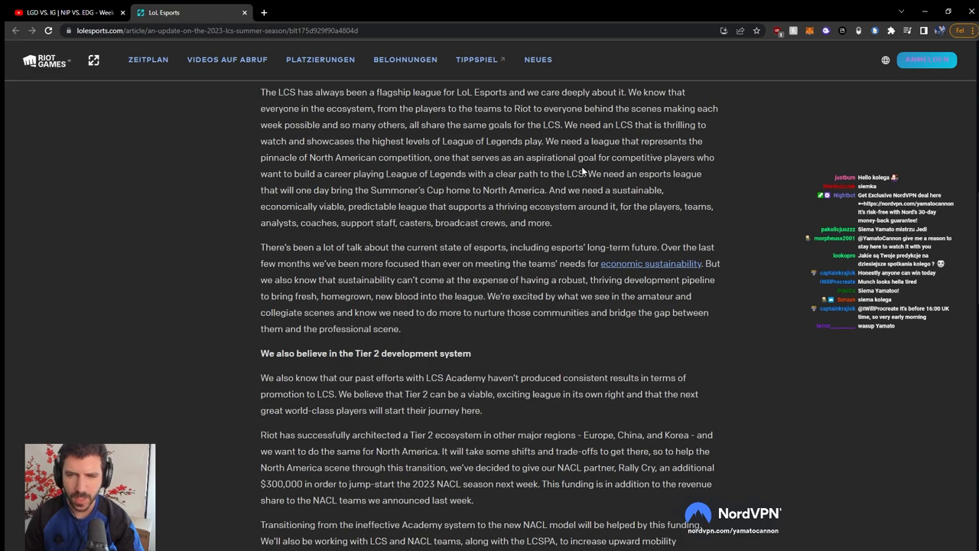
pyautogui.moveTo(302, 185)
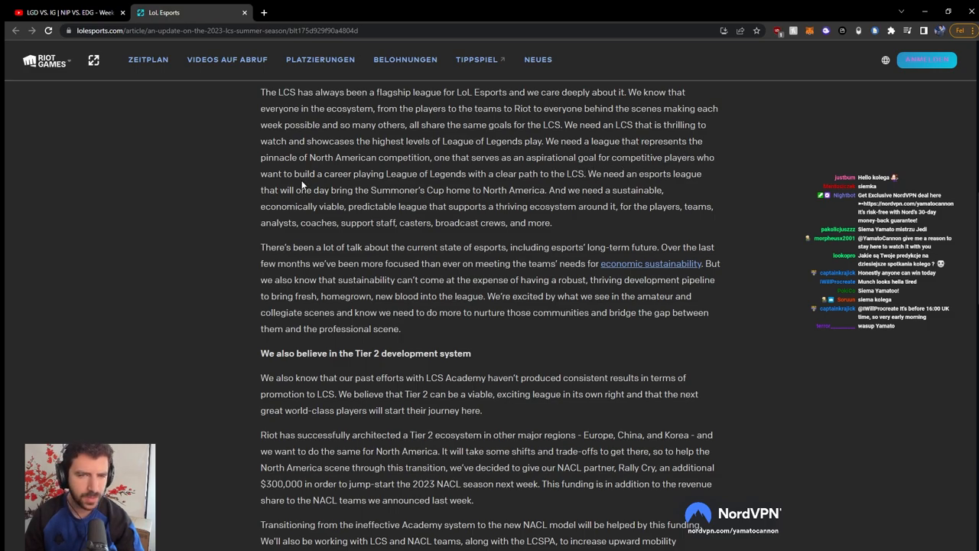
pyautogui.moveTo(475, 178)
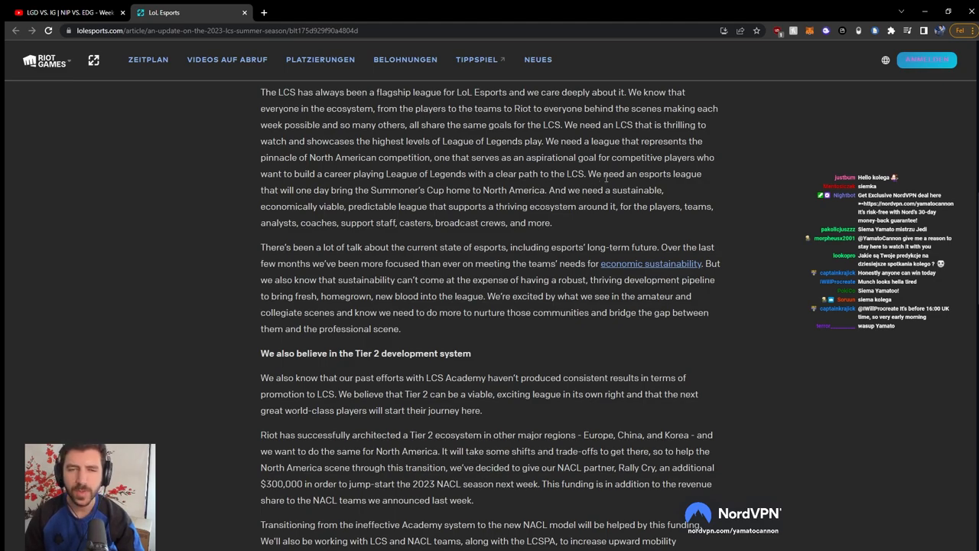
pyautogui.moveTo(381, 195)
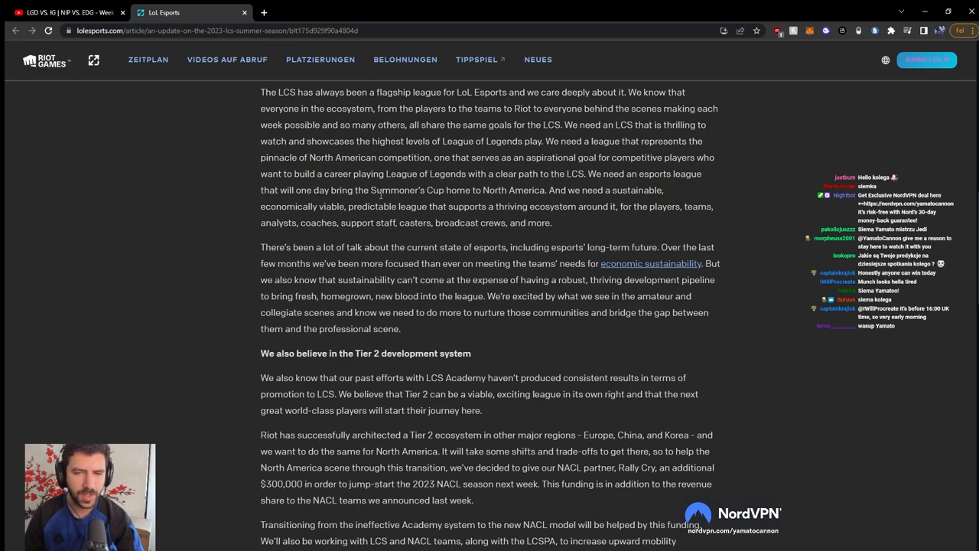
pyautogui.moveTo(501, 198)
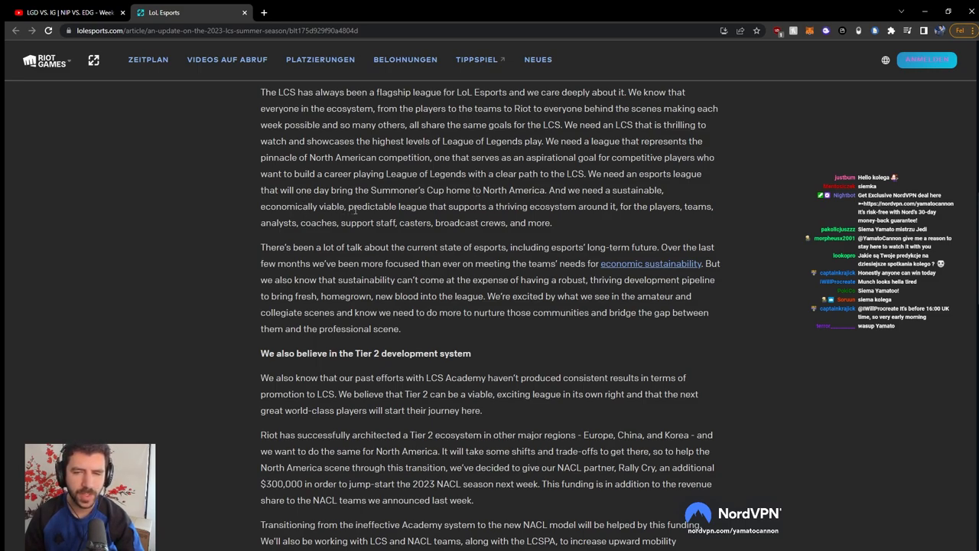
pyautogui.moveTo(586, 217)
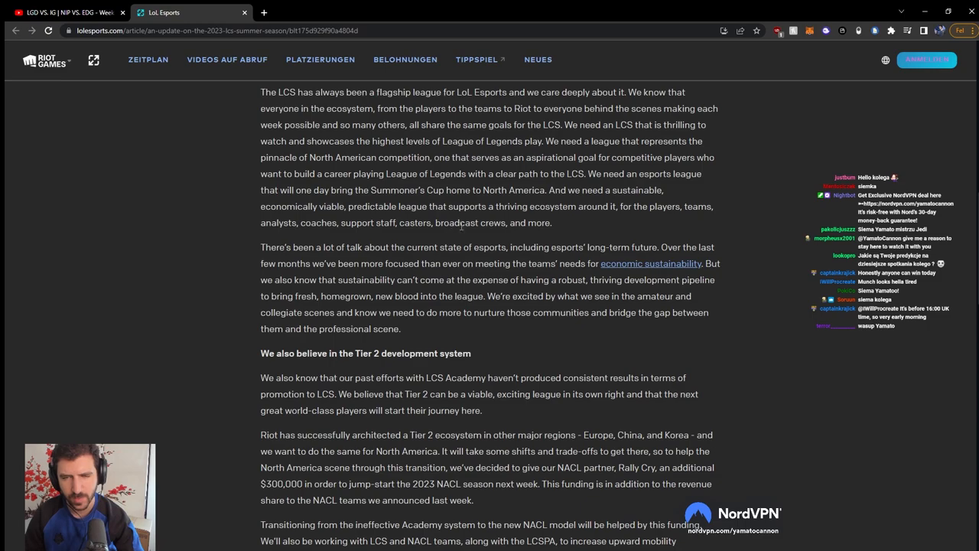
# - Read down through the Tier 2 section and highlight the name 'Rally Cry' to look it up
pyautogui.scroll(-3)
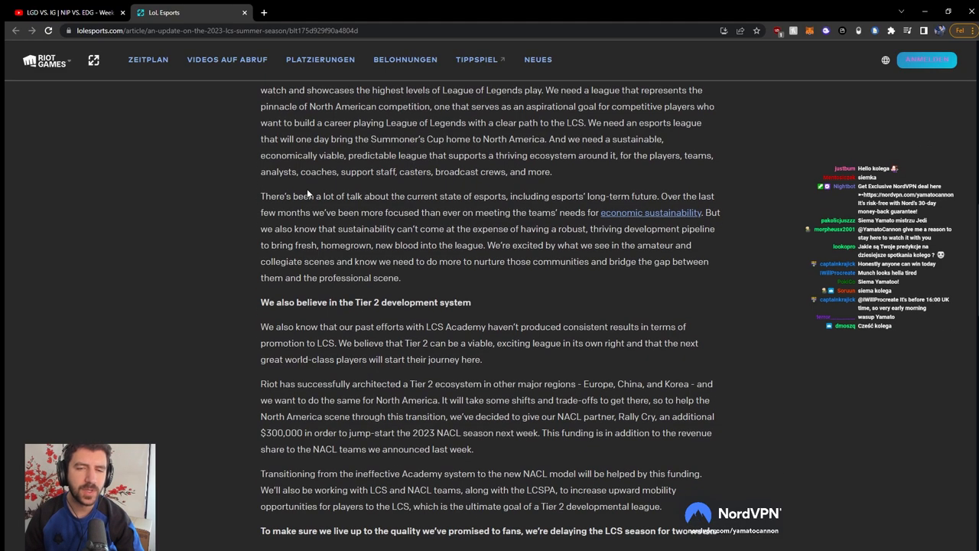
pyautogui.moveTo(541, 212)
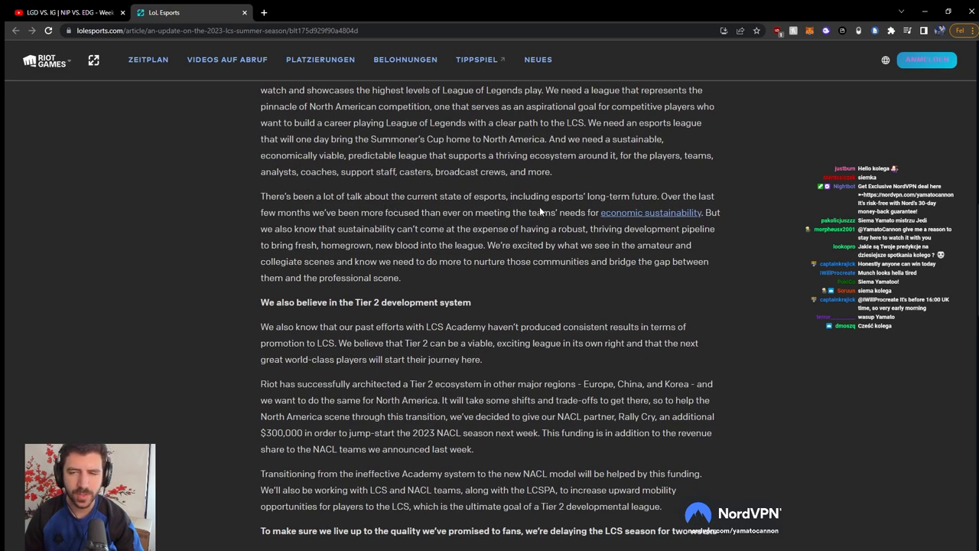
pyautogui.scroll(-3)
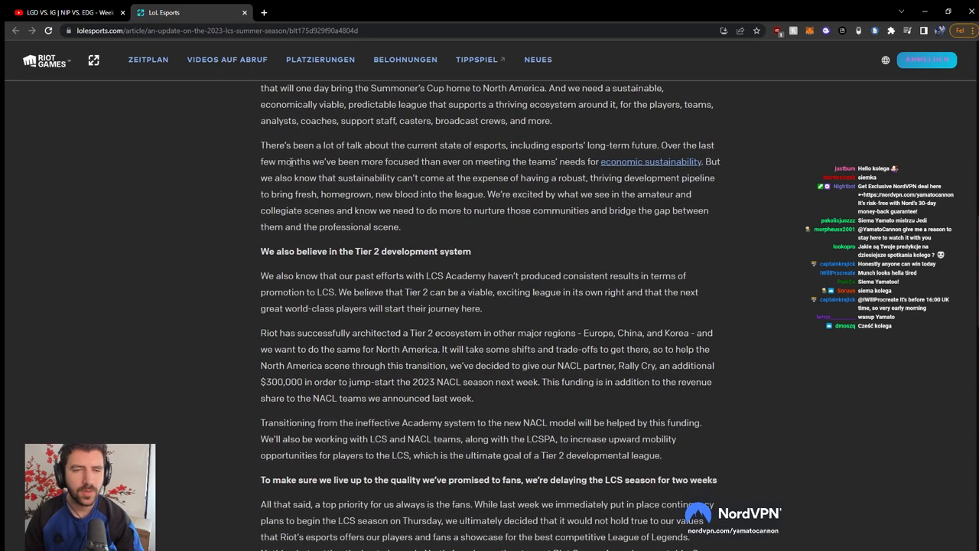
pyautogui.moveTo(496, 175)
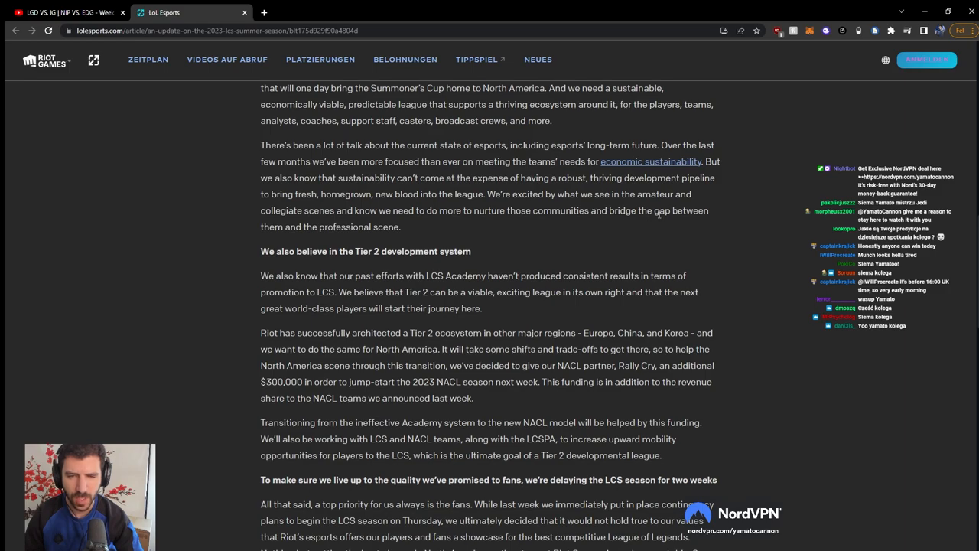
pyautogui.scroll(-3)
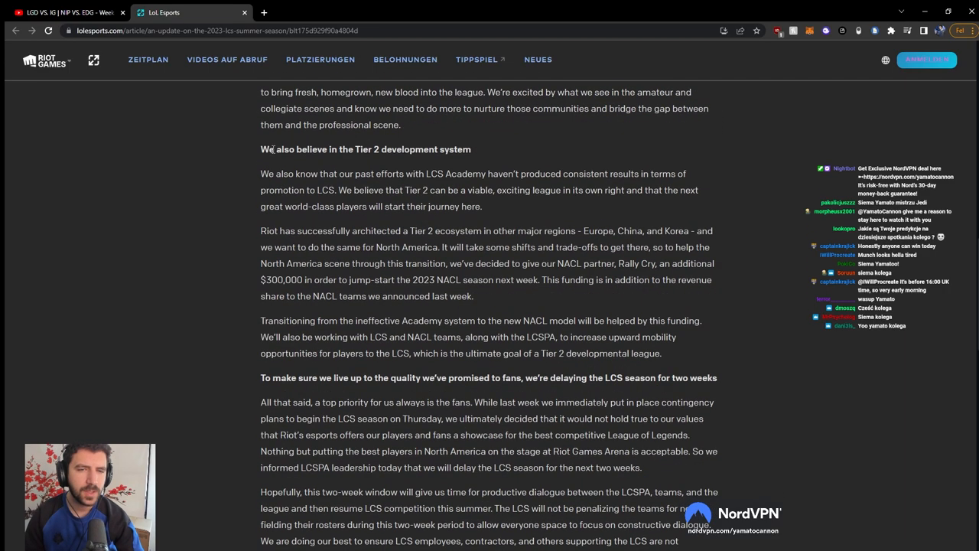
pyautogui.moveTo(450, 161)
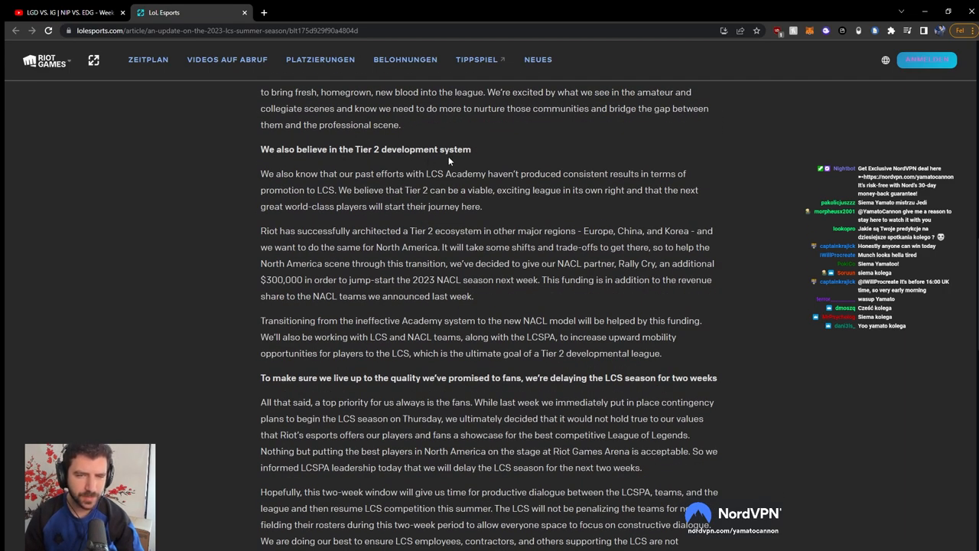
pyautogui.scroll(-3)
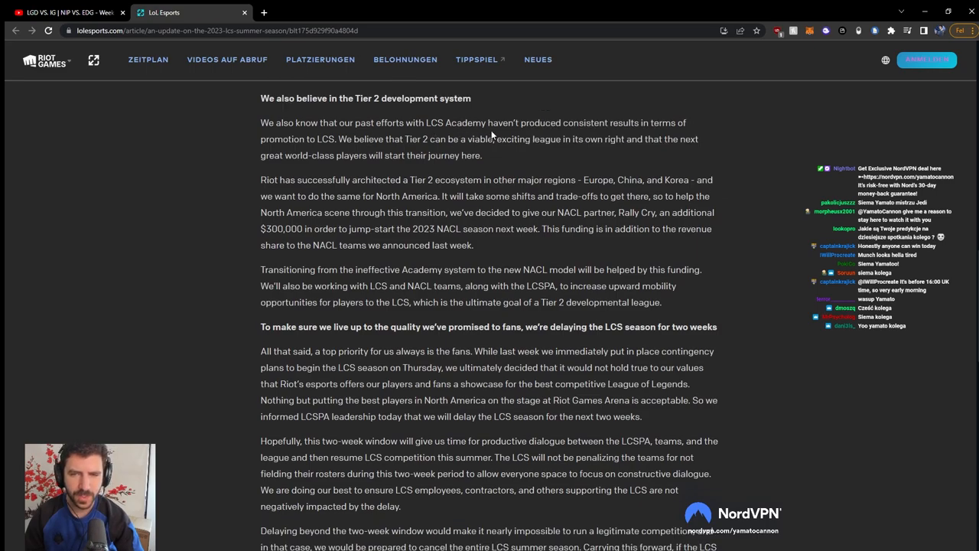
pyautogui.moveTo(608, 141)
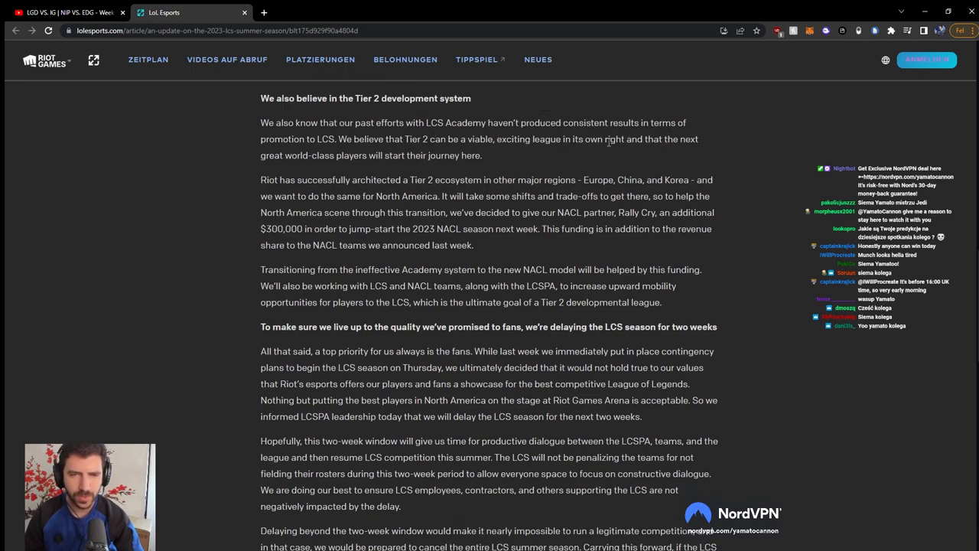
pyautogui.moveTo(386, 151)
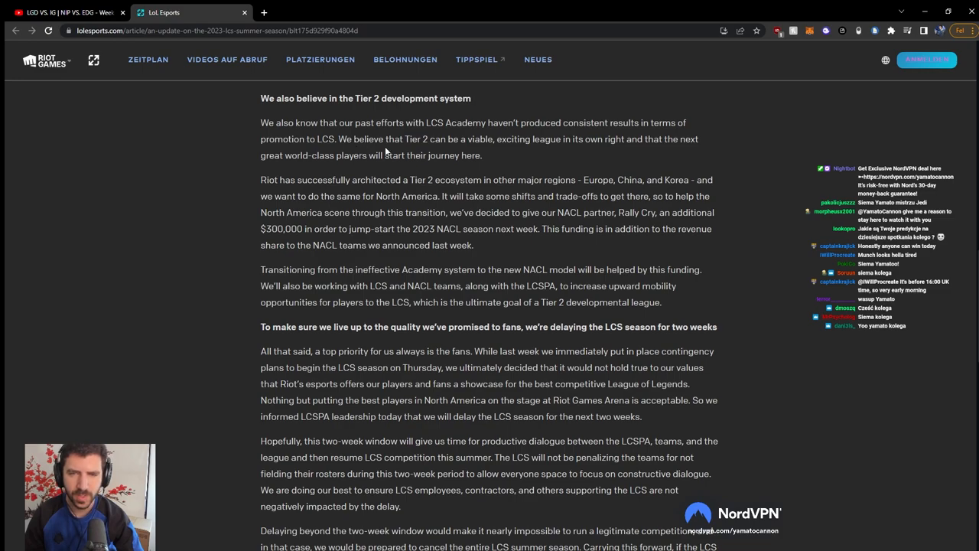
pyautogui.moveTo(579, 151)
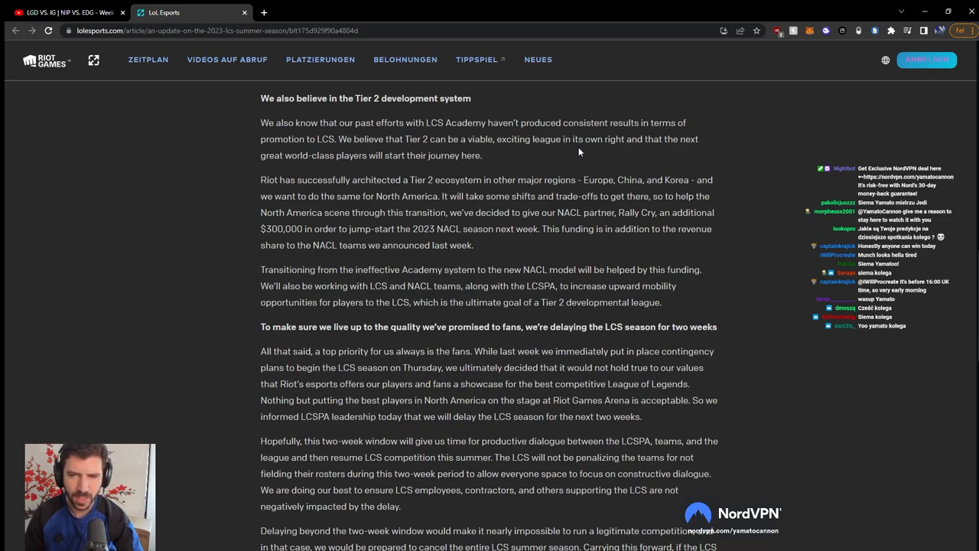
pyautogui.moveTo(328, 158)
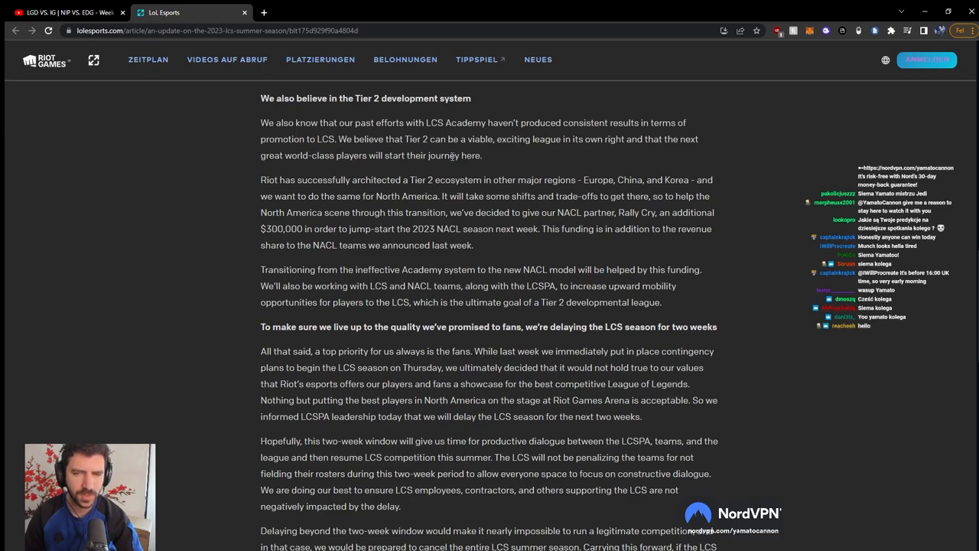
pyautogui.scroll(-3)
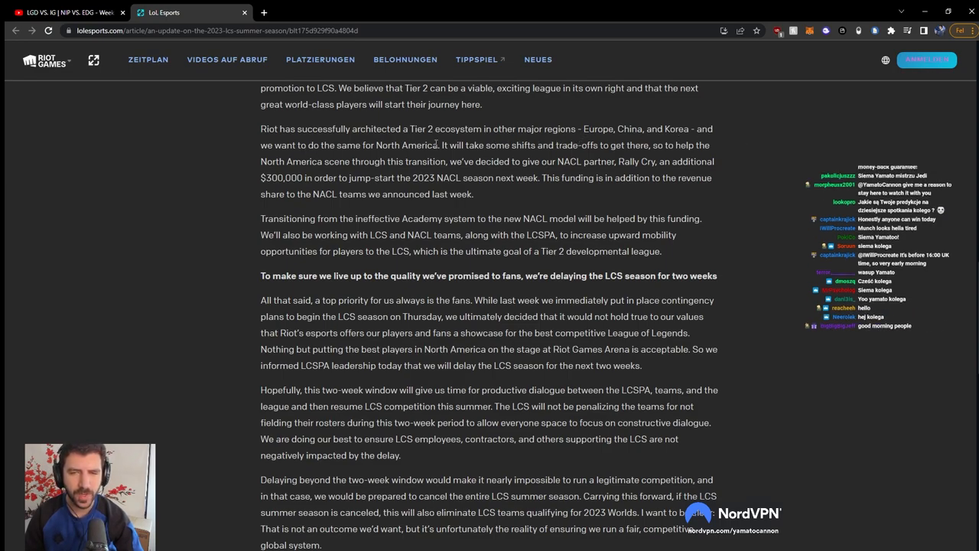
pyautogui.moveTo(631, 146)
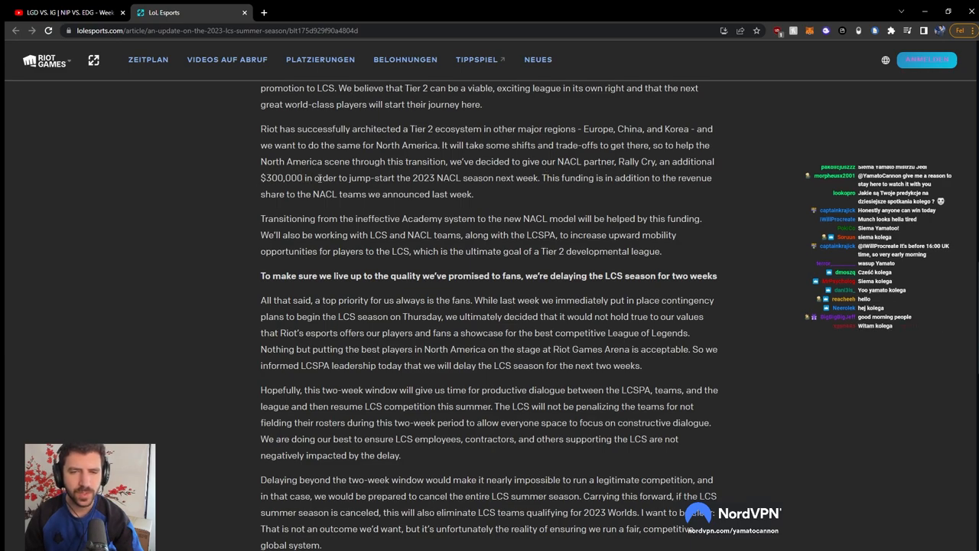
pyautogui.moveTo(319, 177); pyautogui.dragTo(504, 178)
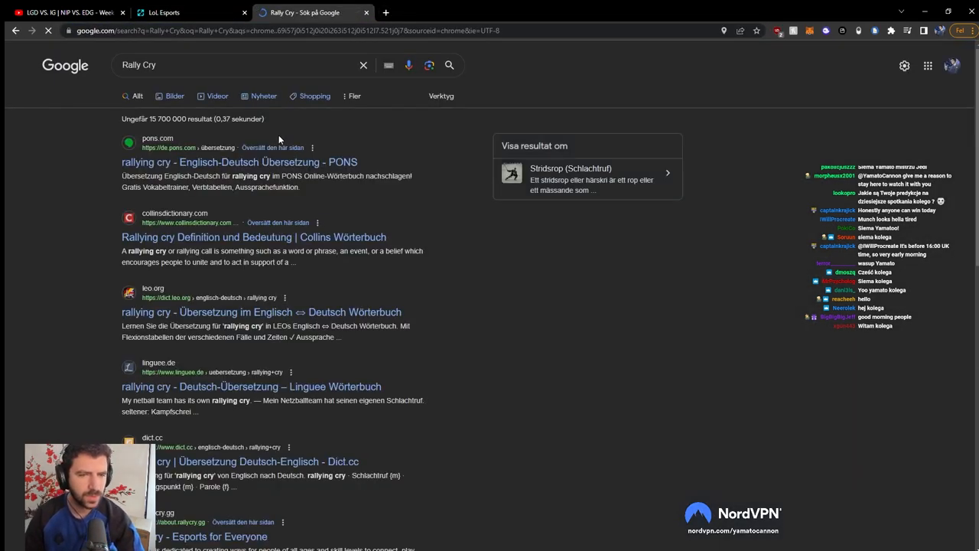
# - Refine the search to 'Rally Cry company' and open the rallycry.gg esports site
pyautogui.scroll(-3)
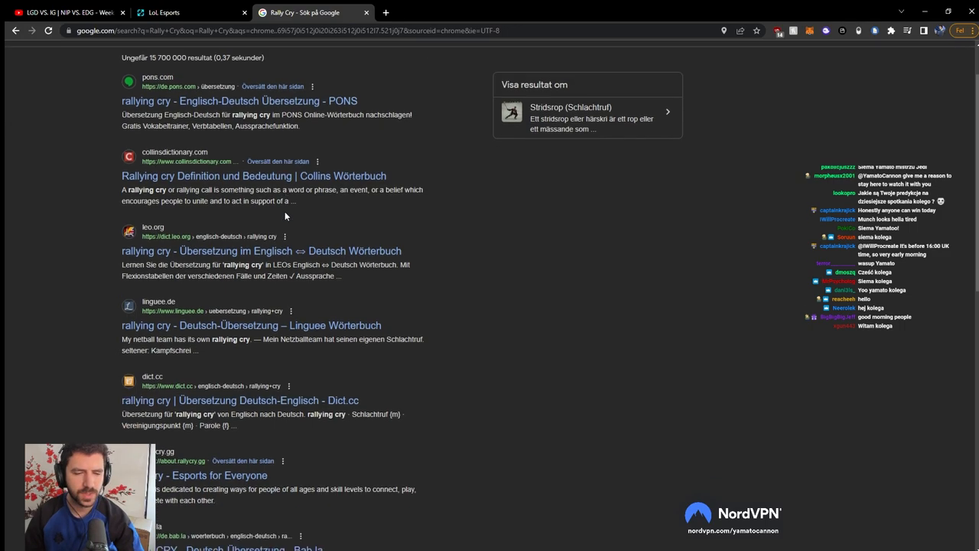
pyautogui.click(229, 64)
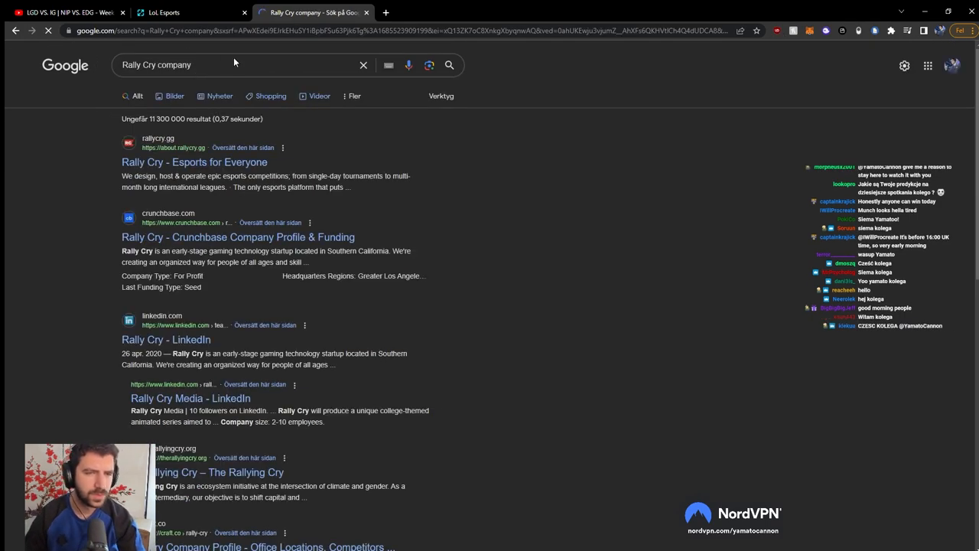
pyautogui.click(195, 162)
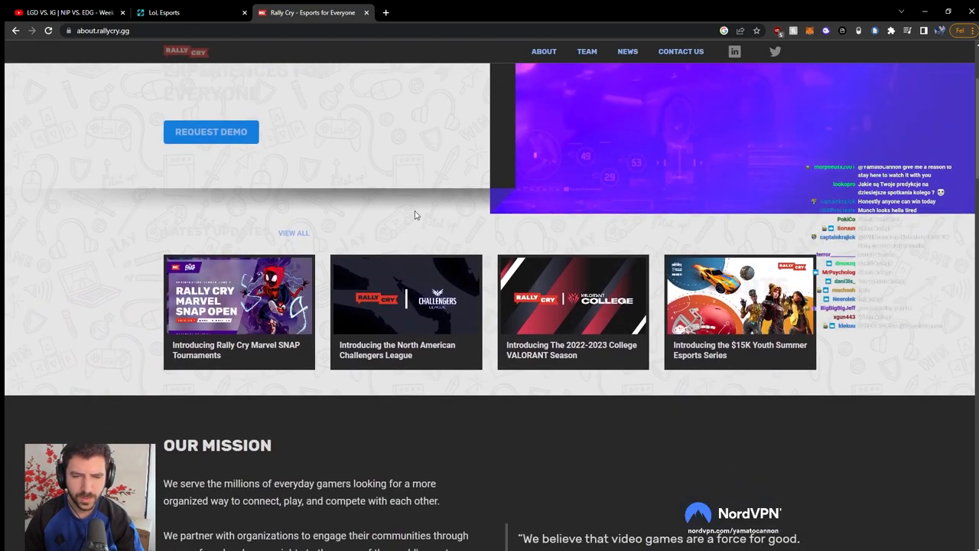
# - Browse Rally Cry's Our Mission, What We Do and Who We Work With sections
pyautogui.scroll(-3)
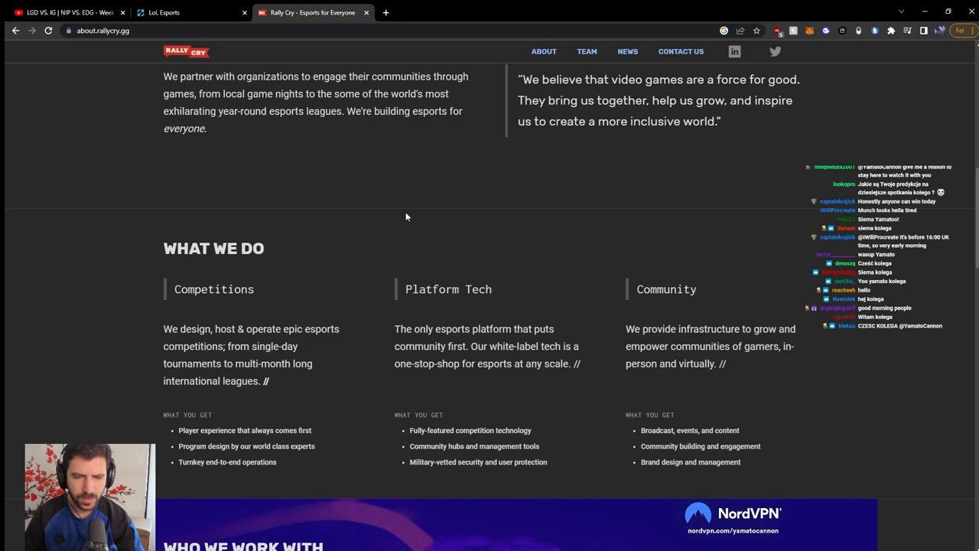
pyautogui.scroll(-3)
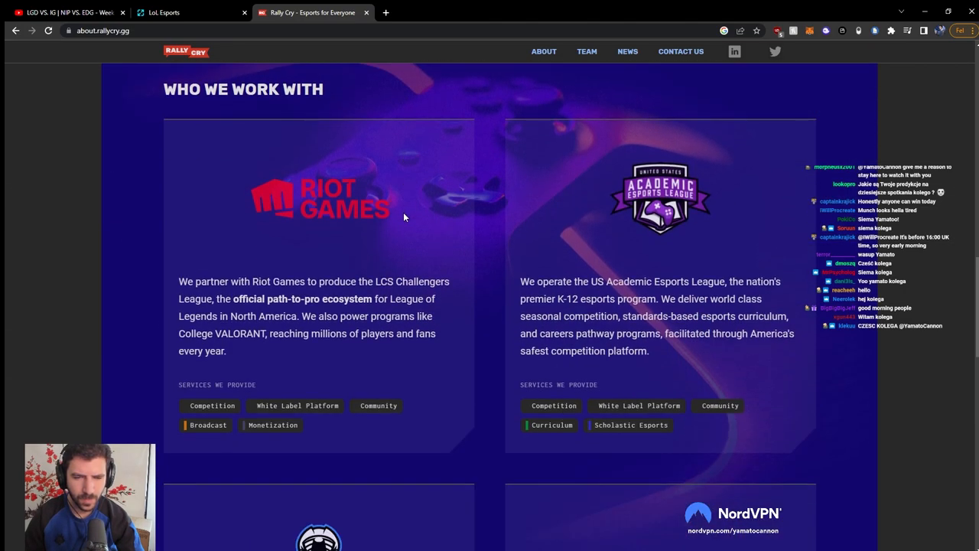
pyautogui.scroll(3)
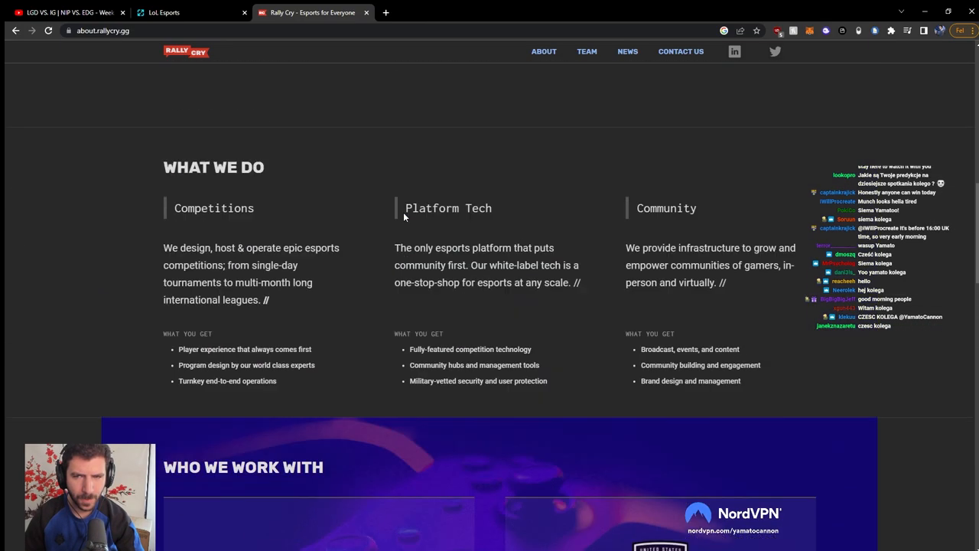
pyautogui.scroll(3)
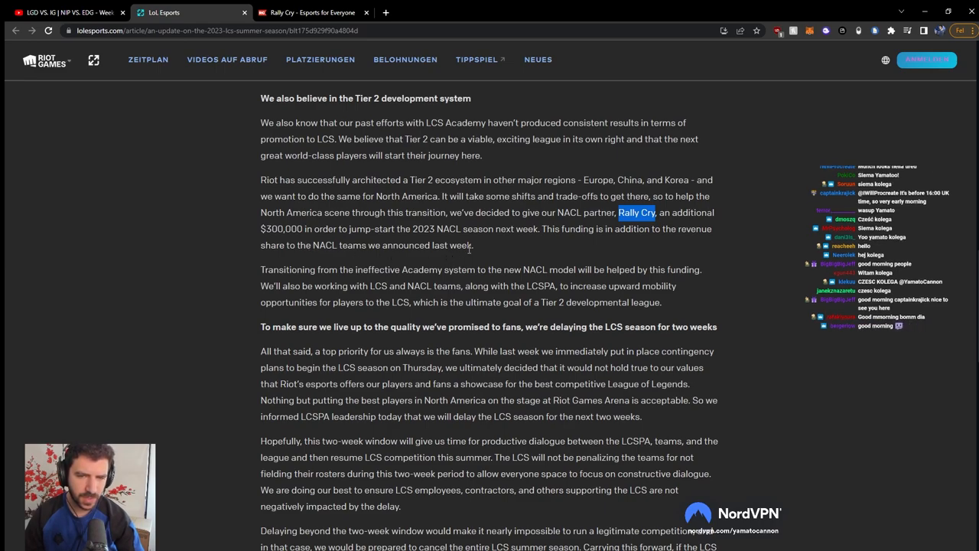
# - Highlight the $300,000 funding amount and the sentence on working with LCSPA on Tier 2
pyautogui.doubleClick(278, 229)
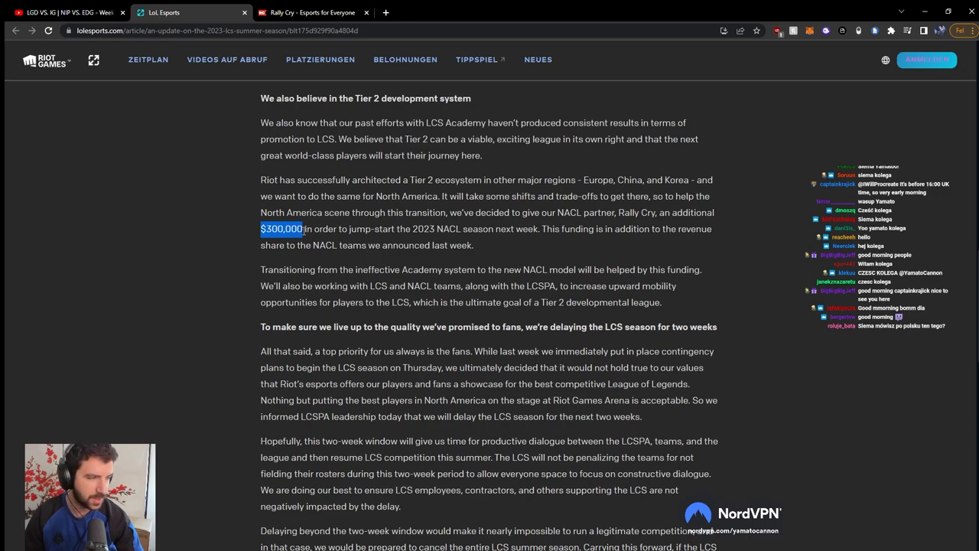
pyautogui.scroll(-3)
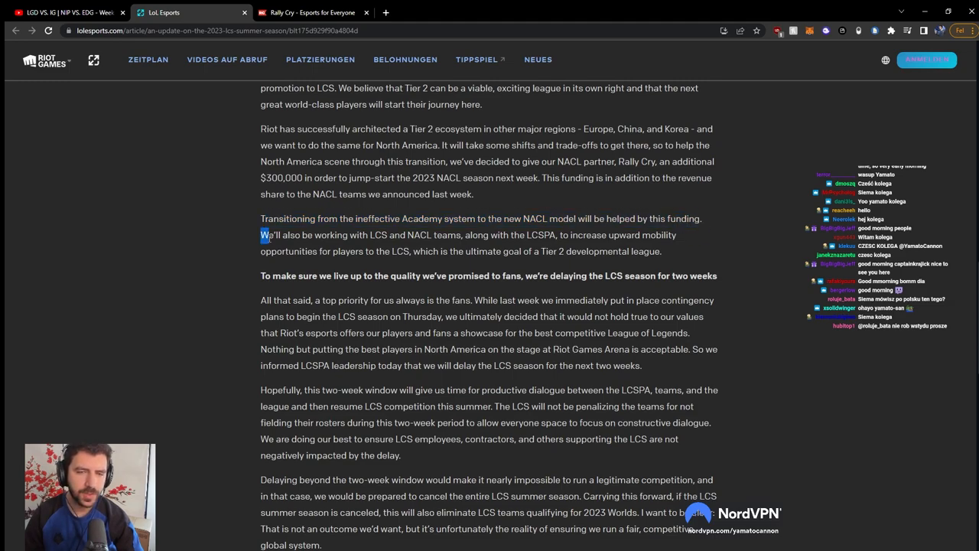
pyautogui.moveTo(260, 235); pyautogui.dragTo(511, 235)
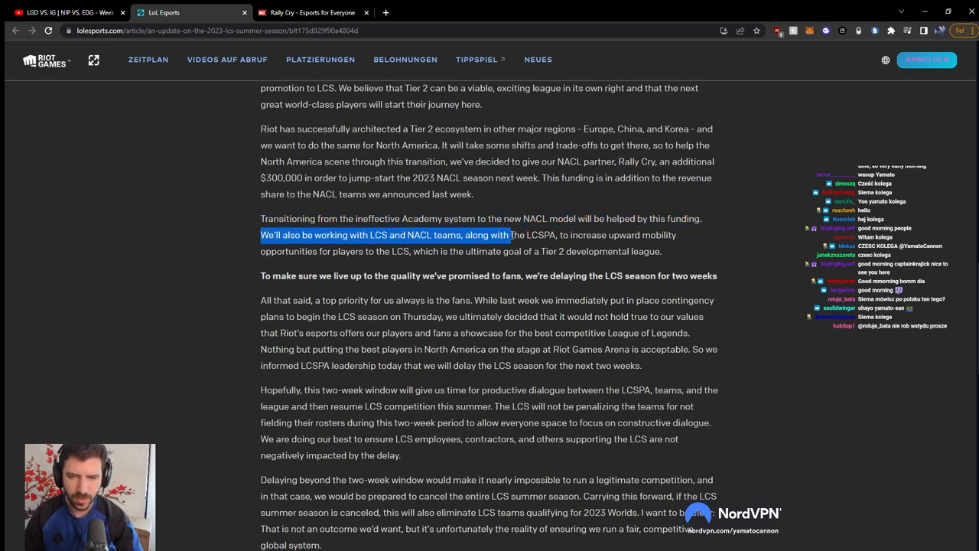
pyautogui.moveTo(509, 235); pyautogui.dragTo(677, 234)
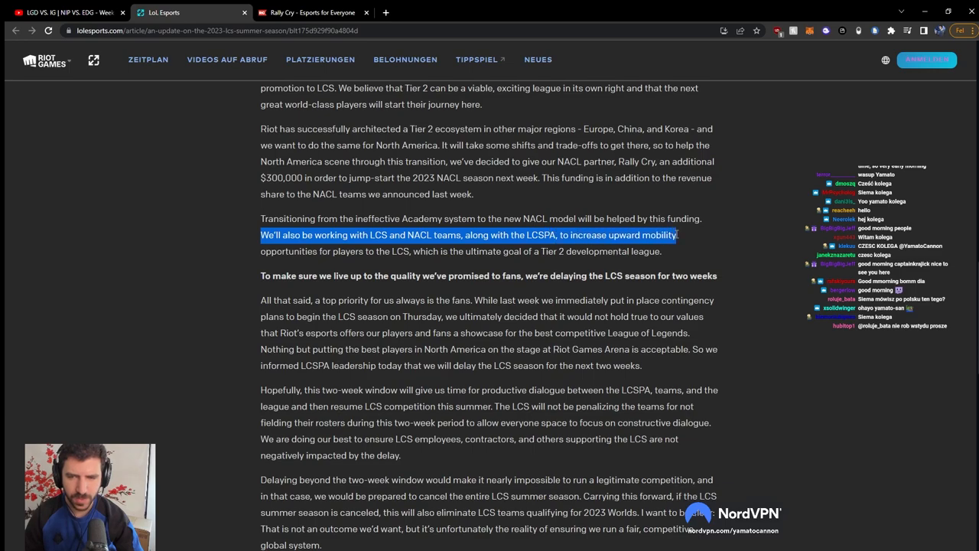
pyautogui.moveTo(677, 235); pyautogui.dragTo(411, 250)
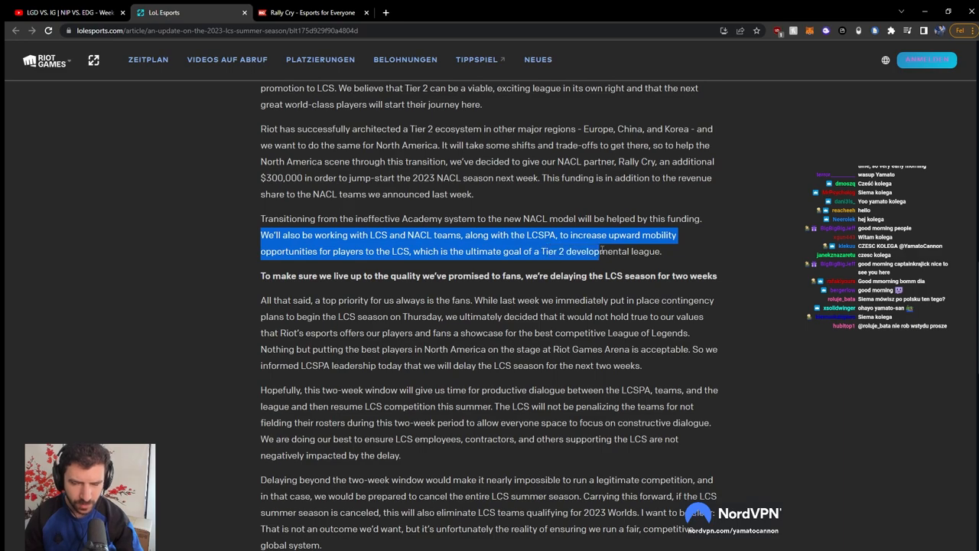
# - Read the two-week delay section, highlighting its paragraph and then clearing the highlight
pyautogui.scroll(-3)
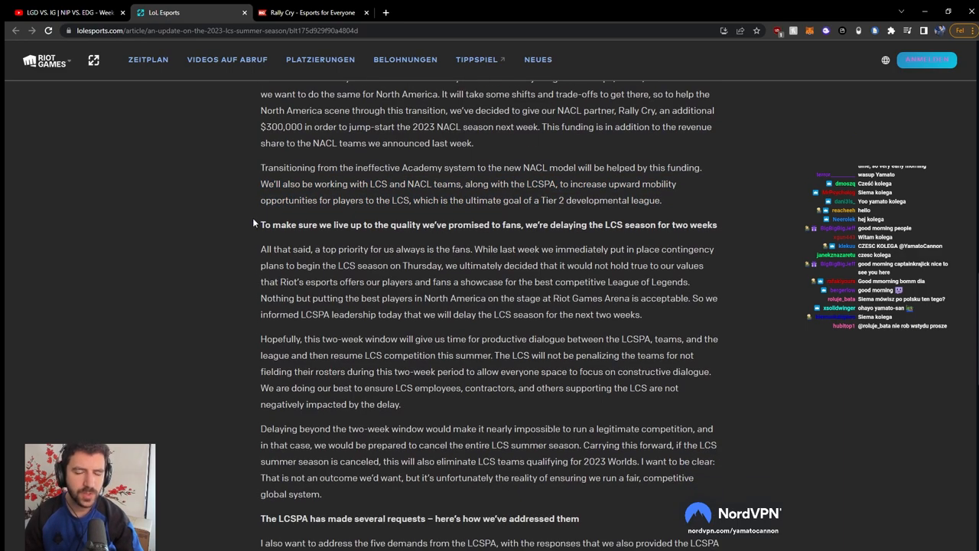
pyautogui.scroll(-3)
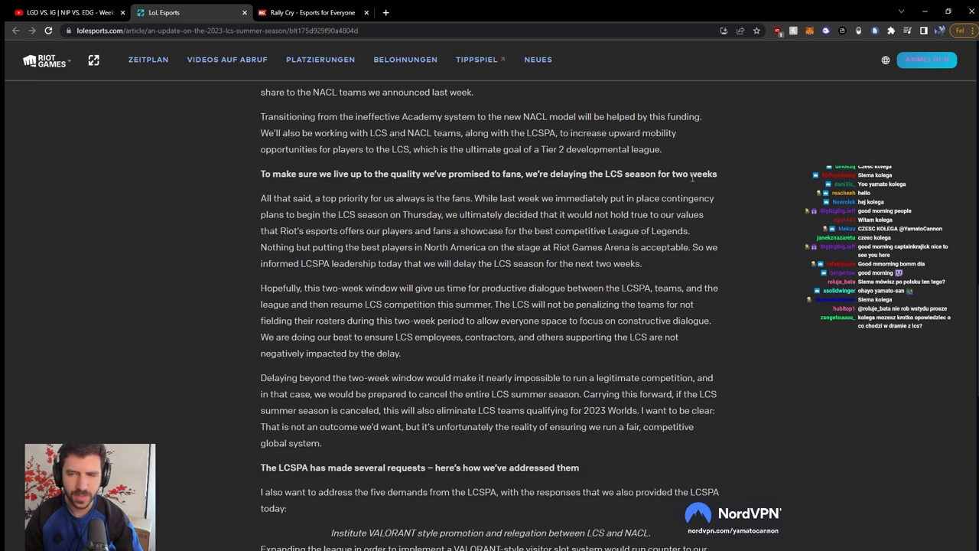
pyautogui.scroll(-3)
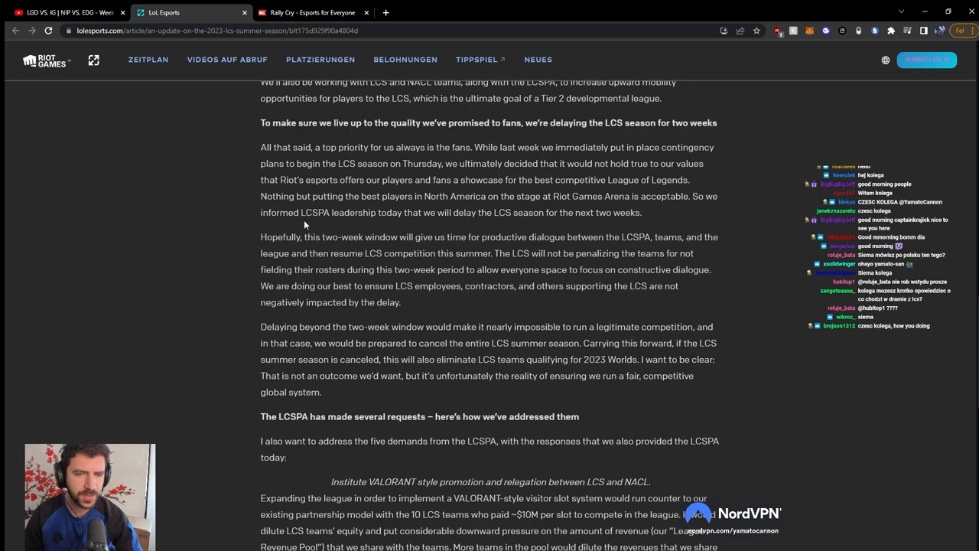
pyautogui.moveTo(500, 216)
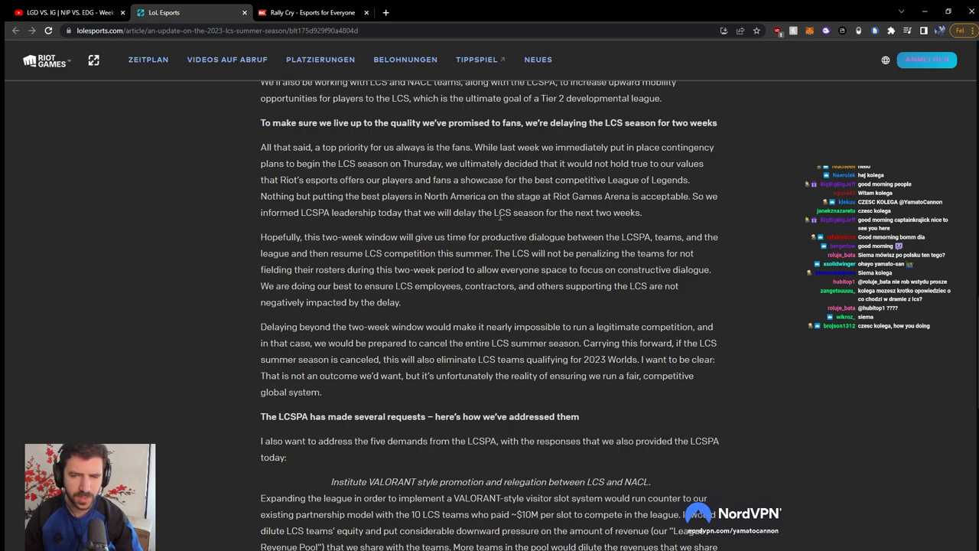
pyautogui.moveTo(271, 180); pyautogui.dragTo(642, 213)
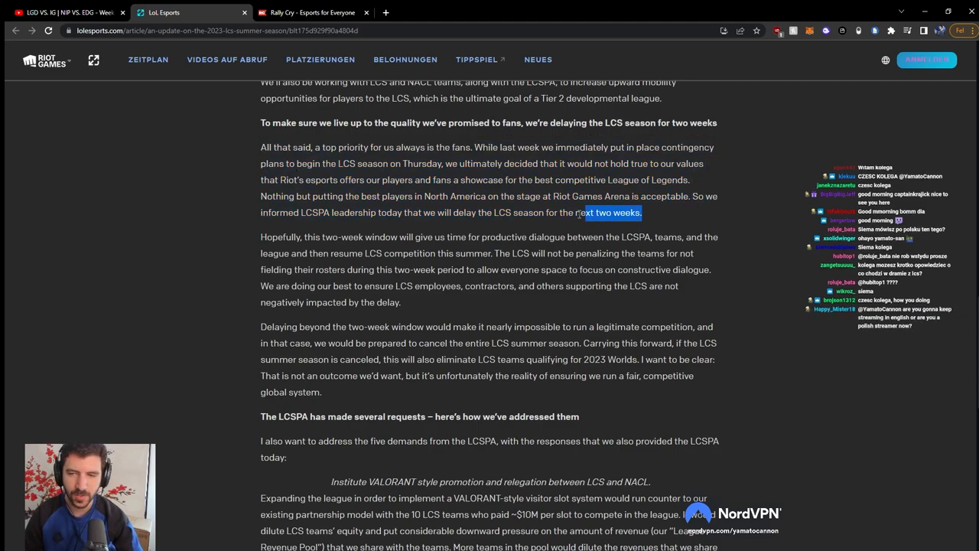
pyautogui.moveTo(260, 147); pyautogui.dragTo(643, 213)
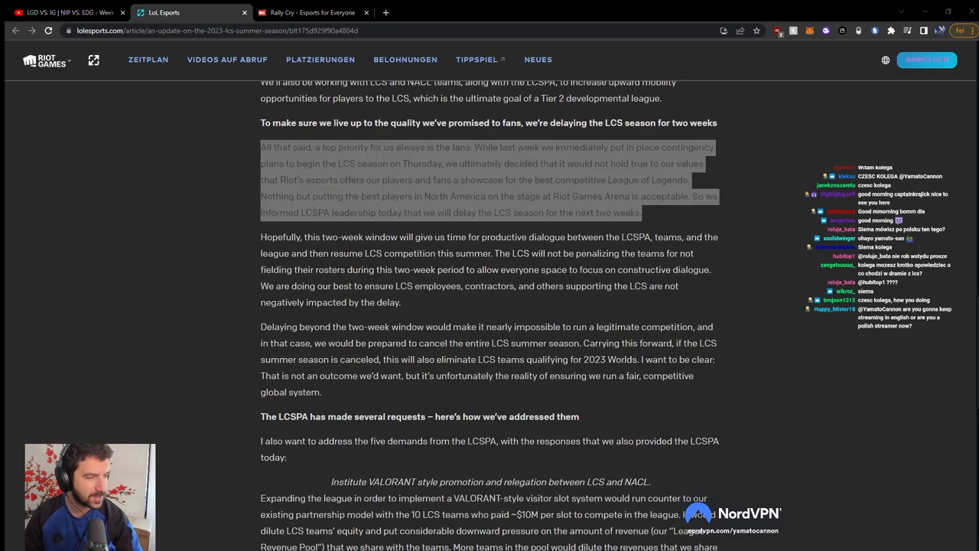
pyautogui.click(417, 371)
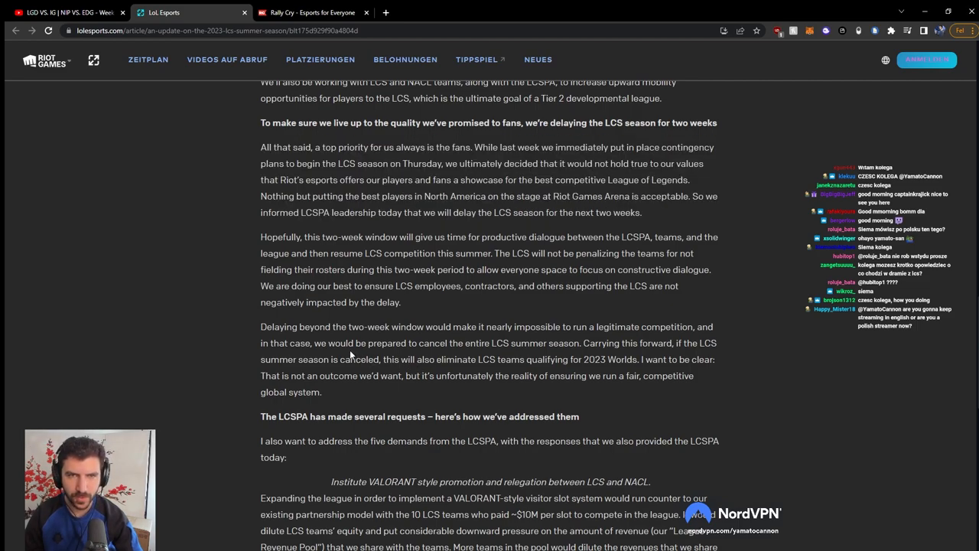
pyautogui.moveTo(175, 304)
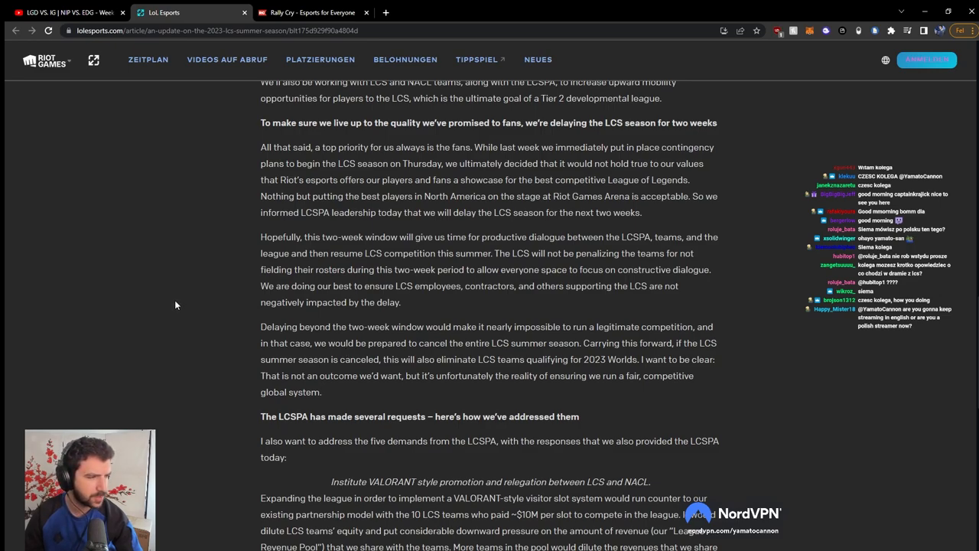
pyautogui.moveTo(294, 322)
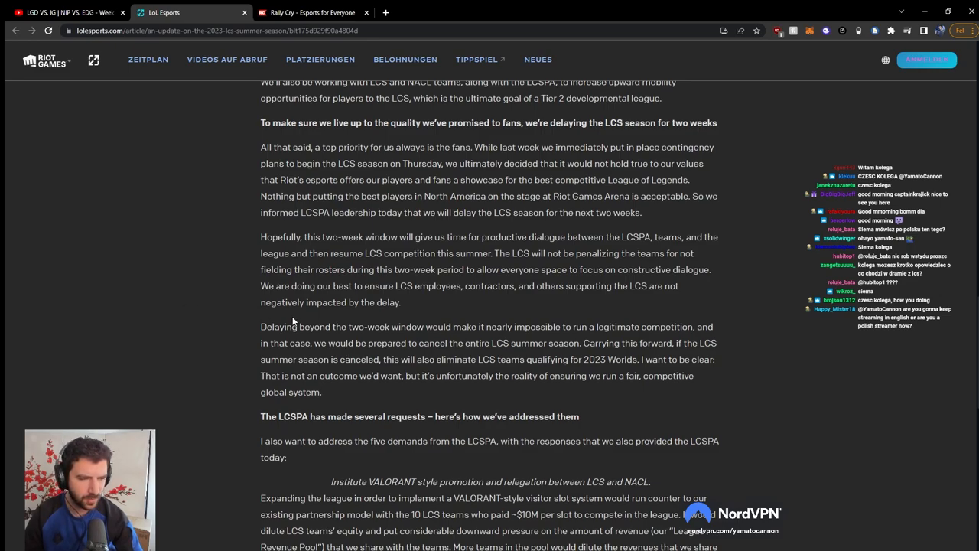
pyautogui.moveTo(316, 269); pyautogui.dragTo(400, 301)
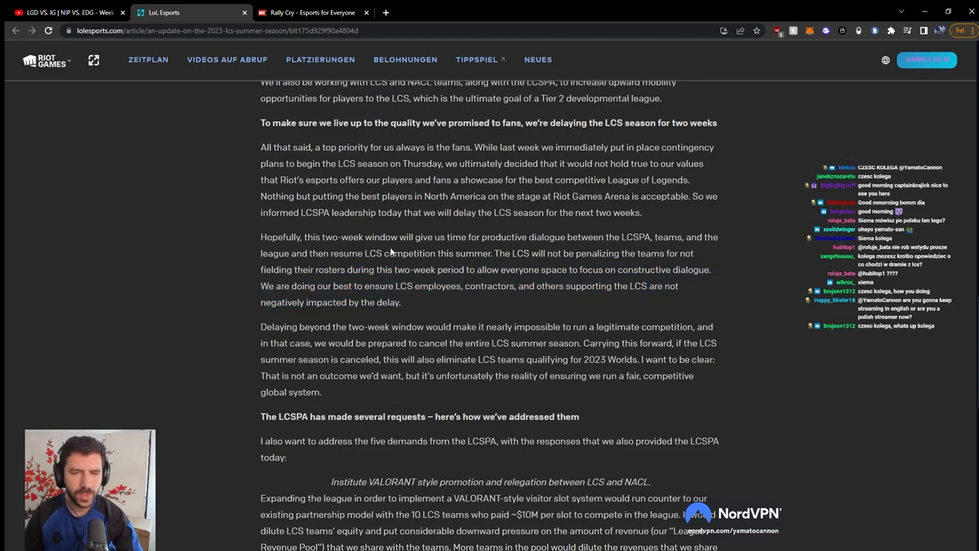
pyautogui.moveTo(625, 248)
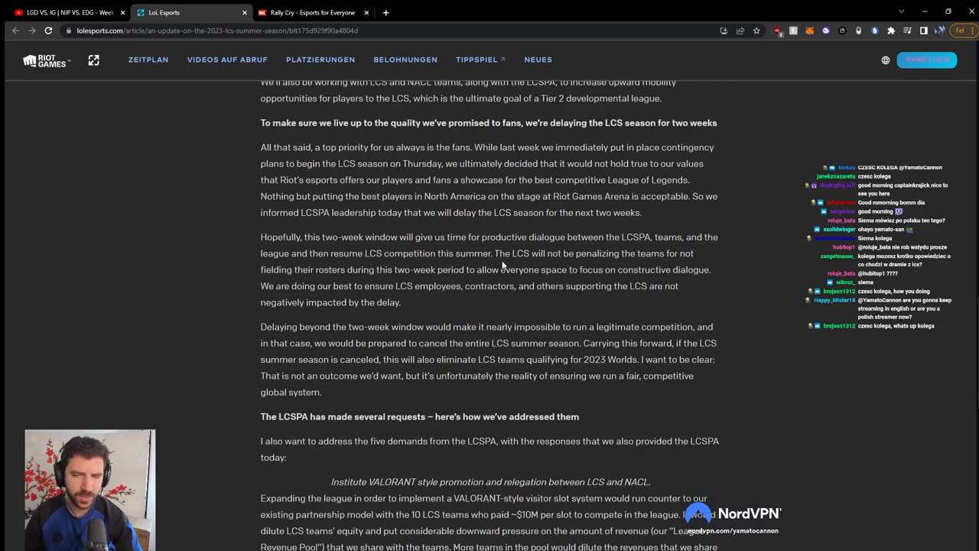
# - Mark the sentence warning of summer season cancellation and lost 2023 Worlds qualification
pyautogui.scroll(-3)
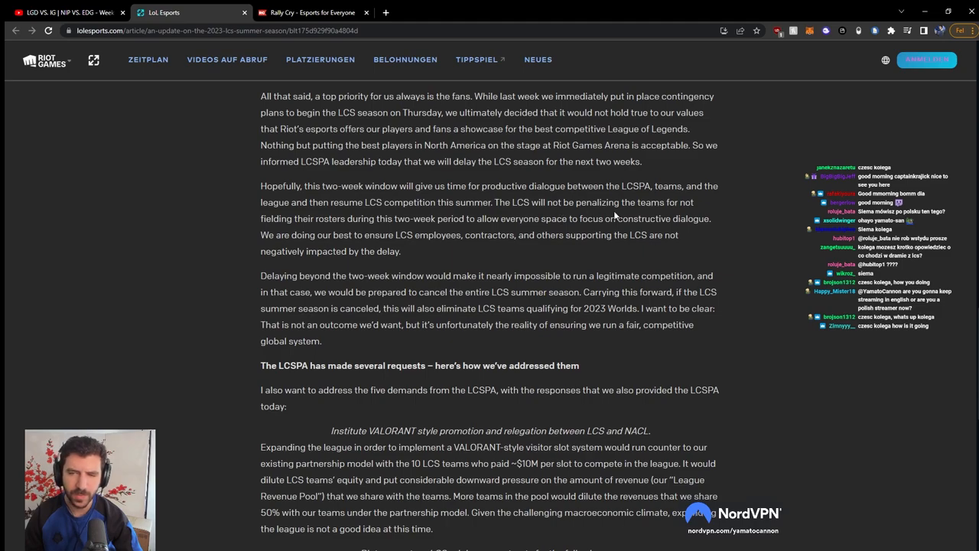
pyautogui.moveTo(399, 225)
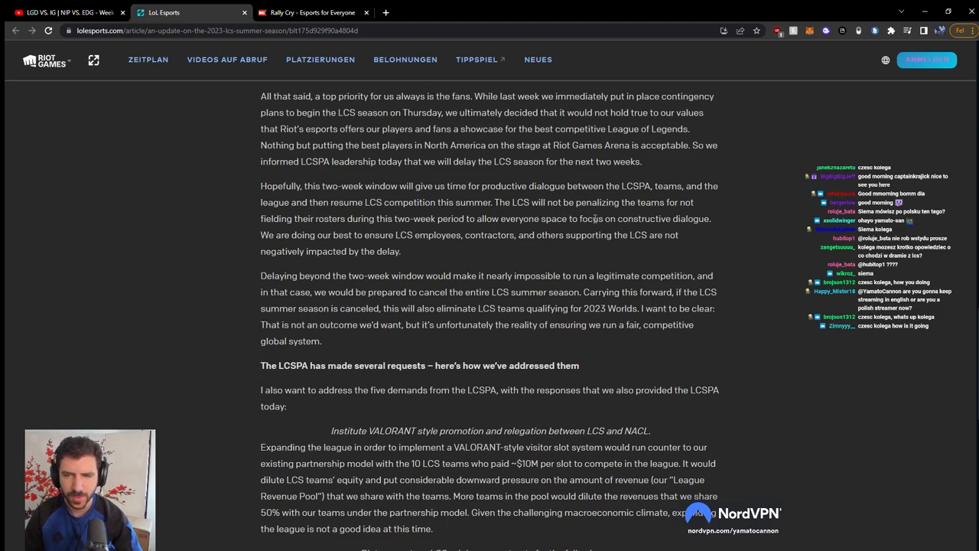
pyautogui.scroll(-3)
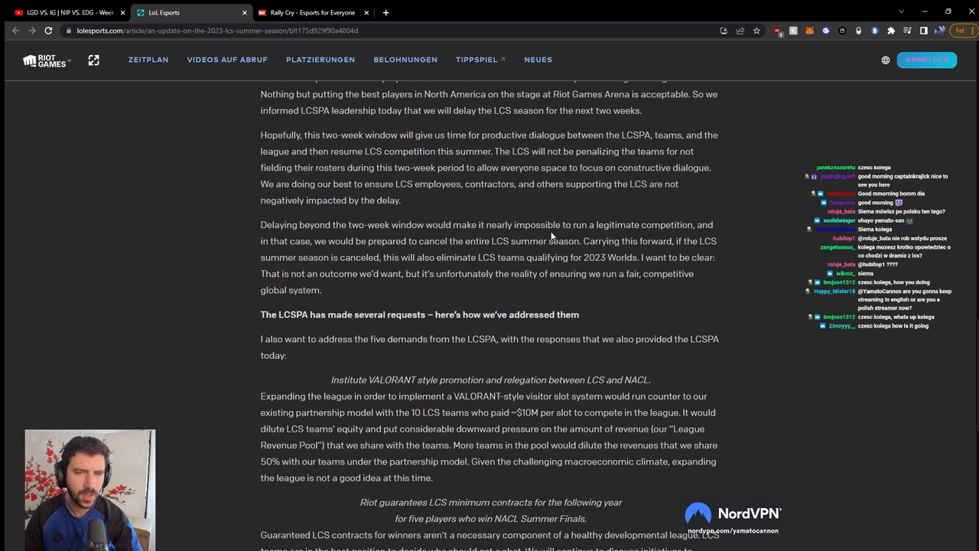
pyautogui.moveTo(492, 199)
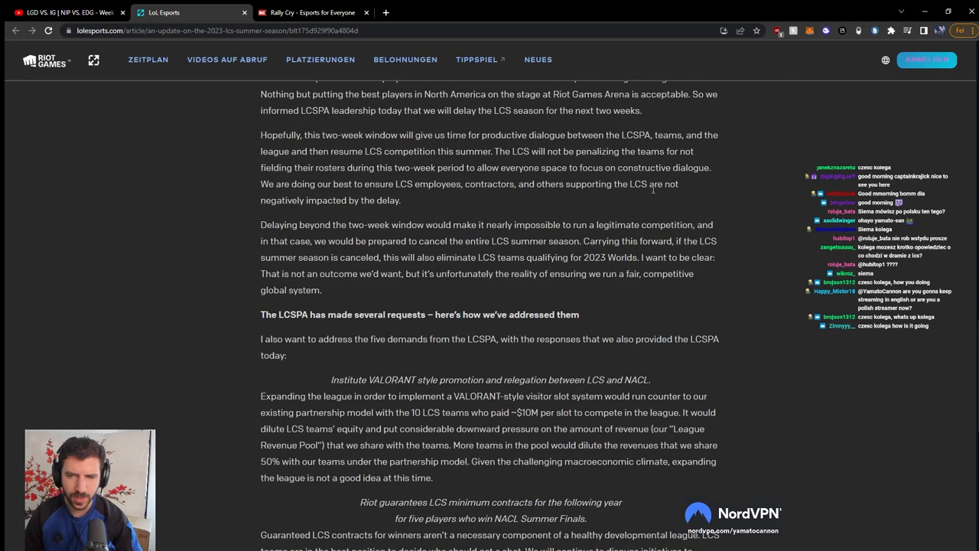
pyautogui.moveTo(375, 202)
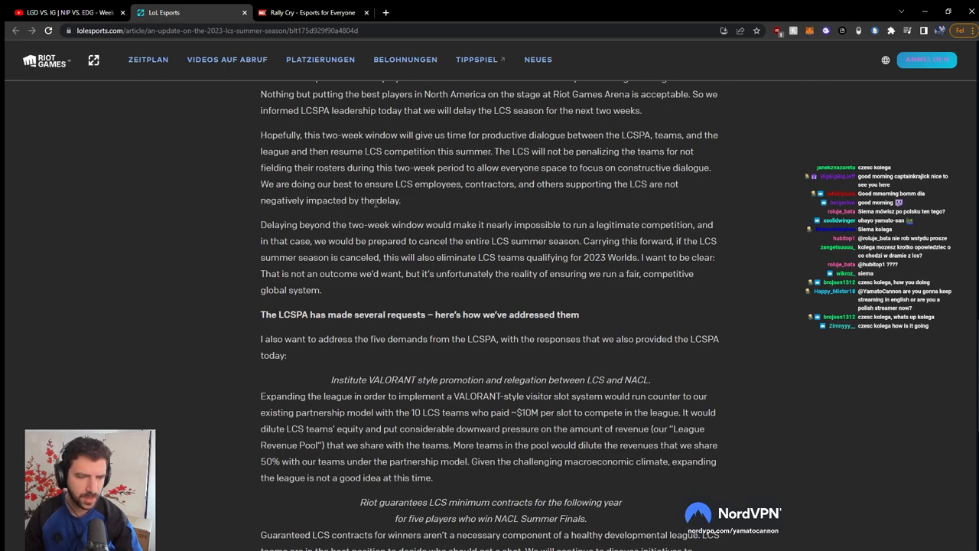
pyautogui.scroll(-3)
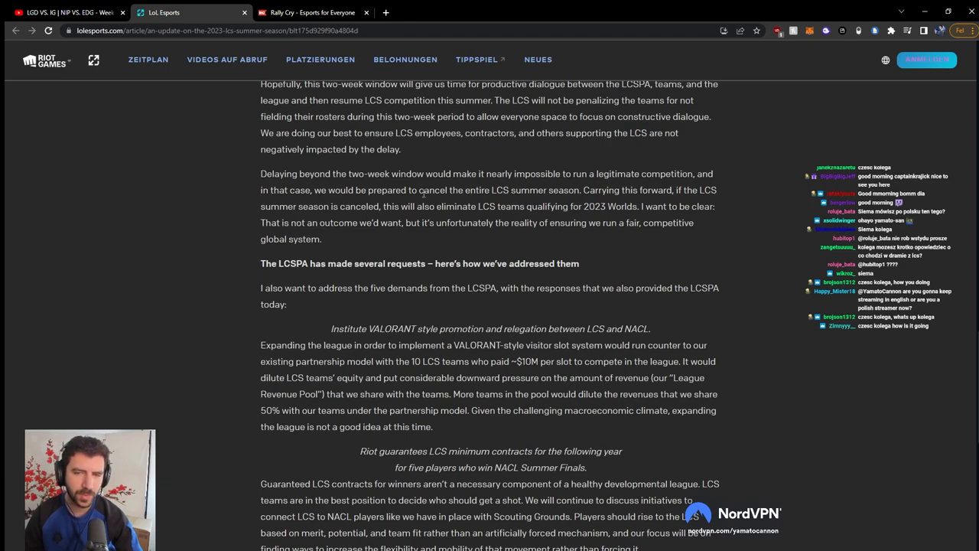
pyautogui.moveTo(368, 190); pyautogui.dragTo(579, 190)
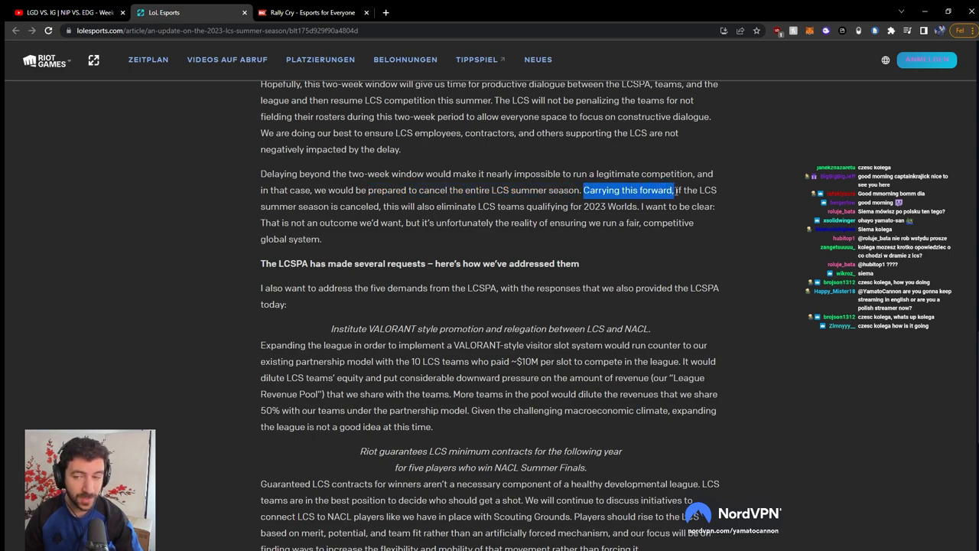
pyautogui.moveTo(675, 189); pyautogui.dragTo(434, 206)
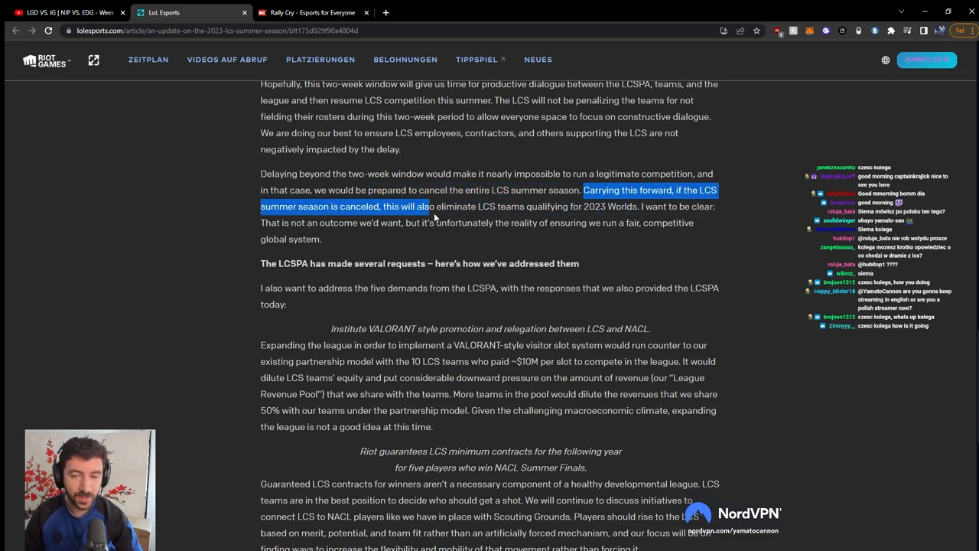
pyautogui.moveTo(407, 206); pyautogui.dragTo(605, 206)
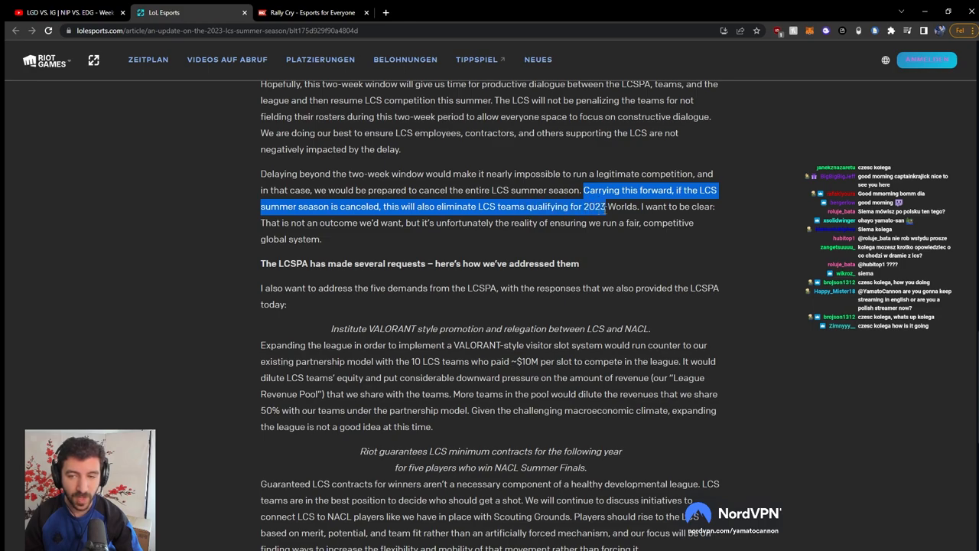
pyautogui.click(642, 207)
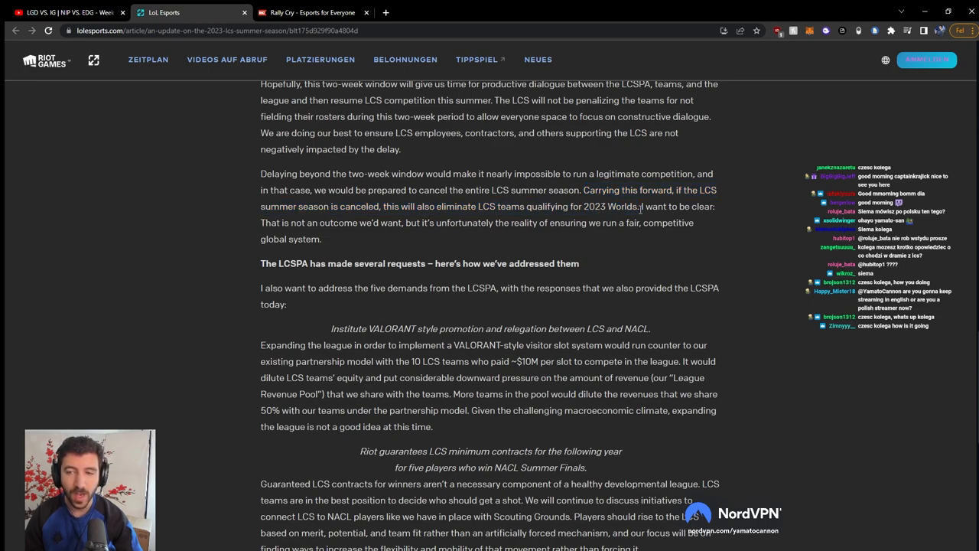
# - Mark the 'not an outcome we'd want' sentence about a fair, competitive global system
pyautogui.moveTo(260, 223); pyautogui.dragTo(354, 222)
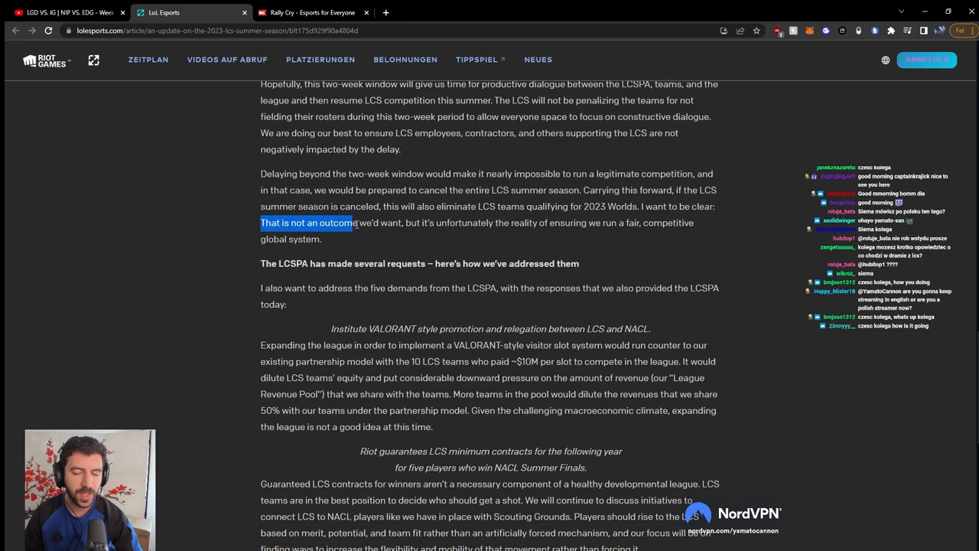
pyautogui.moveTo(354, 222); pyautogui.dragTo(589, 222)
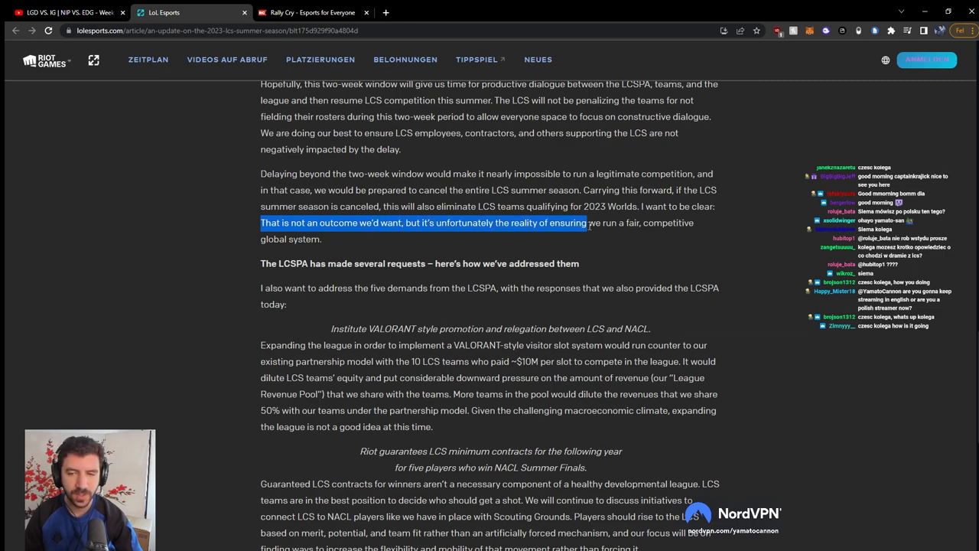
pyautogui.moveTo(589, 222); pyautogui.dragTo(694, 222)
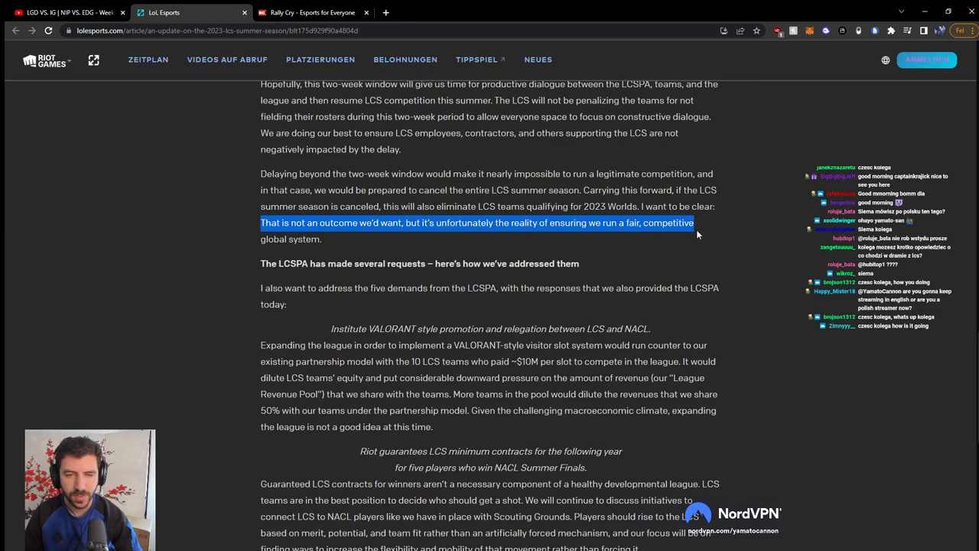
pyautogui.scroll(-3)
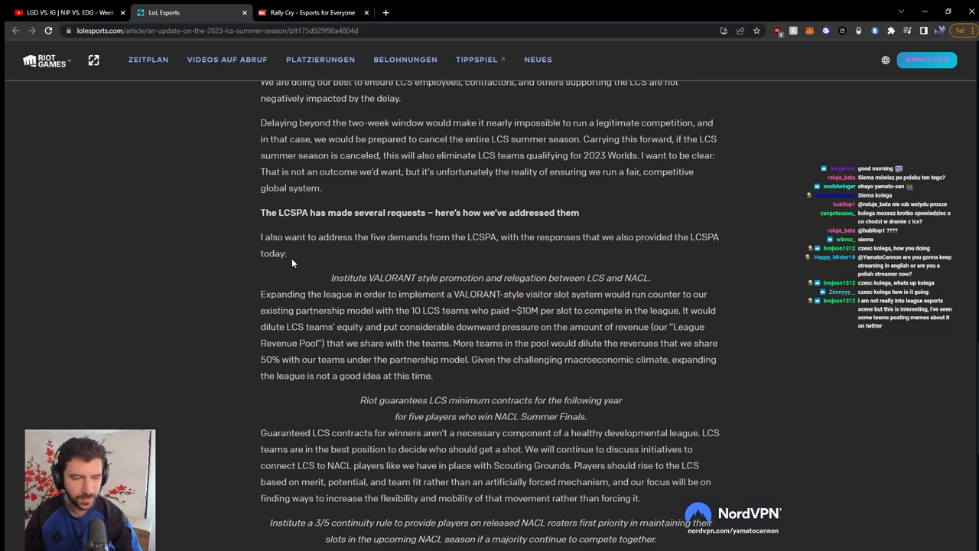
# - Highlight Riot's reasons against expansion: visitor slots, equity dilution and diluted revenues
pyautogui.scroll(-3)
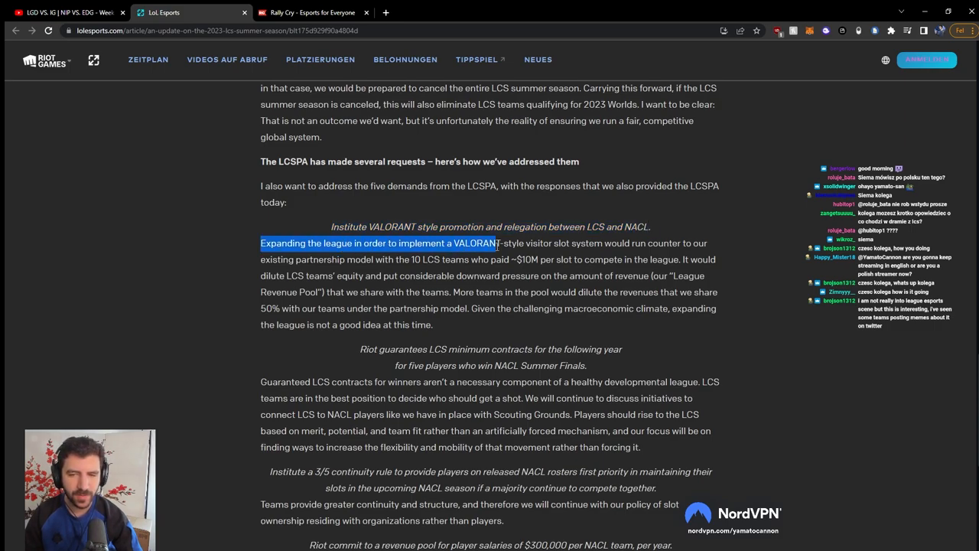
pyautogui.moveTo(497, 243); pyautogui.dragTo(683, 243)
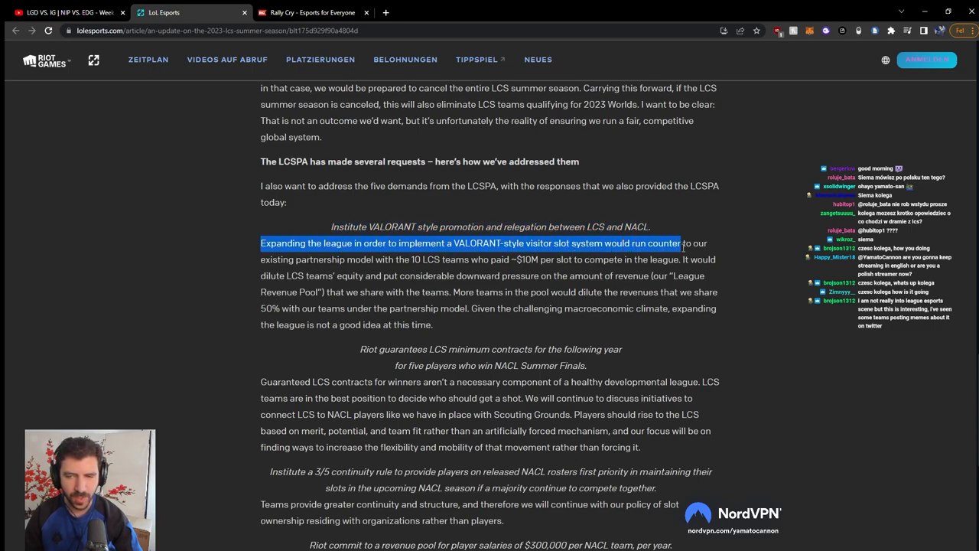
pyautogui.moveTo(681, 243); pyautogui.dragTo(420, 259)
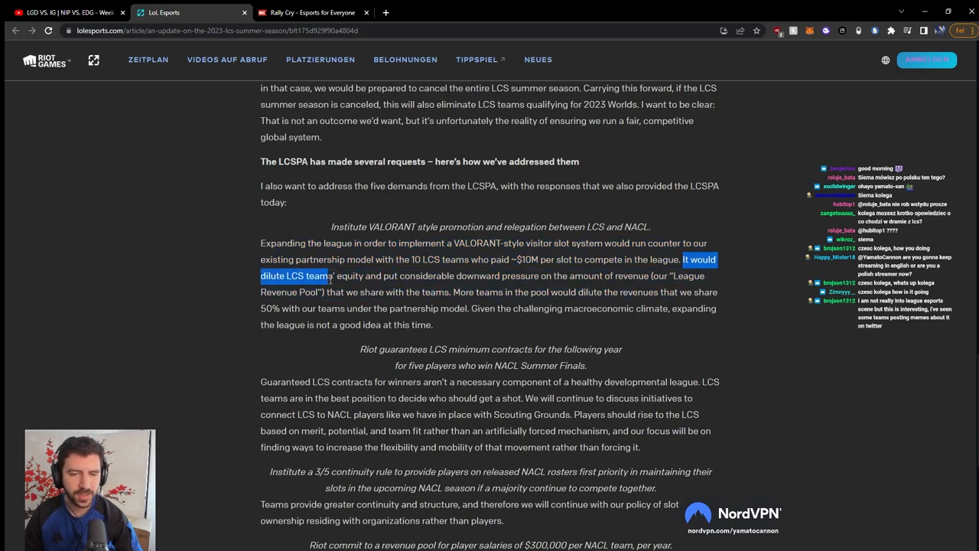
pyautogui.moveTo(325, 275); pyautogui.dragTo(539, 275)
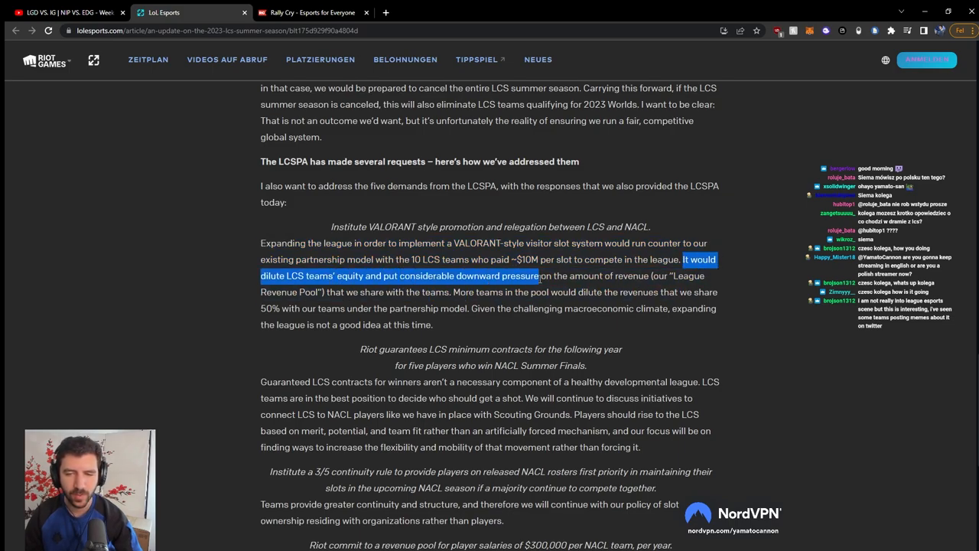
pyautogui.moveTo(540, 276); pyautogui.dragTo(627, 291)
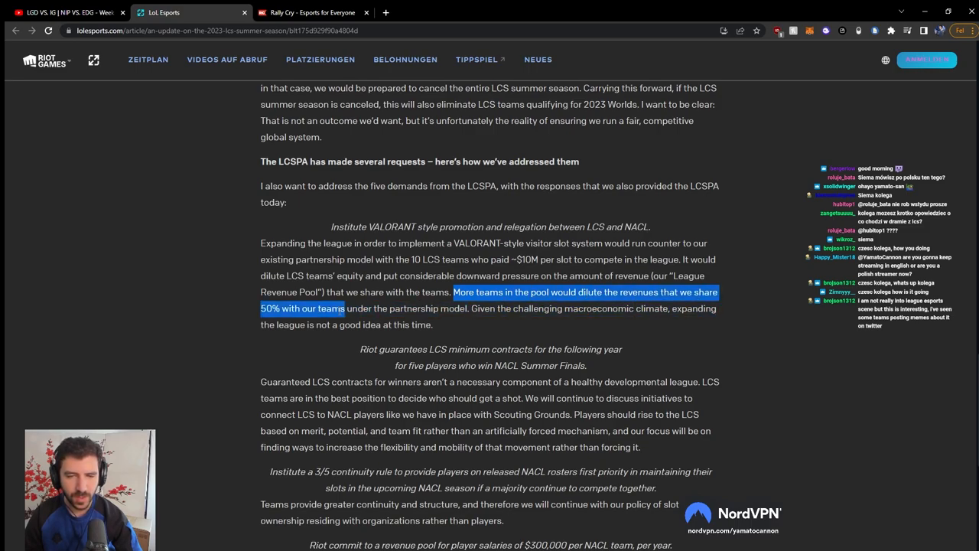
pyautogui.moveTo(324, 308); pyautogui.dragTo(469, 309)
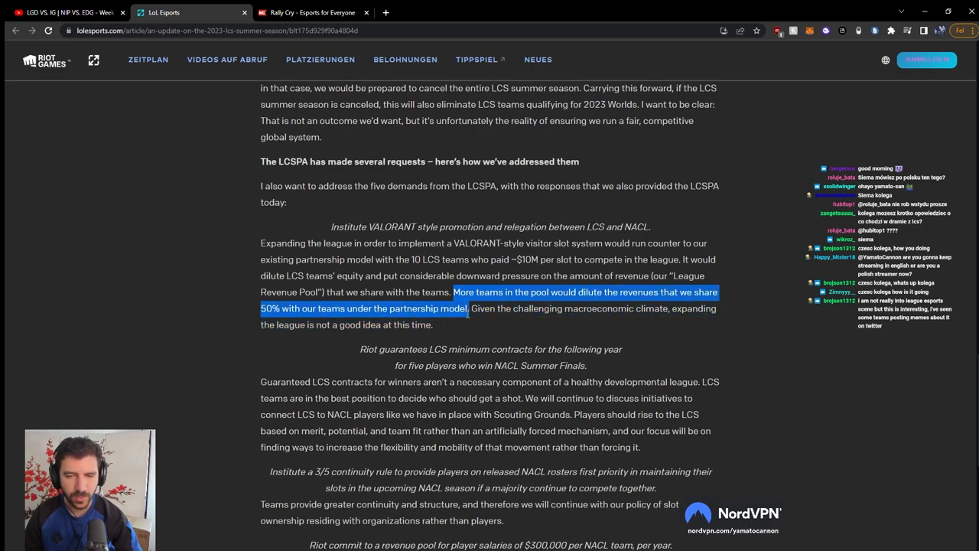
pyautogui.moveTo(470, 309); pyautogui.dragTo(667, 308)
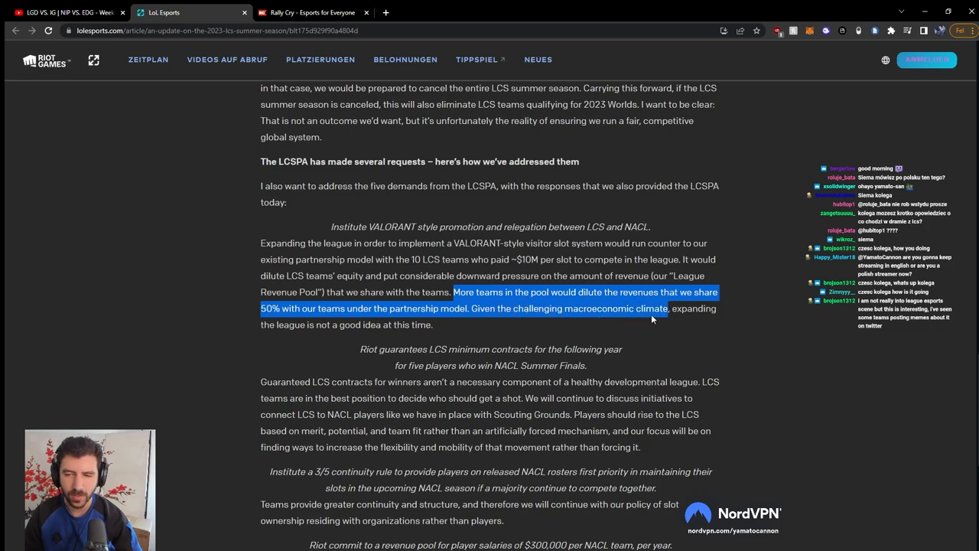
pyautogui.moveTo(653, 320); pyautogui.dragTo(432, 324)
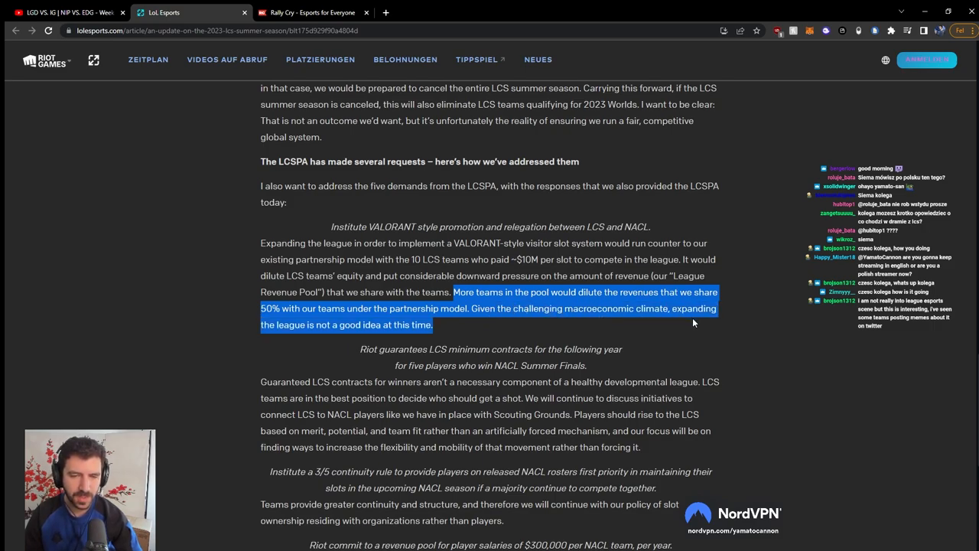
pyautogui.moveTo(685, 332)
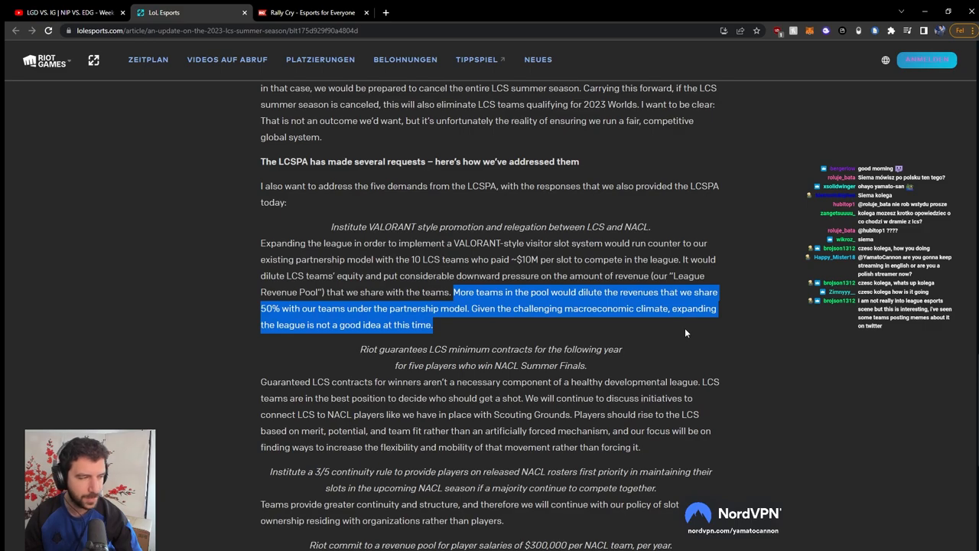
pyautogui.click(472, 330)
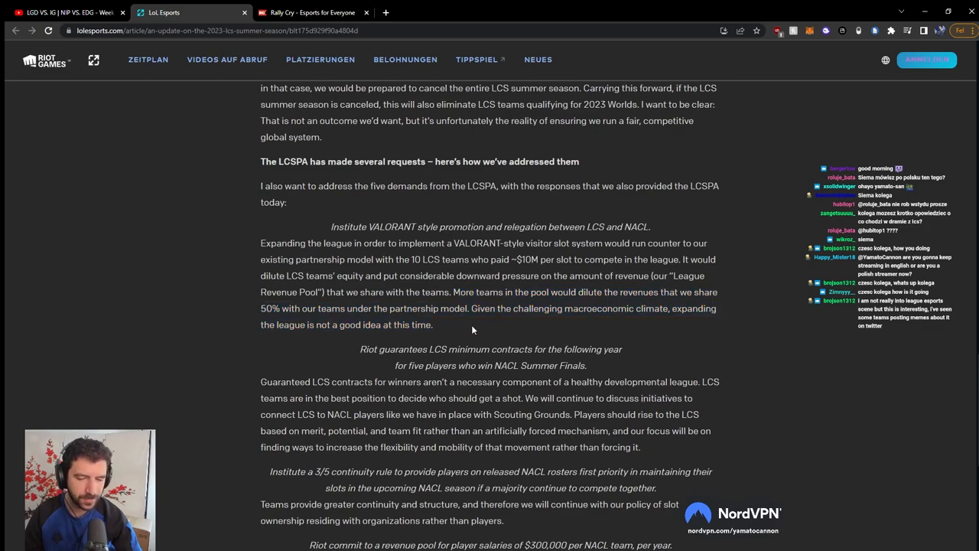
# - Highlight Riot's guaranteed-contracts answer: LCS teams decide, Scouting Grounds, flexibility and mobility
pyautogui.scroll(-3)
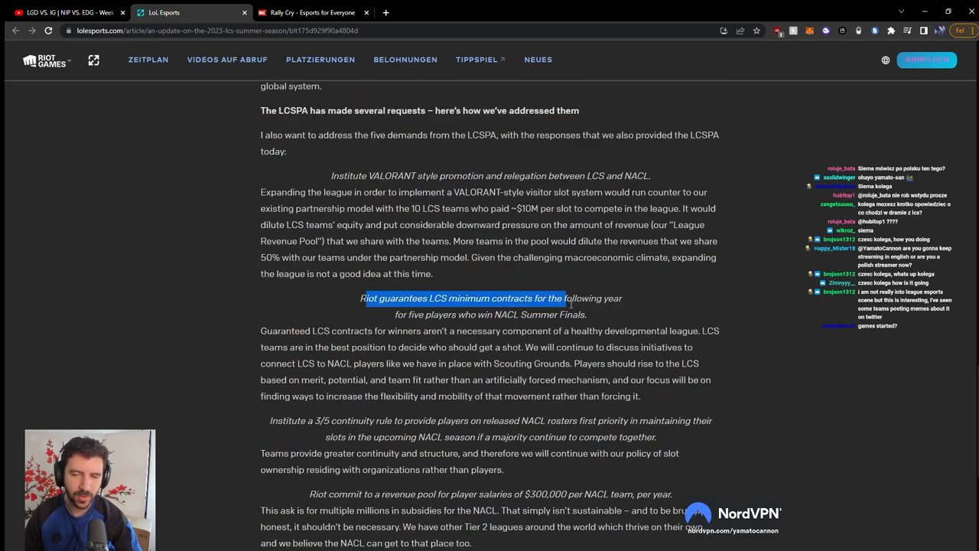
pyautogui.click(509, 325)
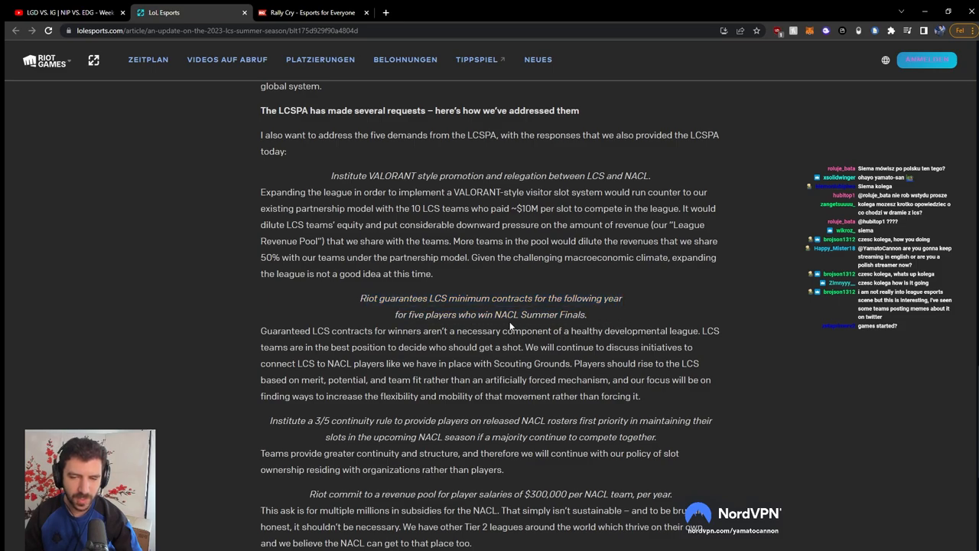
pyautogui.moveTo(349, 305)
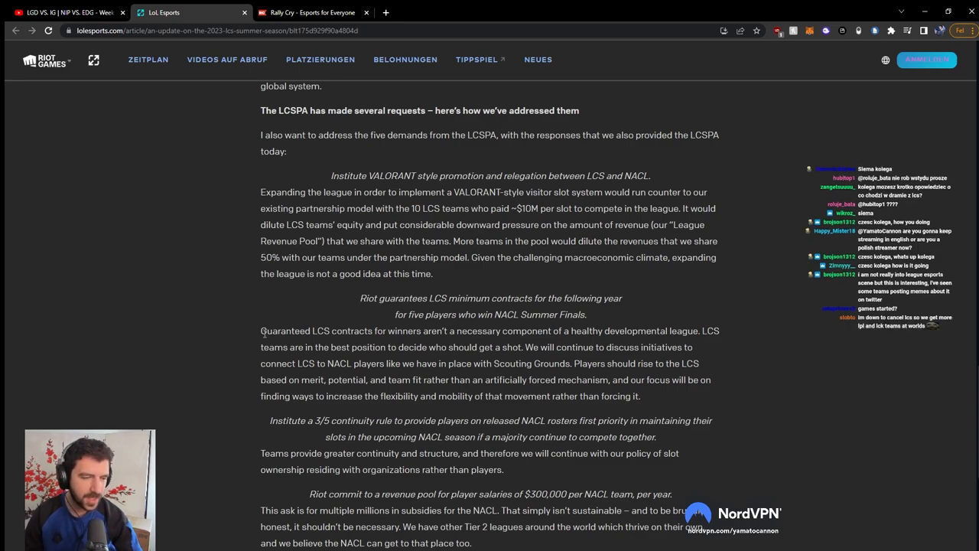
pyautogui.moveTo(261, 330); pyautogui.dragTo(486, 330)
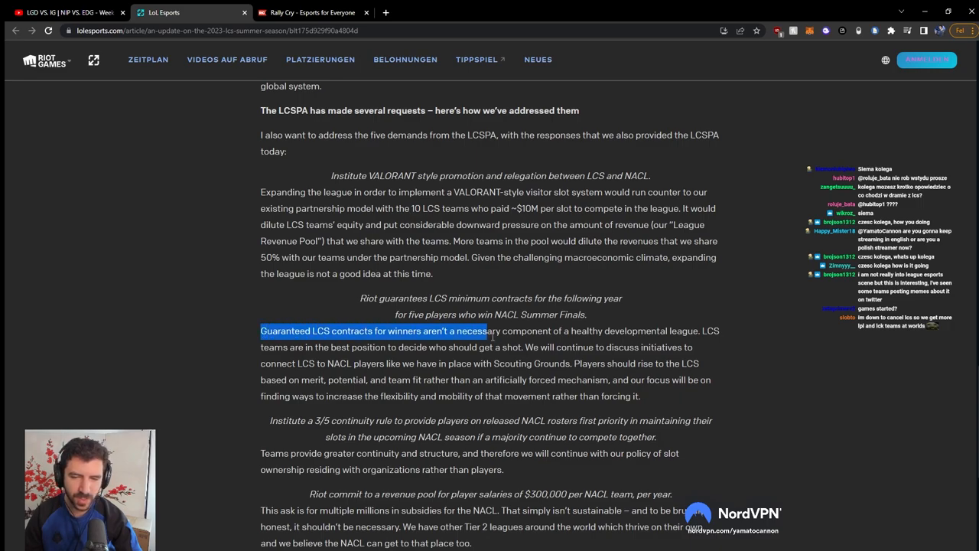
pyautogui.click(696, 341)
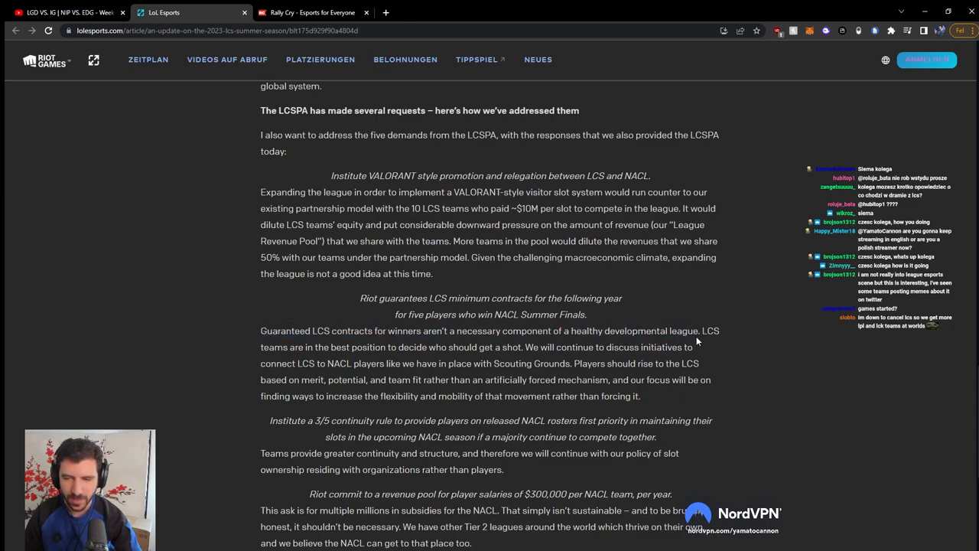
pyautogui.moveTo(702, 331); pyautogui.dragTo(669, 363)
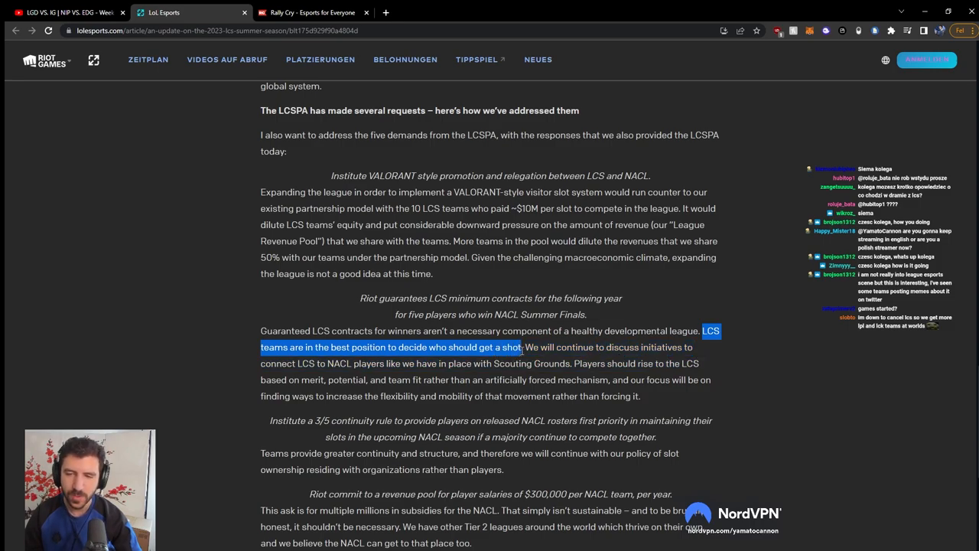
pyautogui.moveTo(522, 346); pyautogui.dragTo(346, 363)
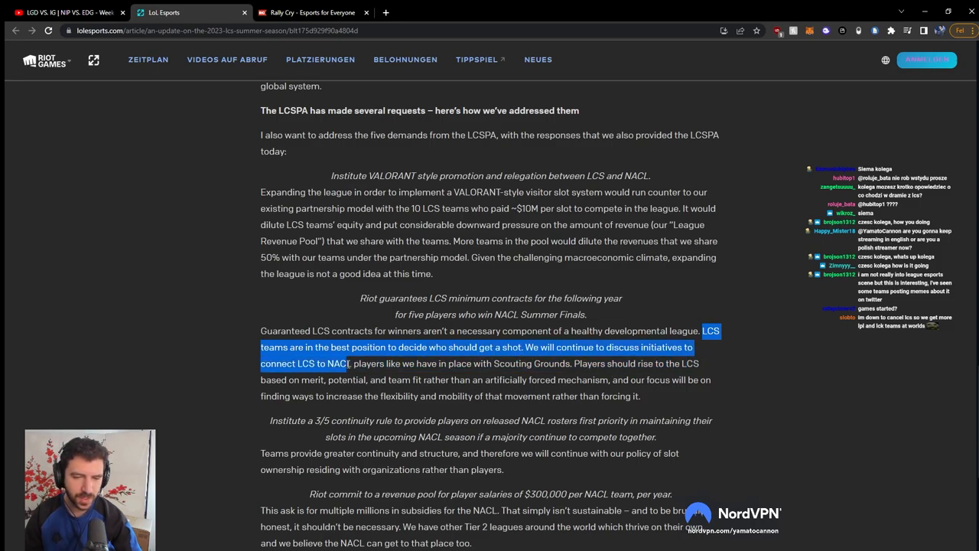
pyautogui.moveTo(346, 363); pyautogui.dragTo(455, 363)
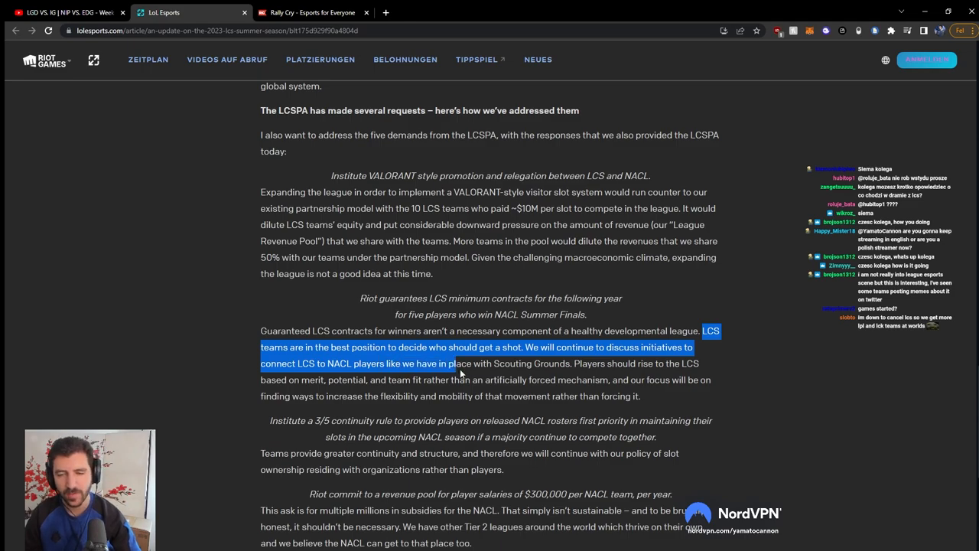
pyautogui.click(578, 362)
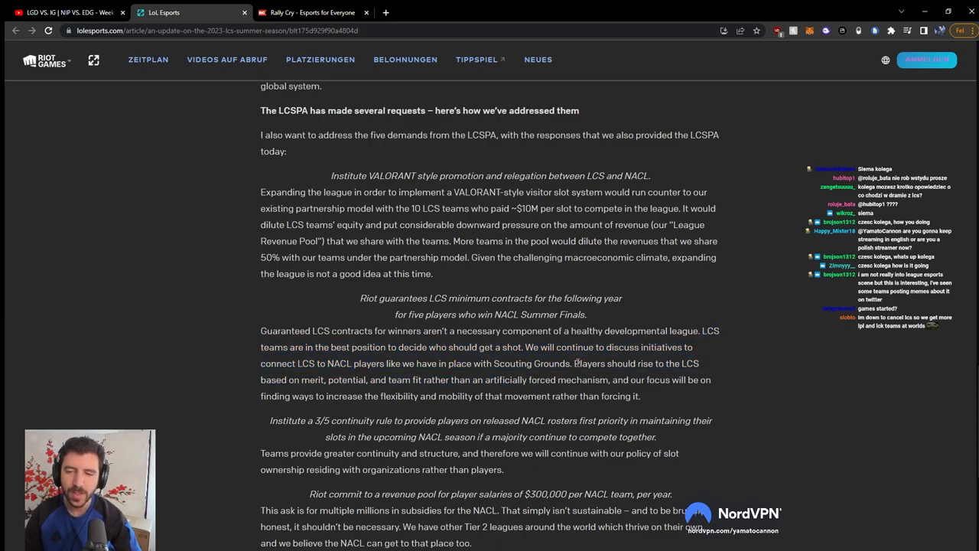
pyautogui.moveTo(575, 363); pyautogui.dragTo(688, 379)
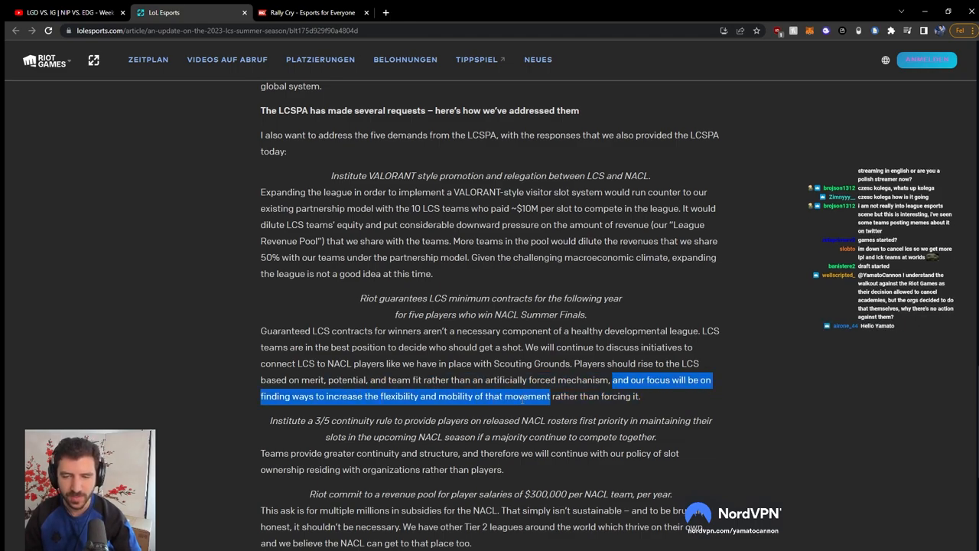
# - Highlight the 3/5 continuity rule demand and Riot's answer on slot ownership
pyautogui.scroll(-3)
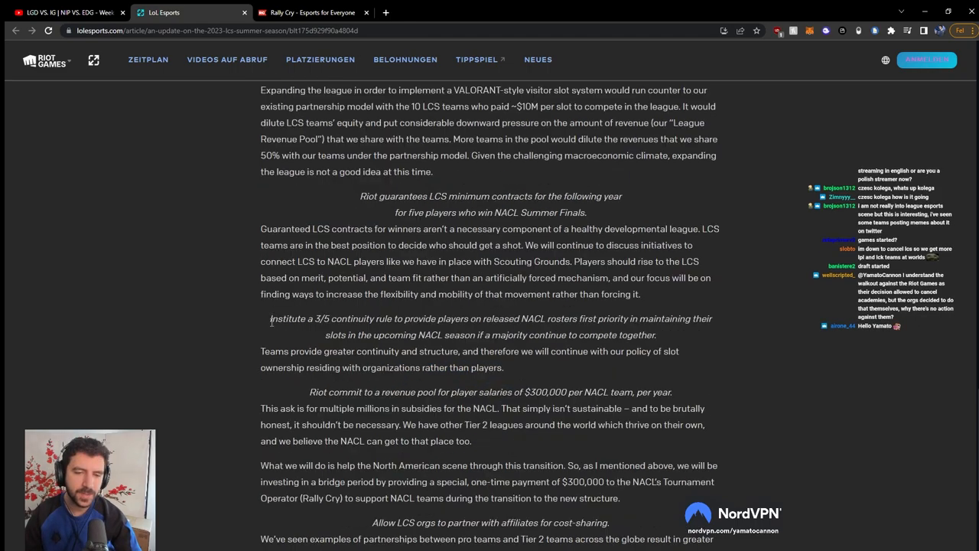
pyautogui.moveTo(270, 318); pyautogui.dragTo(404, 318)
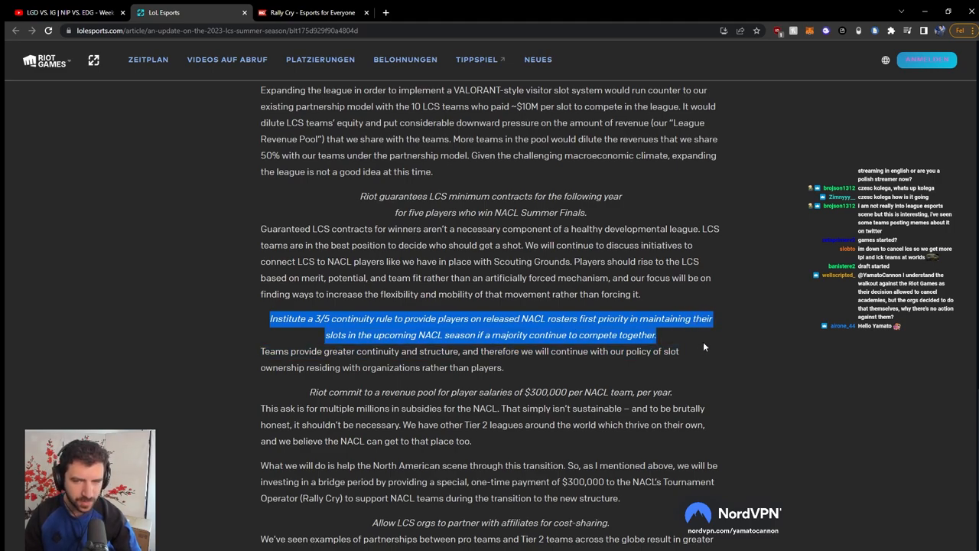
pyautogui.scroll(-3)
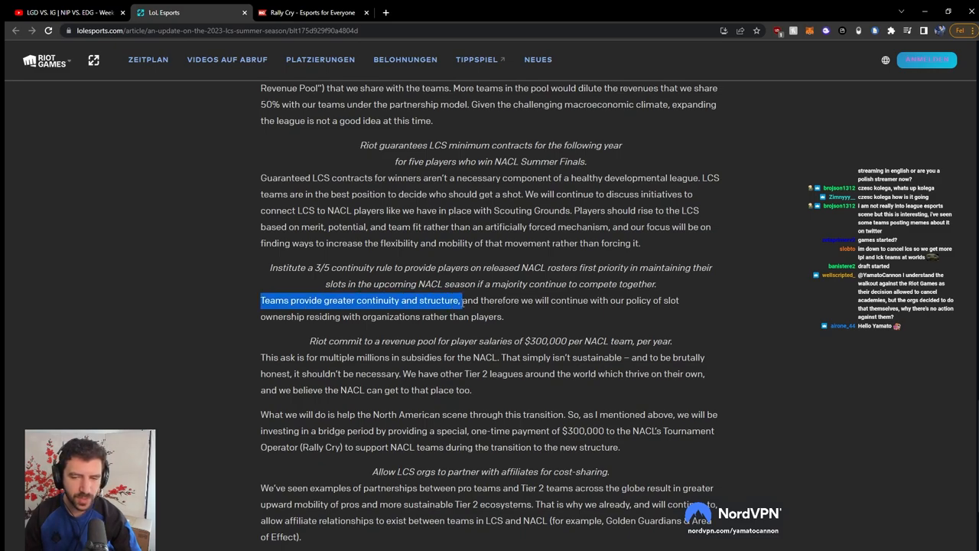
pyautogui.moveTo(461, 300); pyautogui.dragTo(503, 317)
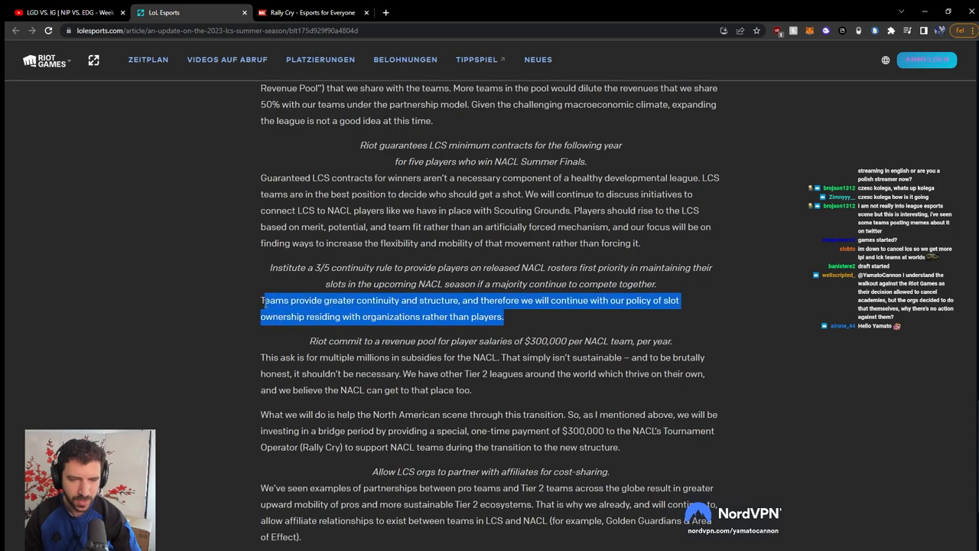
pyautogui.scroll(-3)
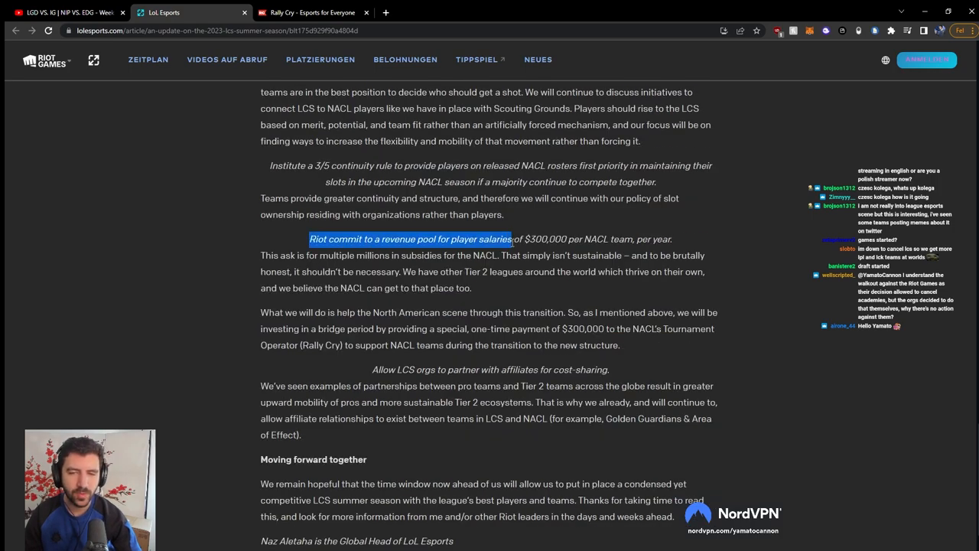
# - Highlight the salary pool demand and Riot's reply that NACL subsidies aren't sustainable
pyautogui.moveTo(505, 238); pyautogui.dragTo(566, 239)
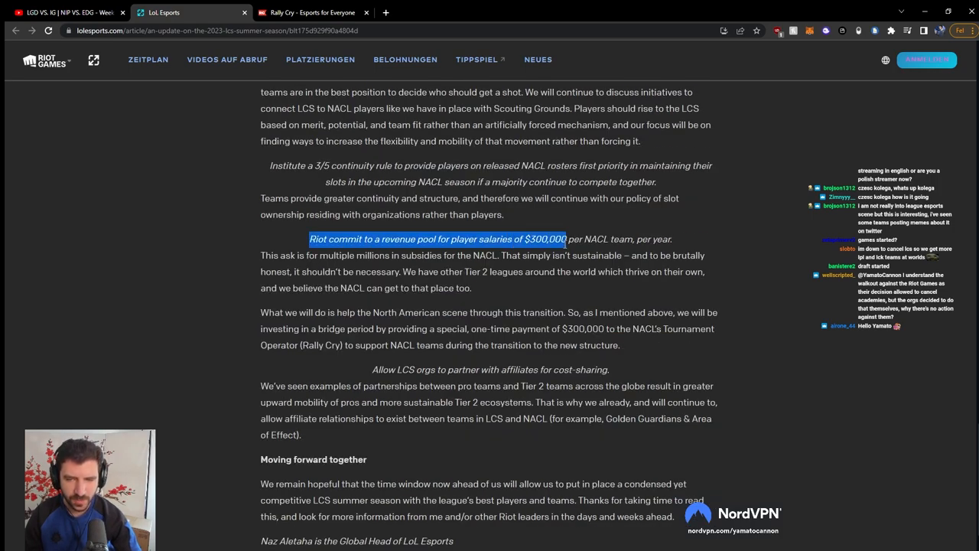
pyautogui.moveTo(558, 238); pyautogui.dragTo(671, 239)
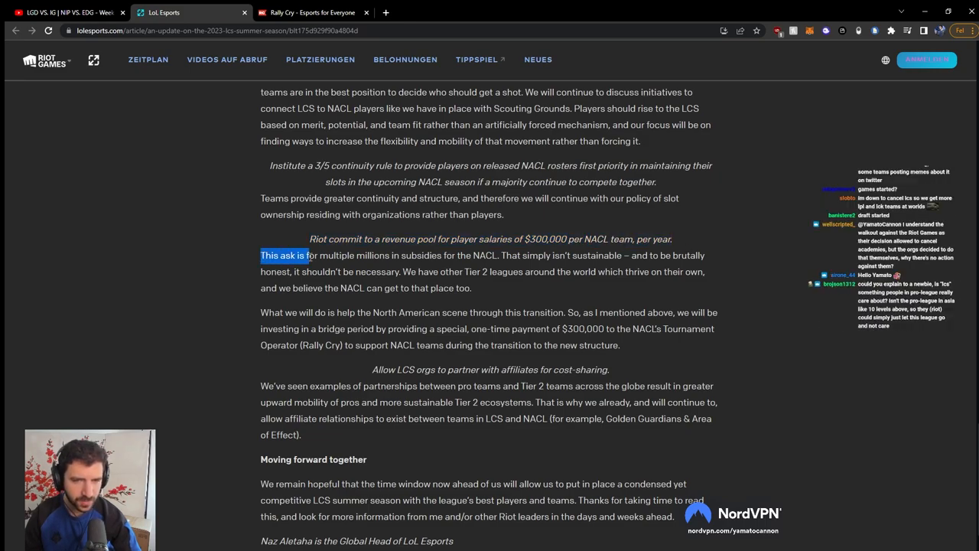
pyautogui.moveTo(303, 255); pyautogui.dragTo(496, 255)
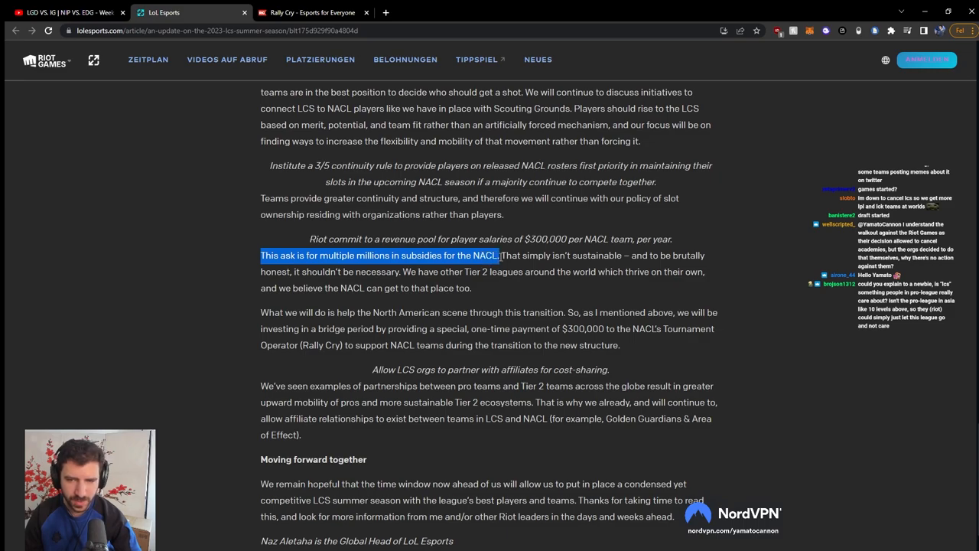
pyautogui.moveTo(503, 256); pyautogui.dragTo(623, 255)
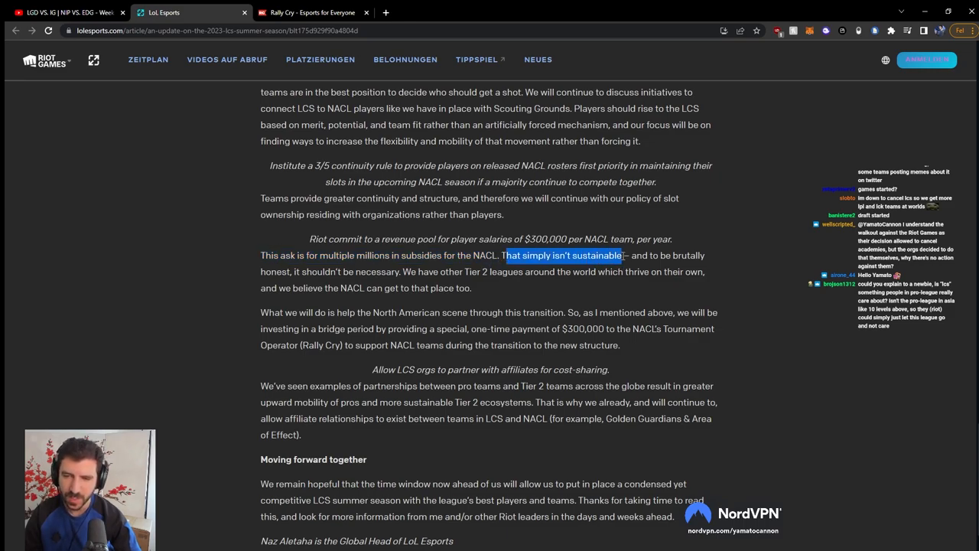
pyautogui.doubleClick(312, 271)
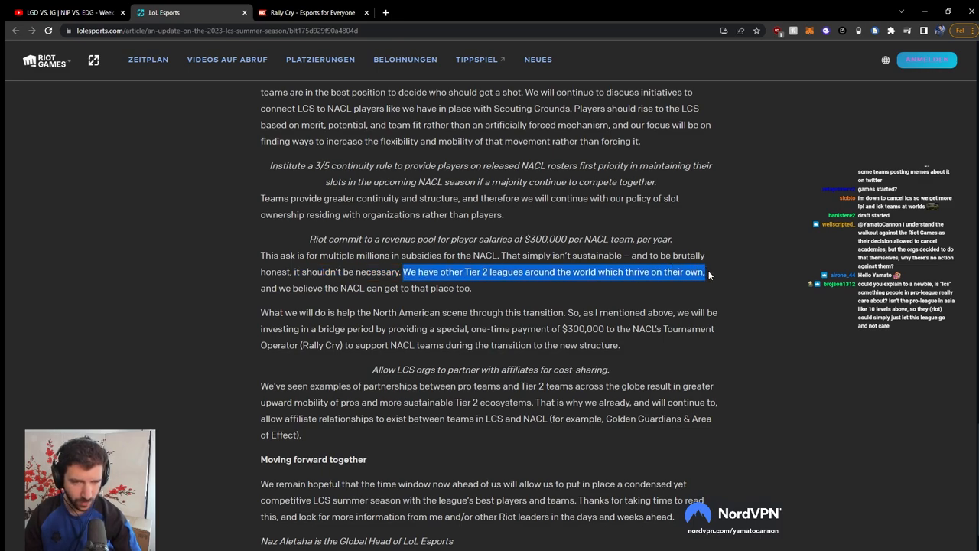
pyautogui.moveTo(708, 271); pyautogui.dragTo(471, 287)
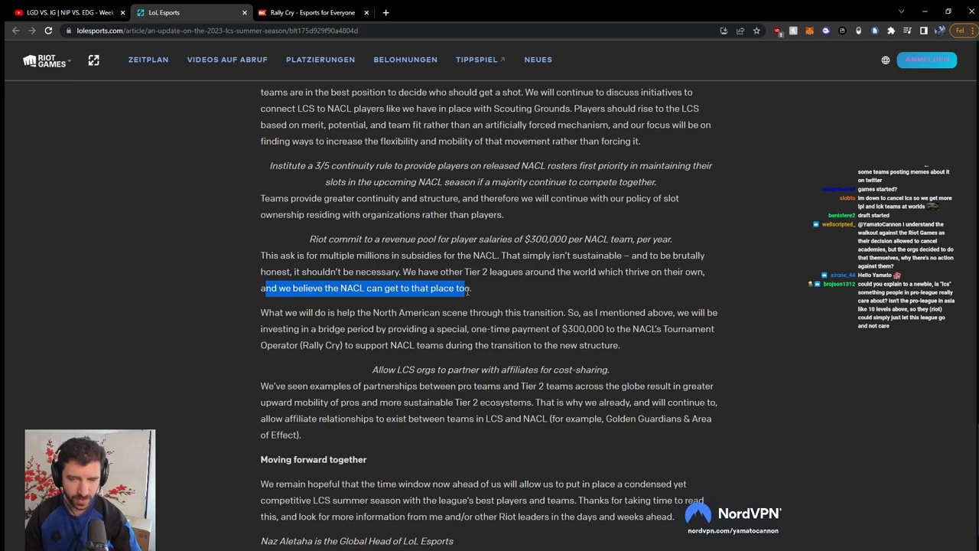
# - Highlight the one-time $300,000 bridge payment to Rally Cry supporting NACL teams
pyautogui.scroll(-3)
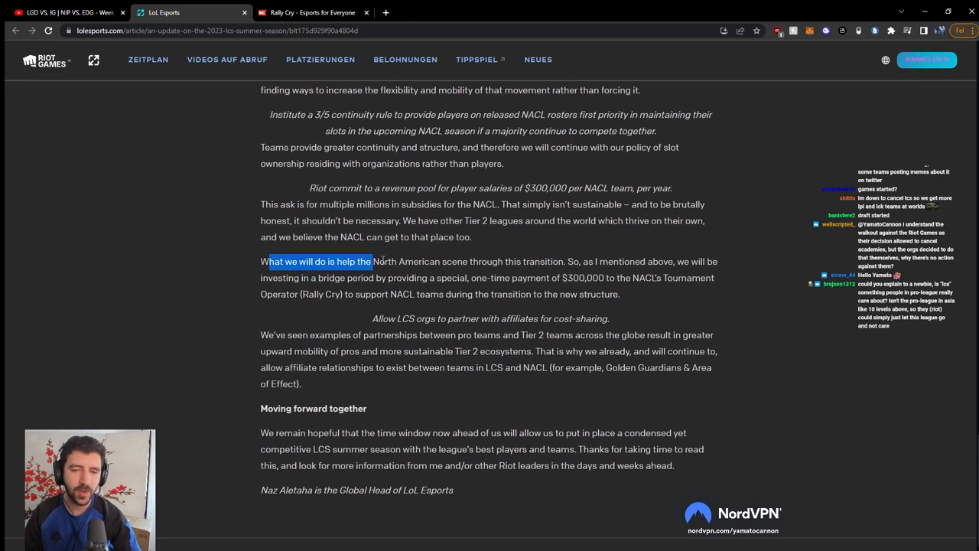
pyautogui.moveTo(370, 261); pyautogui.dragTo(539, 260)
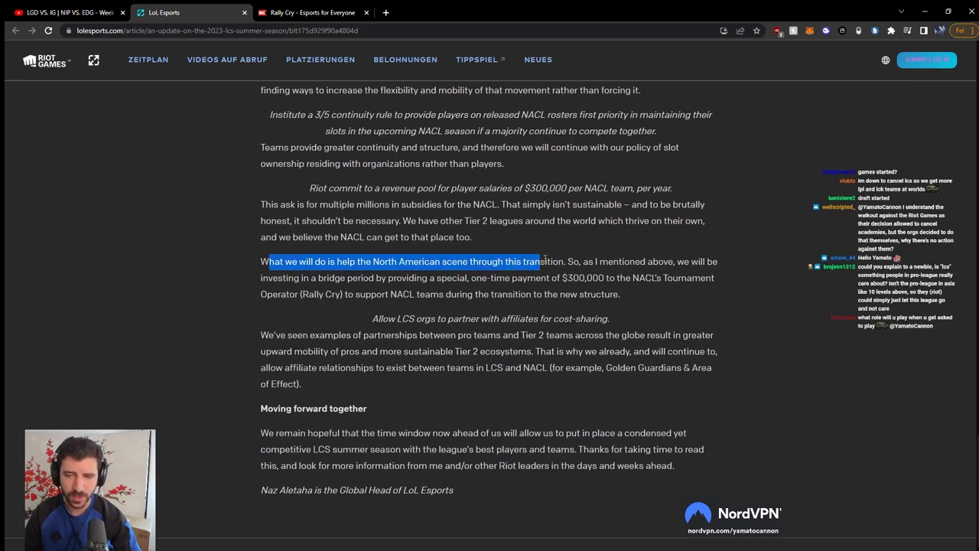
pyautogui.click(257, 289)
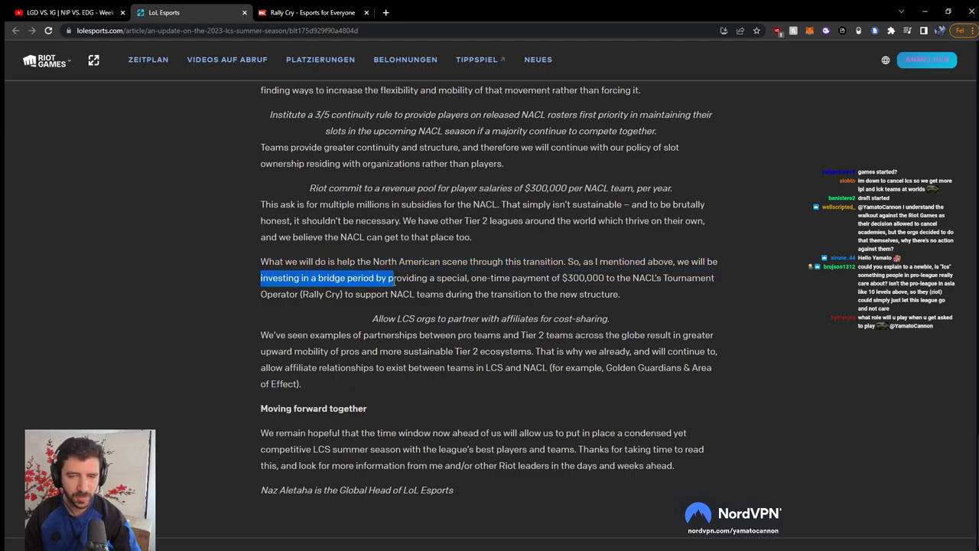
pyautogui.moveTo(392, 278); pyautogui.dragTo(603, 277)
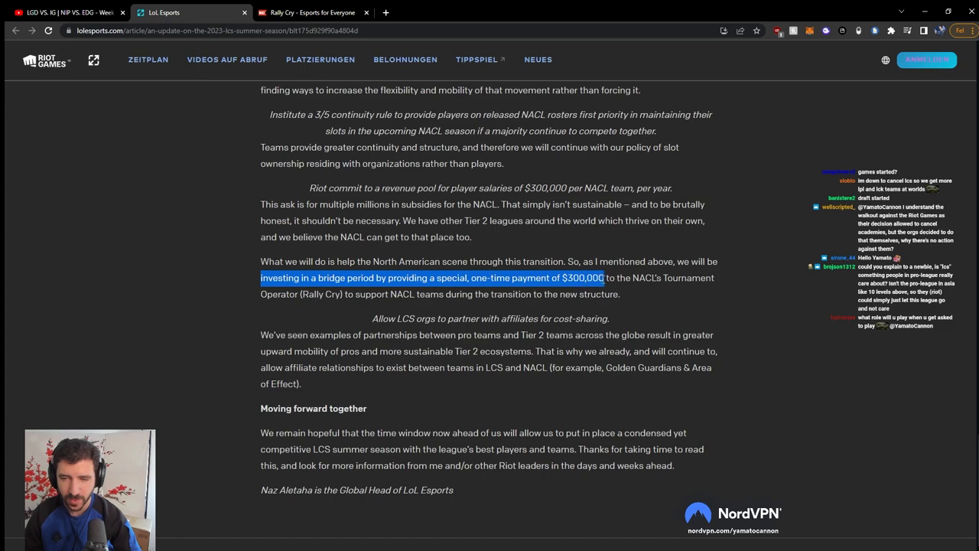
pyautogui.moveTo(603, 277); pyautogui.dragTo(714, 278)
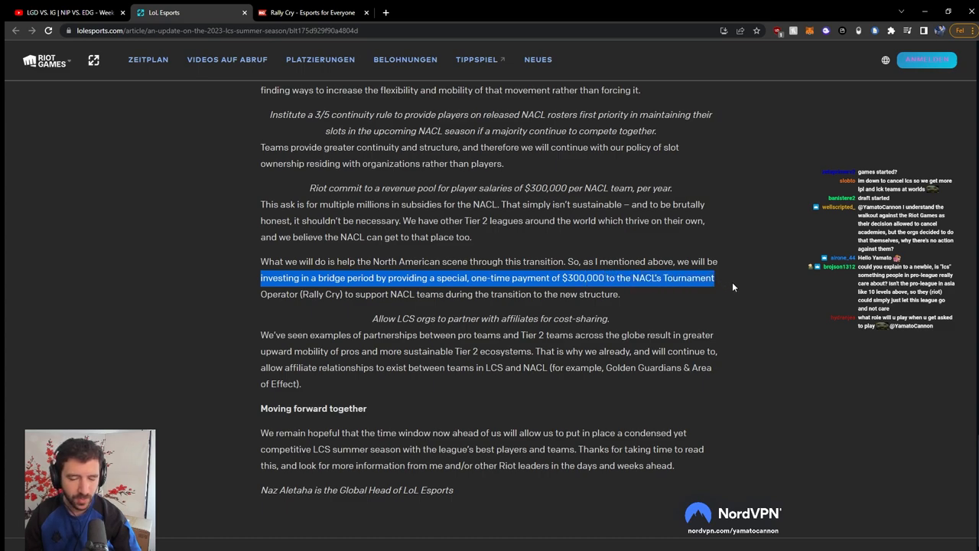
pyautogui.click(348, 293)
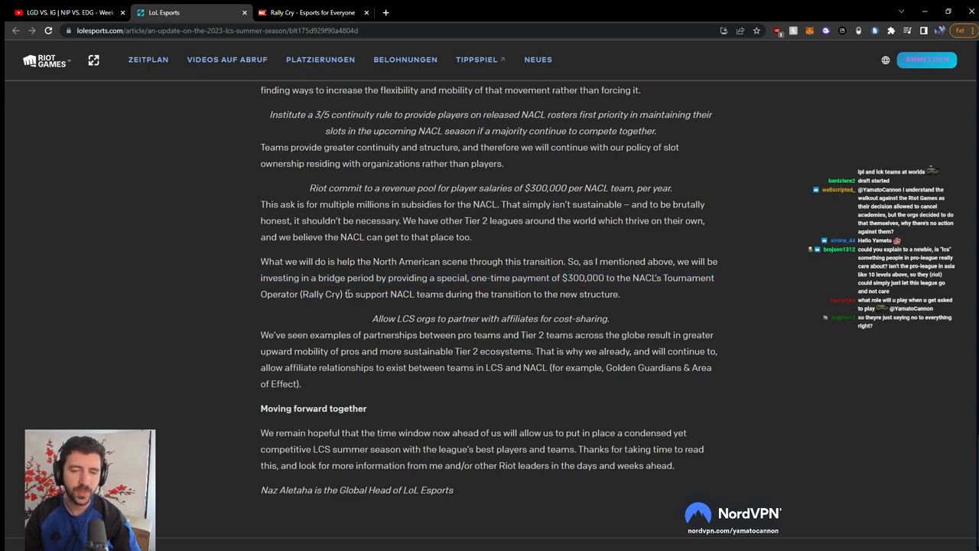
pyautogui.moveTo(348, 293); pyautogui.dragTo(486, 293)
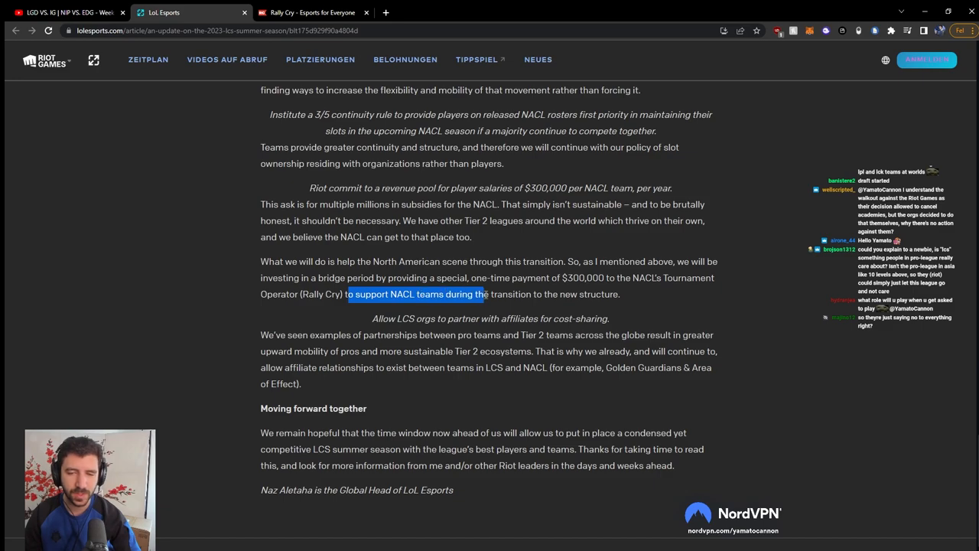
pyautogui.scroll(-3)
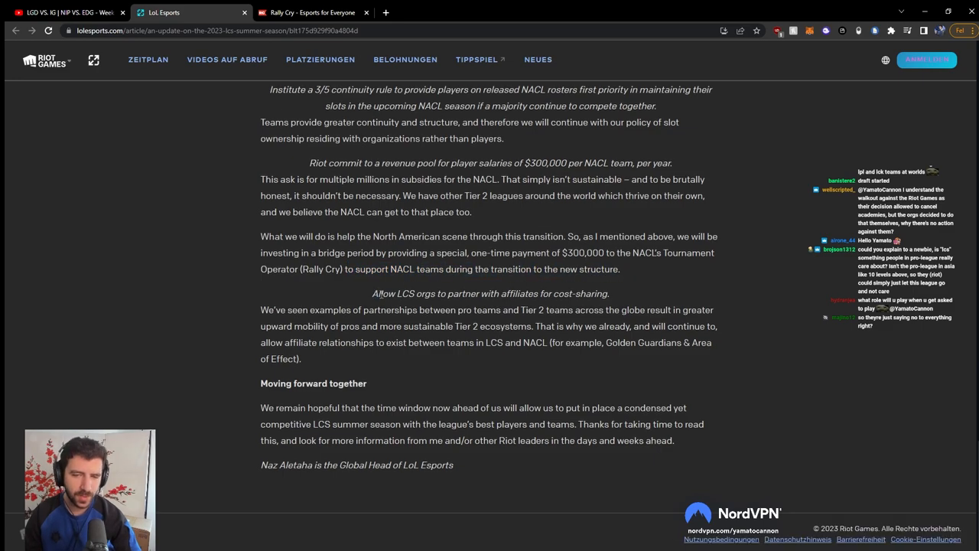
pyautogui.tripleClick(489, 293)
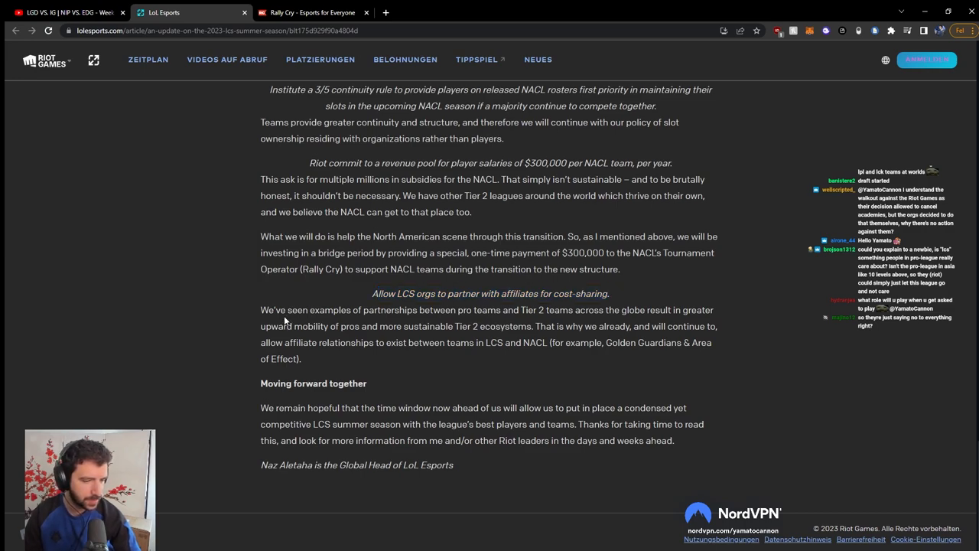
pyautogui.moveTo(261, 310); pyautogui.dragTo(473, 310)
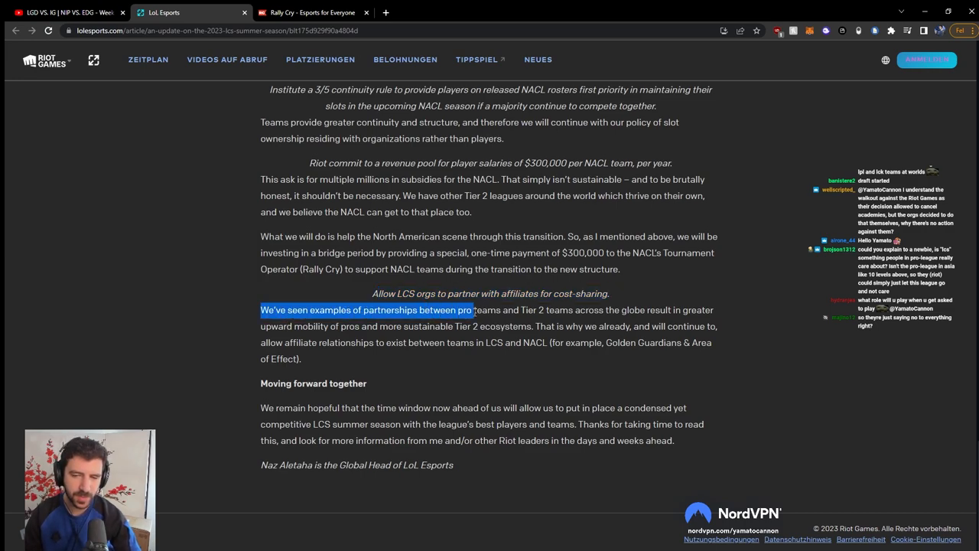
pyautogui.moveTo(472, 310); pyautogui.dragTo(656, 310)
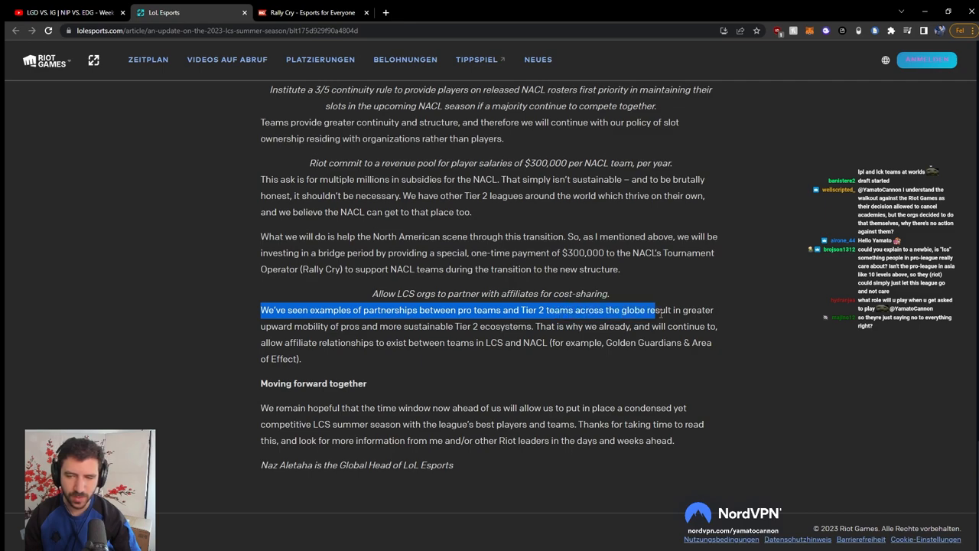
pyautogui.moveTo(654, 310); pyautogui.dragTo(435, 326)
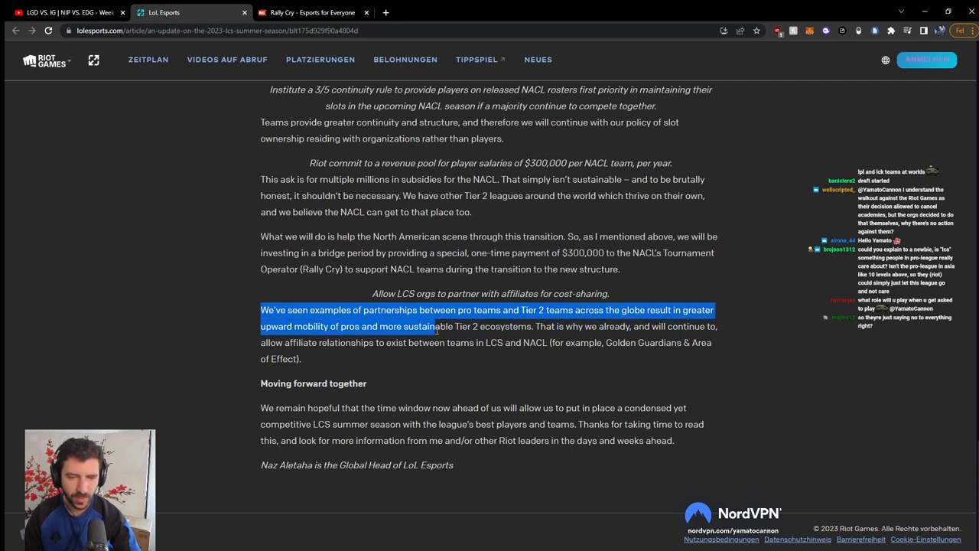
pyautogui.moveTo(434, 326); pyautogui.dragTo(531, 326)
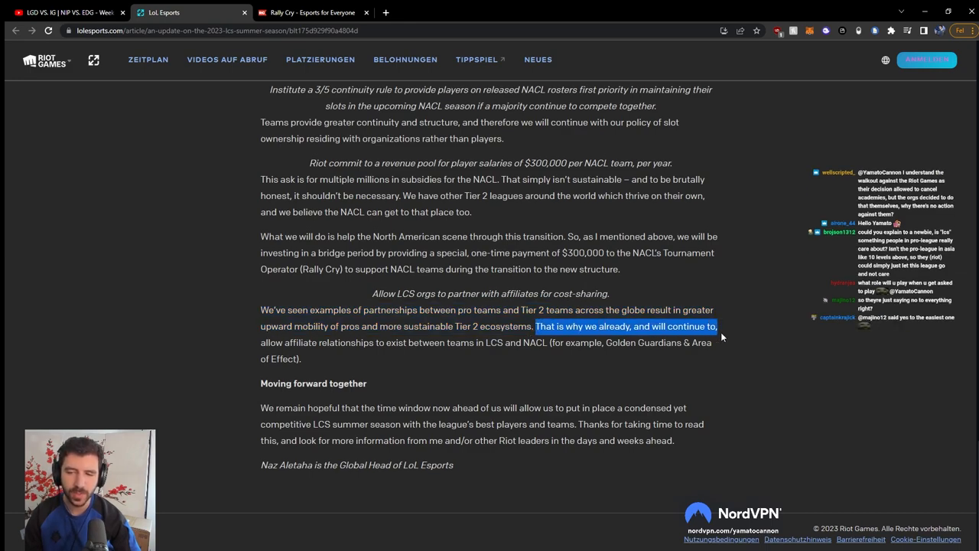
pyautogui.moveTo(719, 326); pyautogui.dragTo(397, 342)
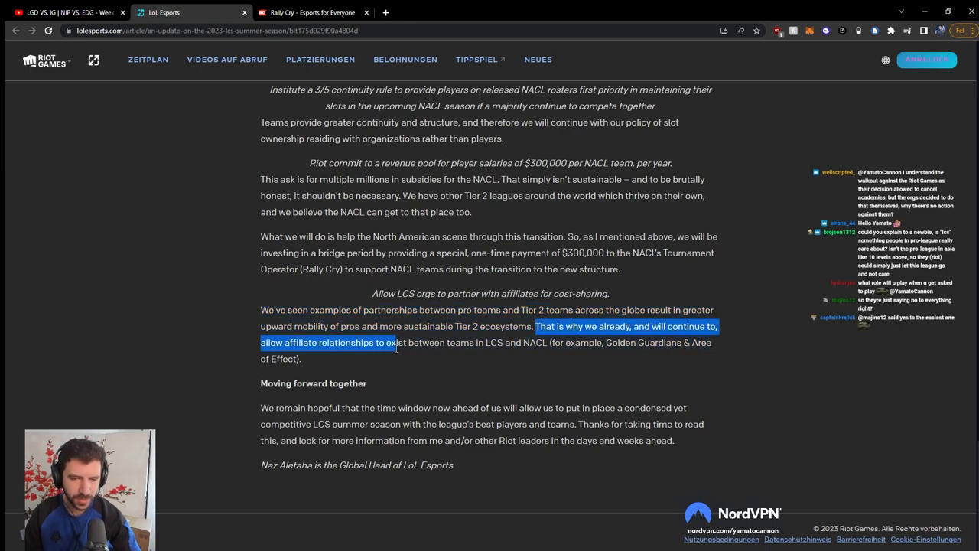
pyautogui.click(559, 326)
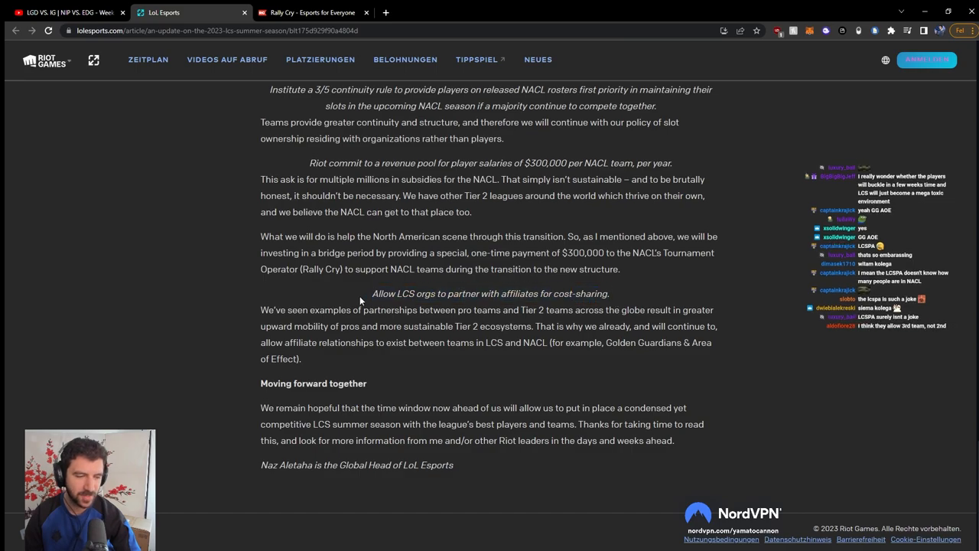
pyautogui.moveTo(89, 52)
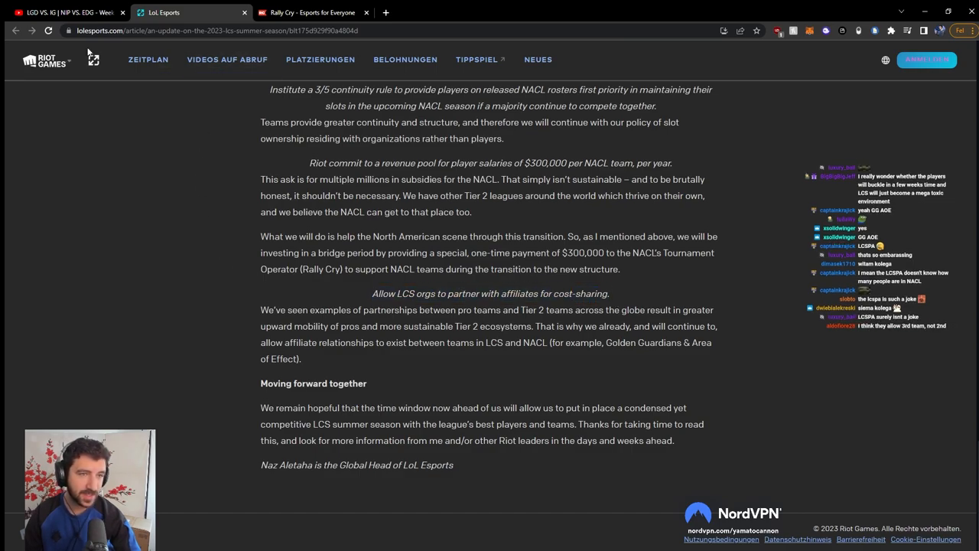
# - Glance at the LPL video tab, view the streamer's YouTube channel, then return to the article
pyautogui.click(312, 12)
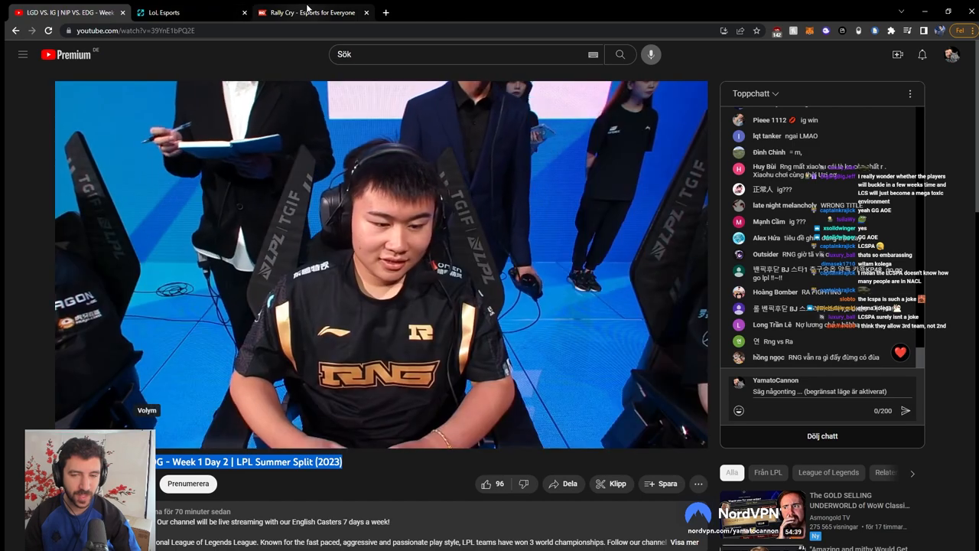
pyautogui.click(187, 12)
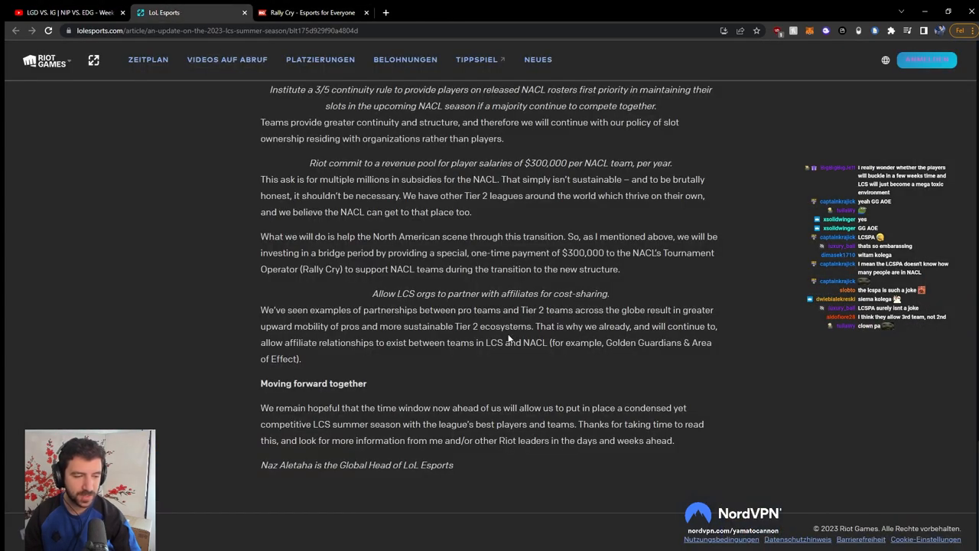
pyautogui.click(312, 12)
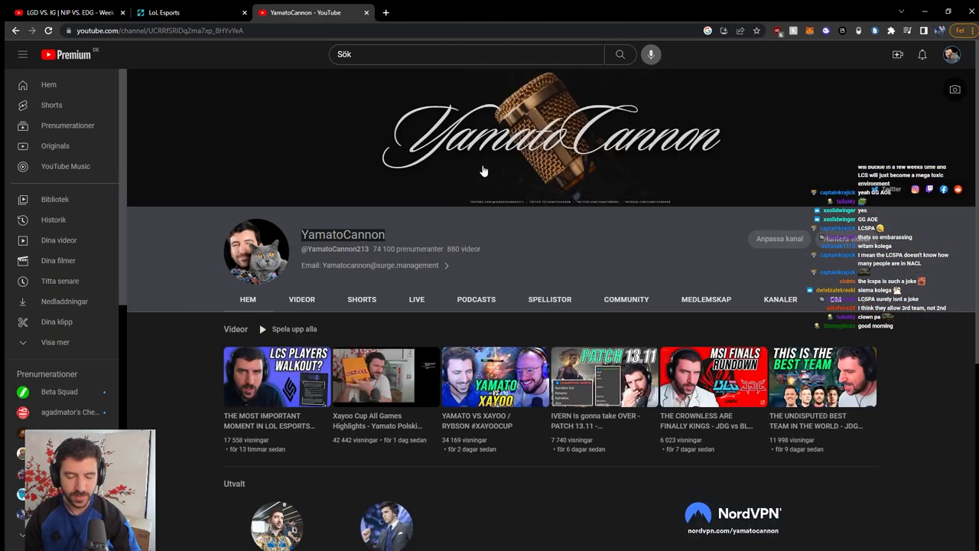
pyautogui.scroll(-3)
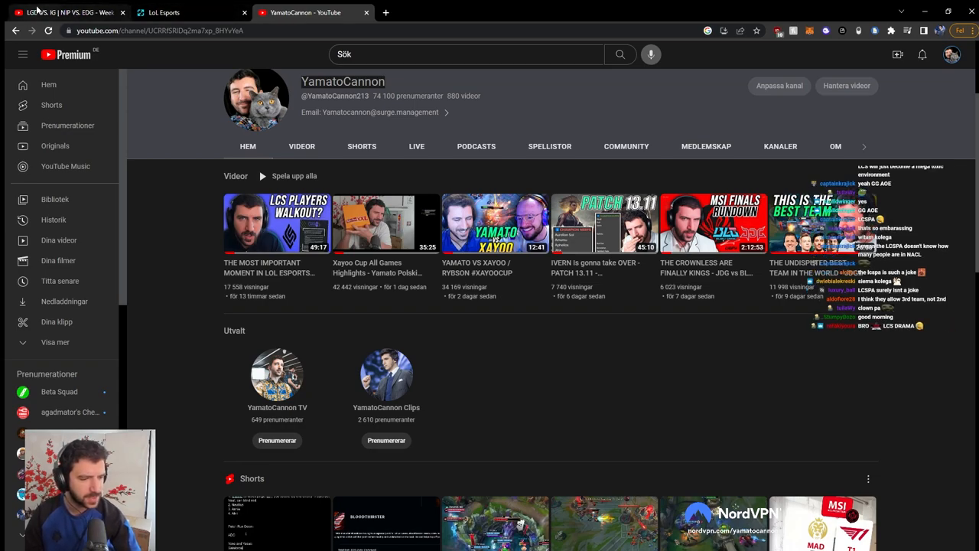
pyautogui.click(176, 12)
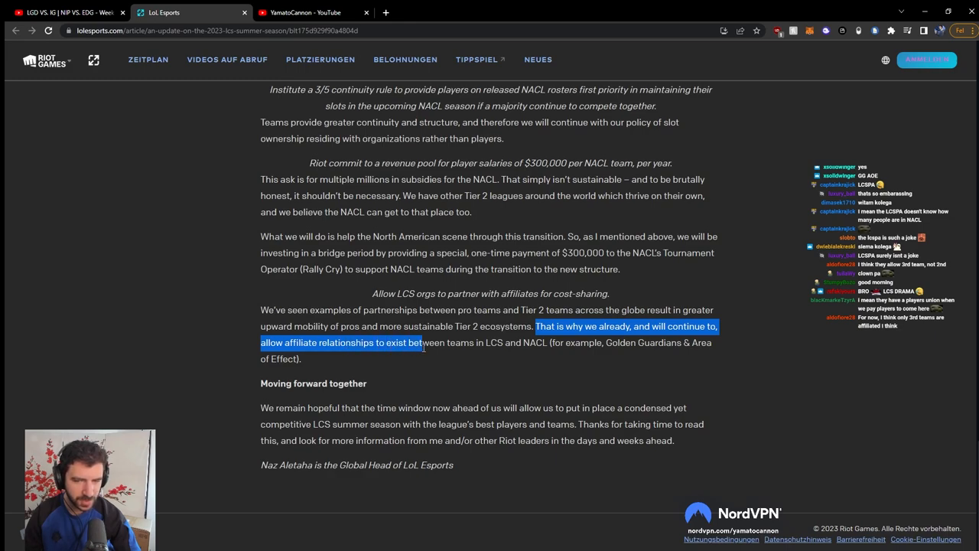
# - Highlight the passage on LCS and NACL teams and the Golden Guardians & Area of Effect example
pyautogui.moveTo(419, 341); pyautogui.dragTo(549, 341)
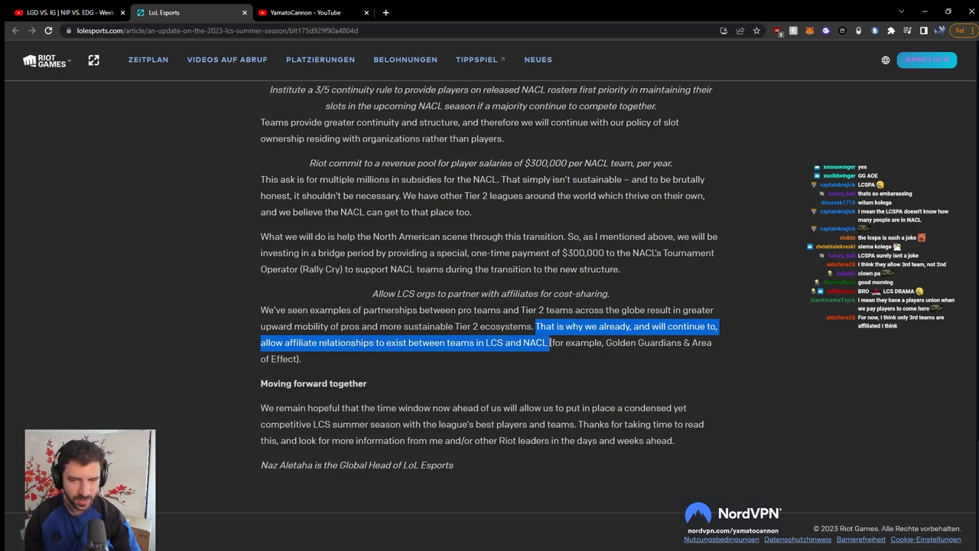
pyautogui.moveTo(536, 325); pyautogui.dragTo(711, 342)
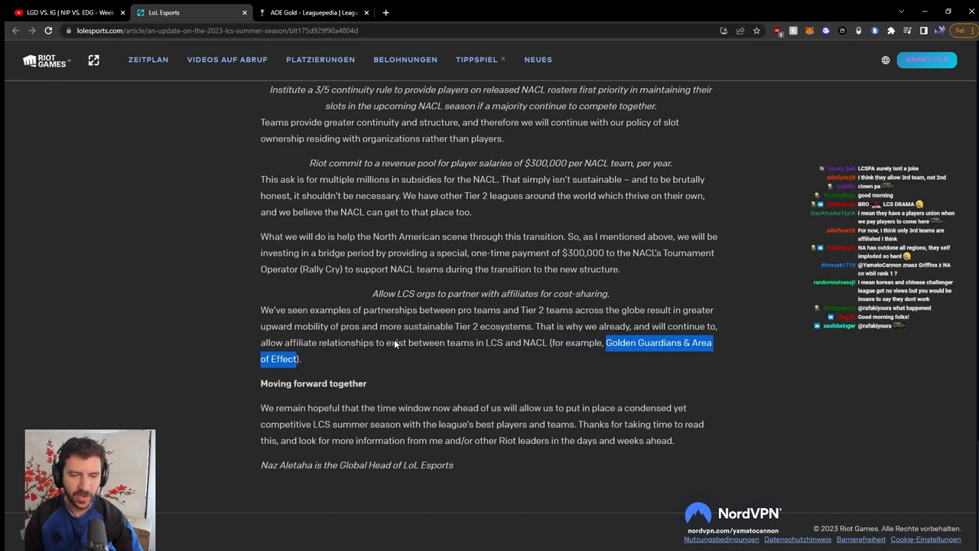
pyautogui.doubleClick(313, 383)
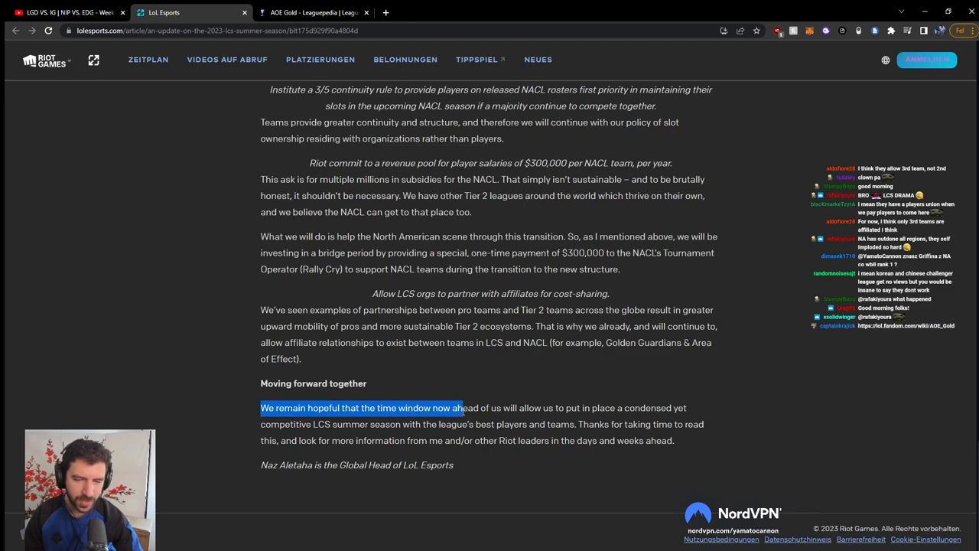
# - Highlight the closing paragraph on the condensed LCS summer season, then the affiliate cost-sharing section
pyautogui.moveTo(462, 408); pyautogui.dragTo(686, 407)
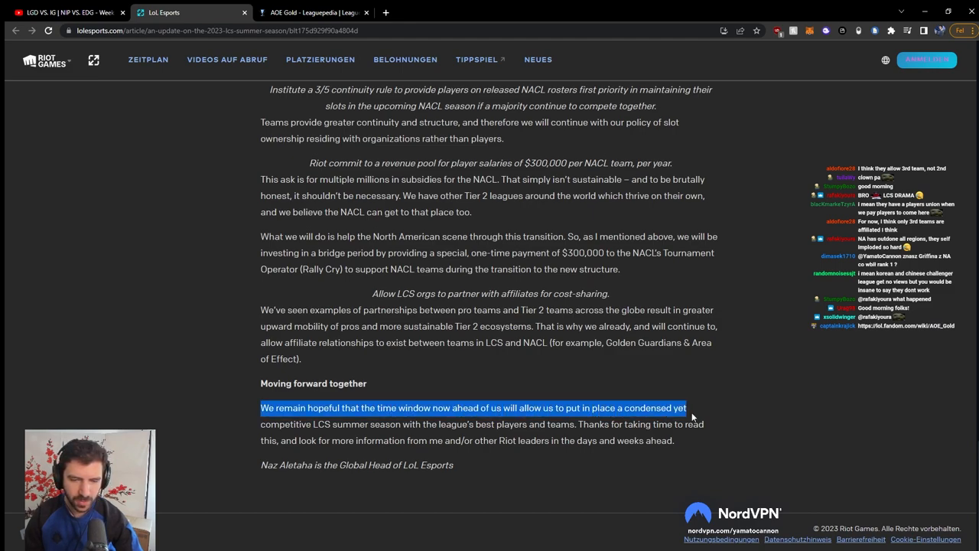
pyautogui.moveTo(686, 407); pyautogui.dragTo(400, 423)
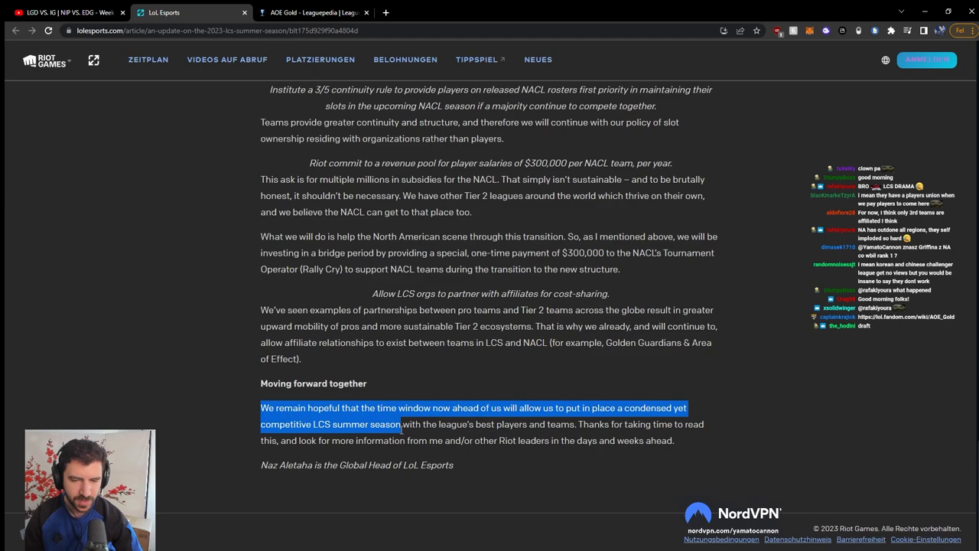
pyautogui.click(578, 424)
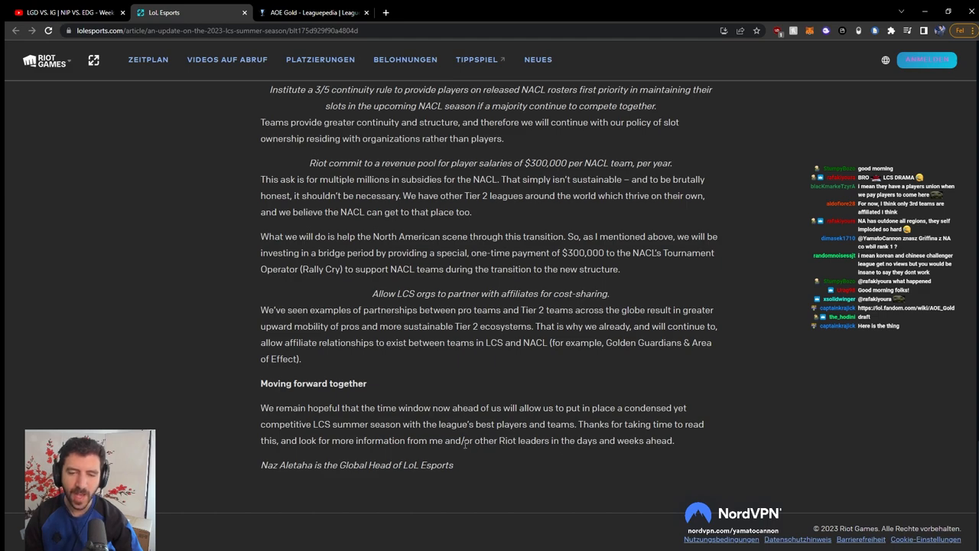
pyautogui.moveTo(680, 445)
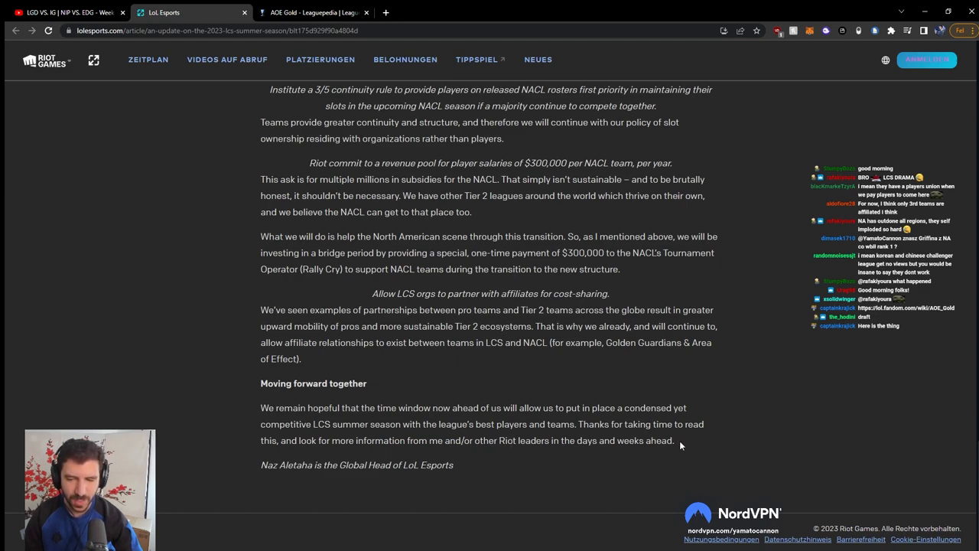
pyautogui.moveTo(433, 359)
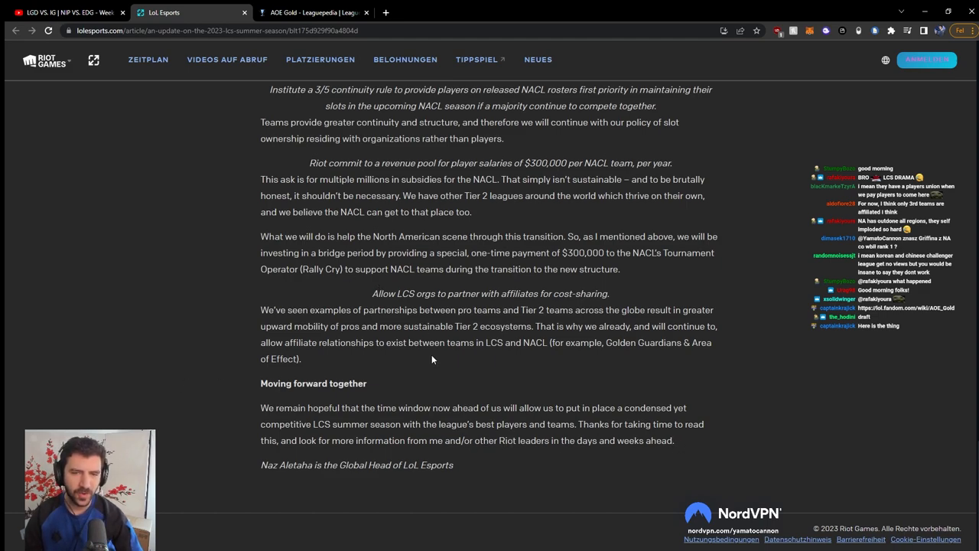
pyautogui.moveTo(371, 293); pyautogui.dragTo(301, 359)
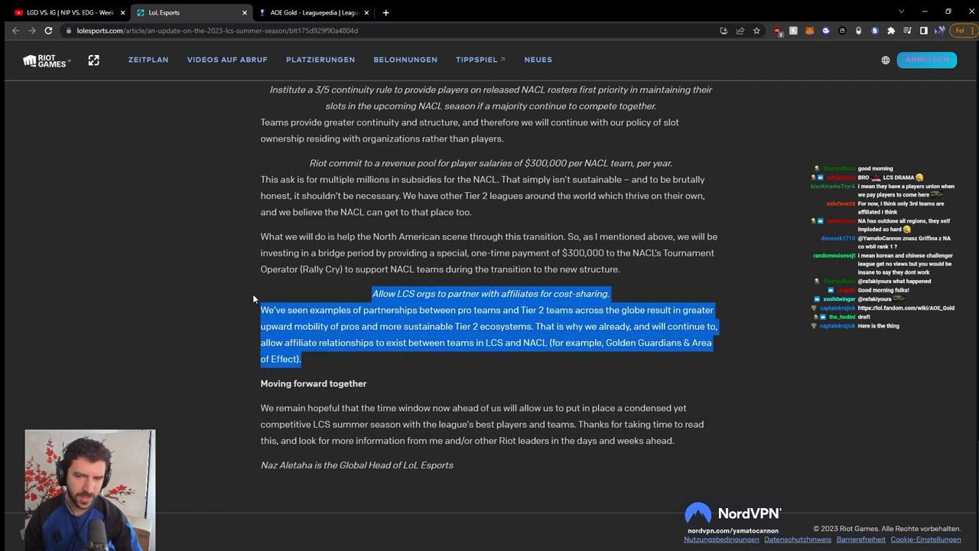